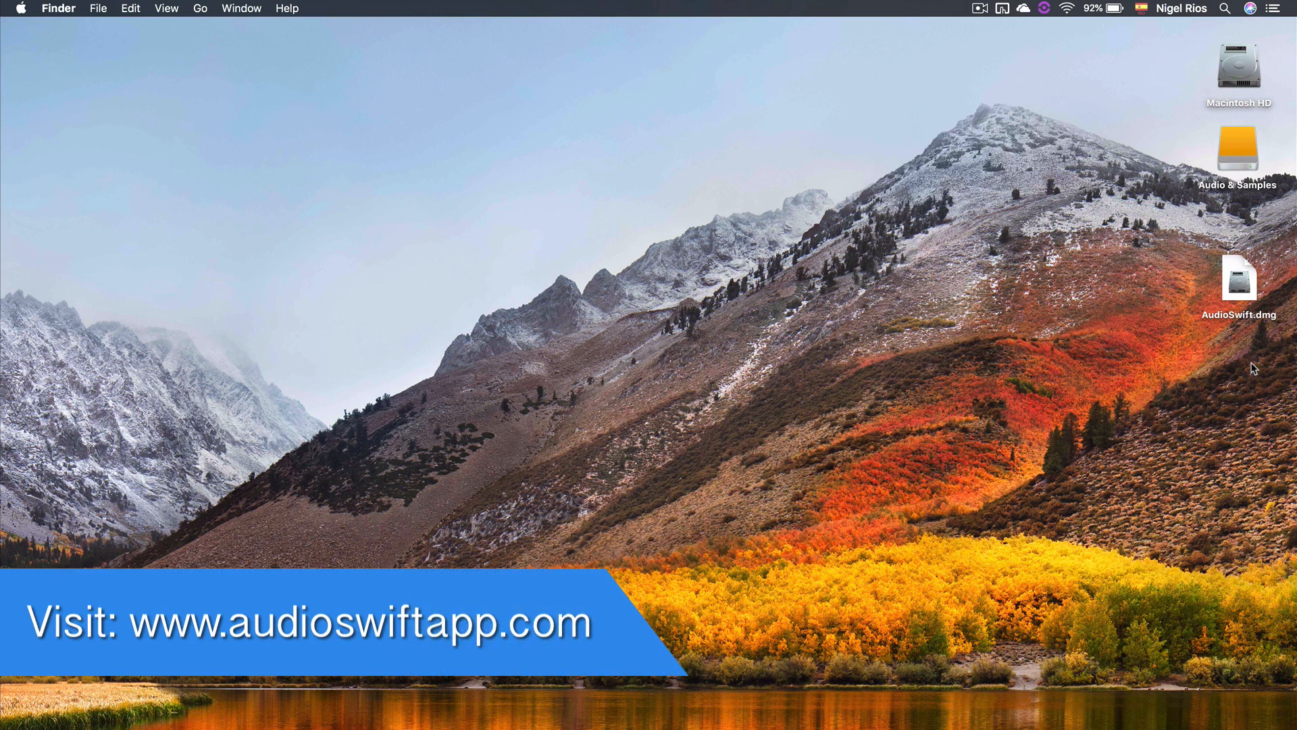
pyautogui.moveTo(1256, 345)
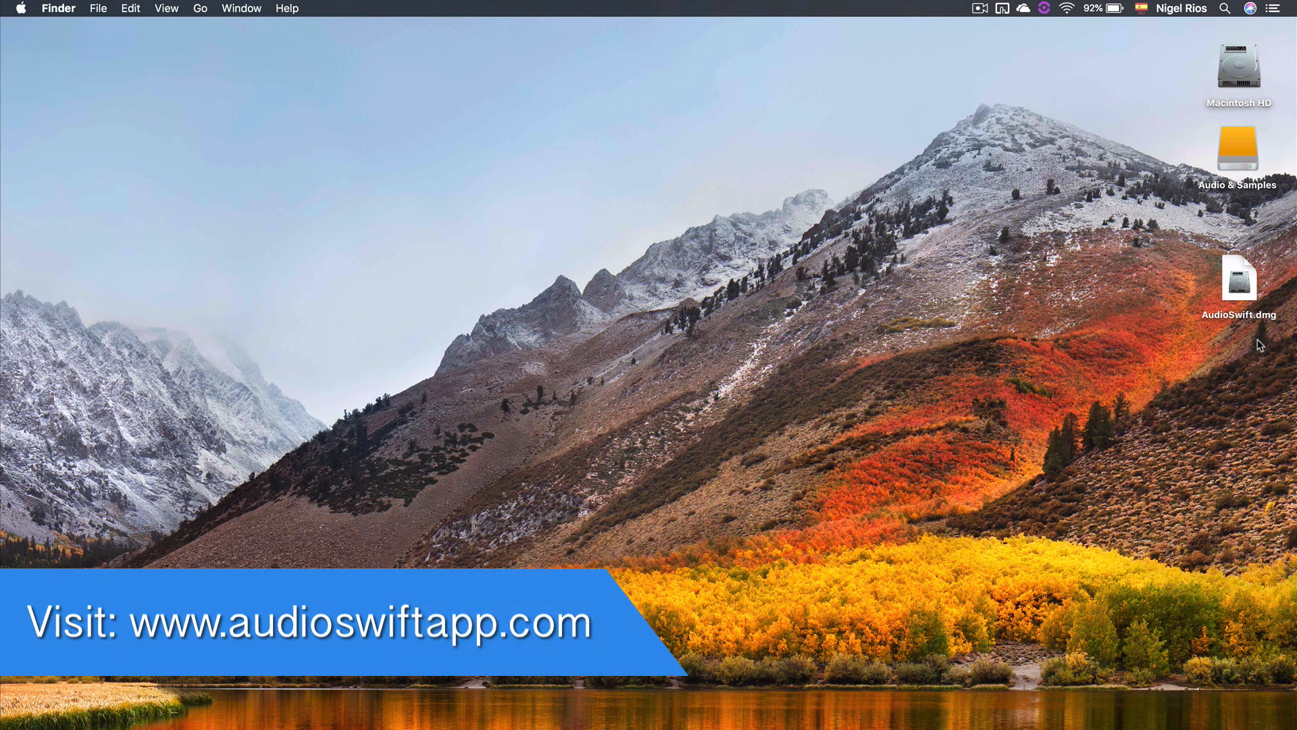
# Step: Open AudioSwift.dmg, agree to the license, and launch the installed AudioSwift app
pyautogui.click(1238, 281)
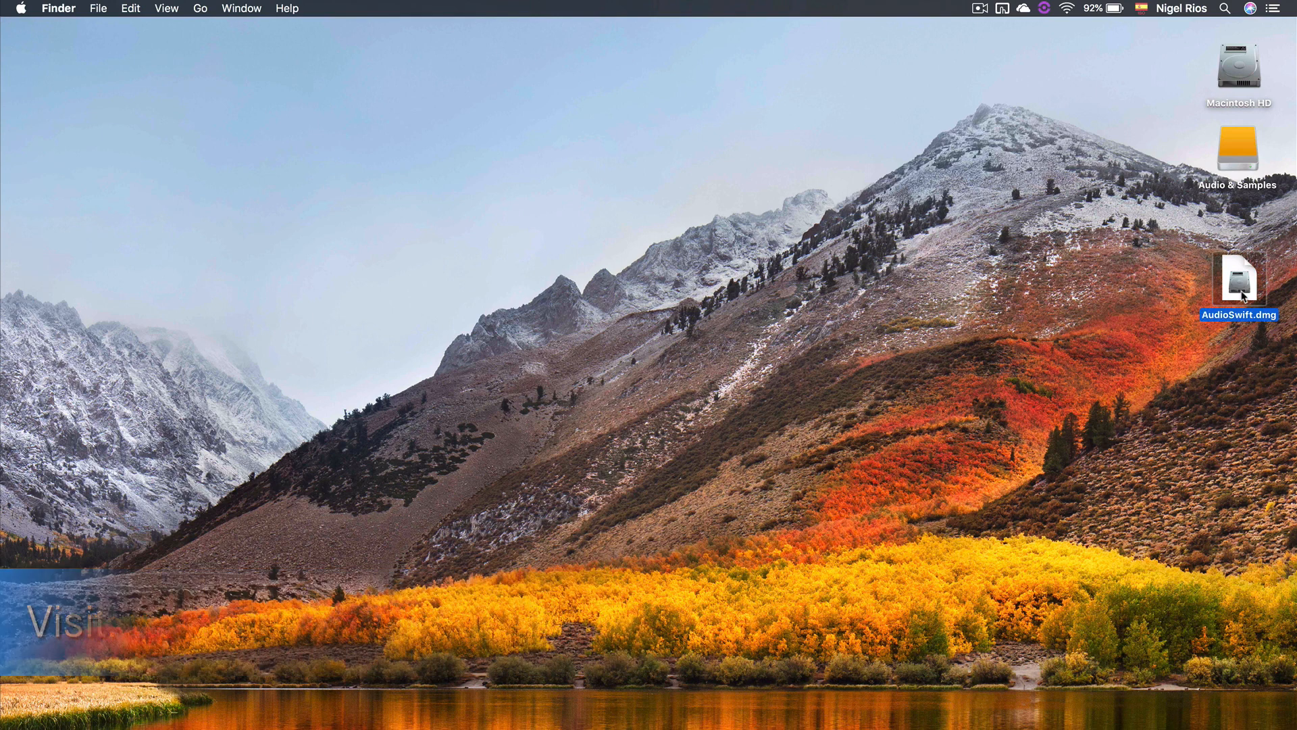
pyautogui.doubleClick(1239, 277)
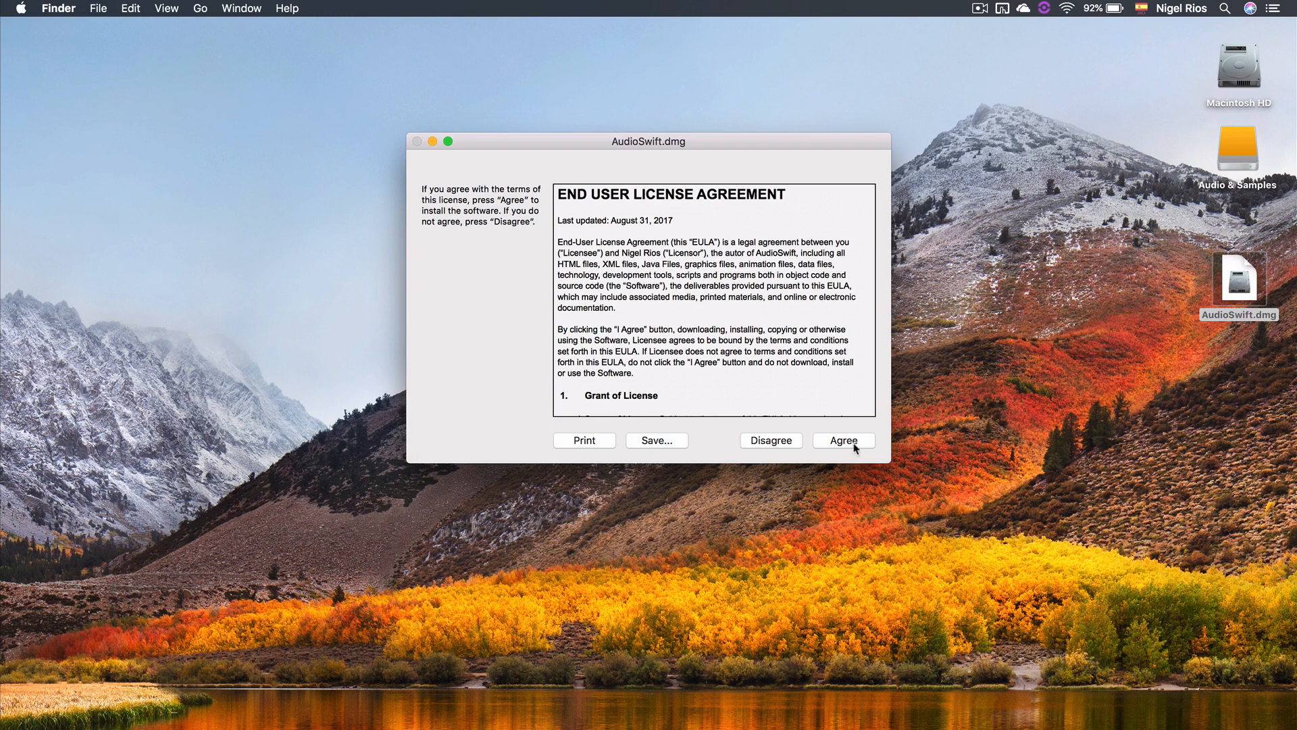
pyautogui.click(842, 439)
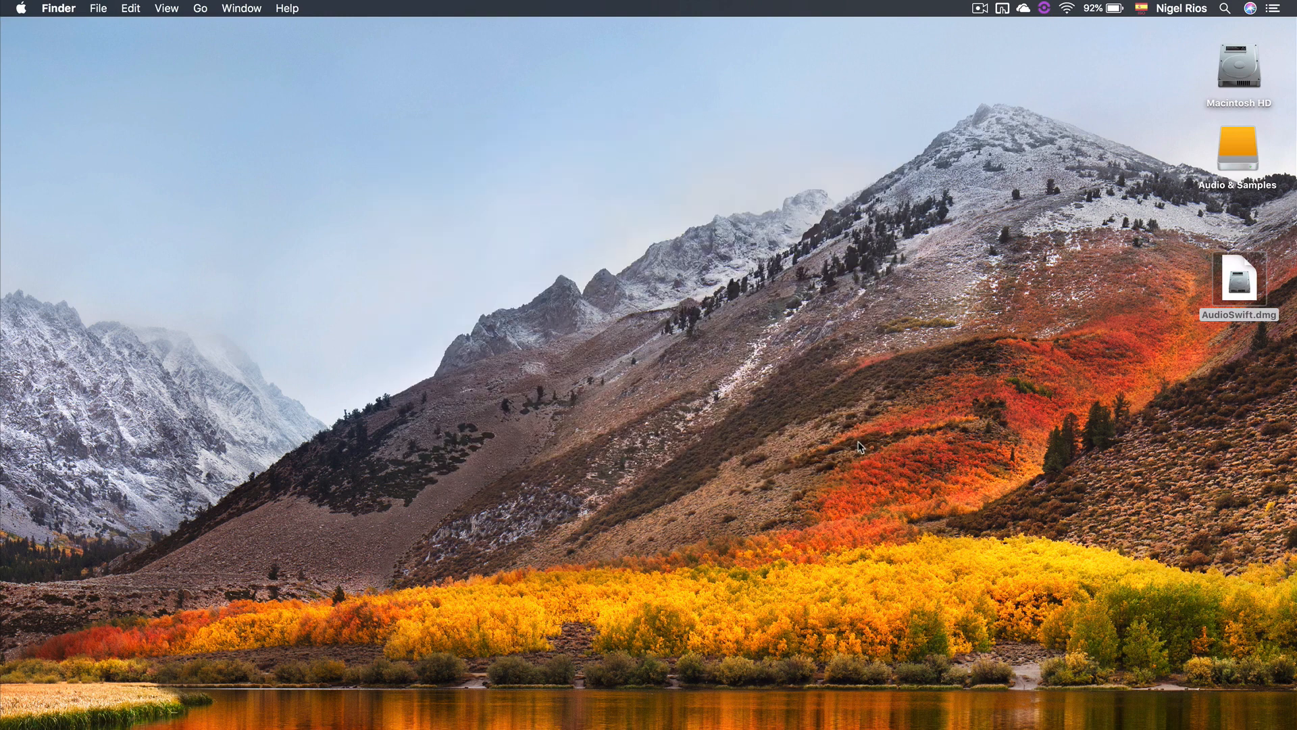
pyautogui.doubleClick(1239, 281)
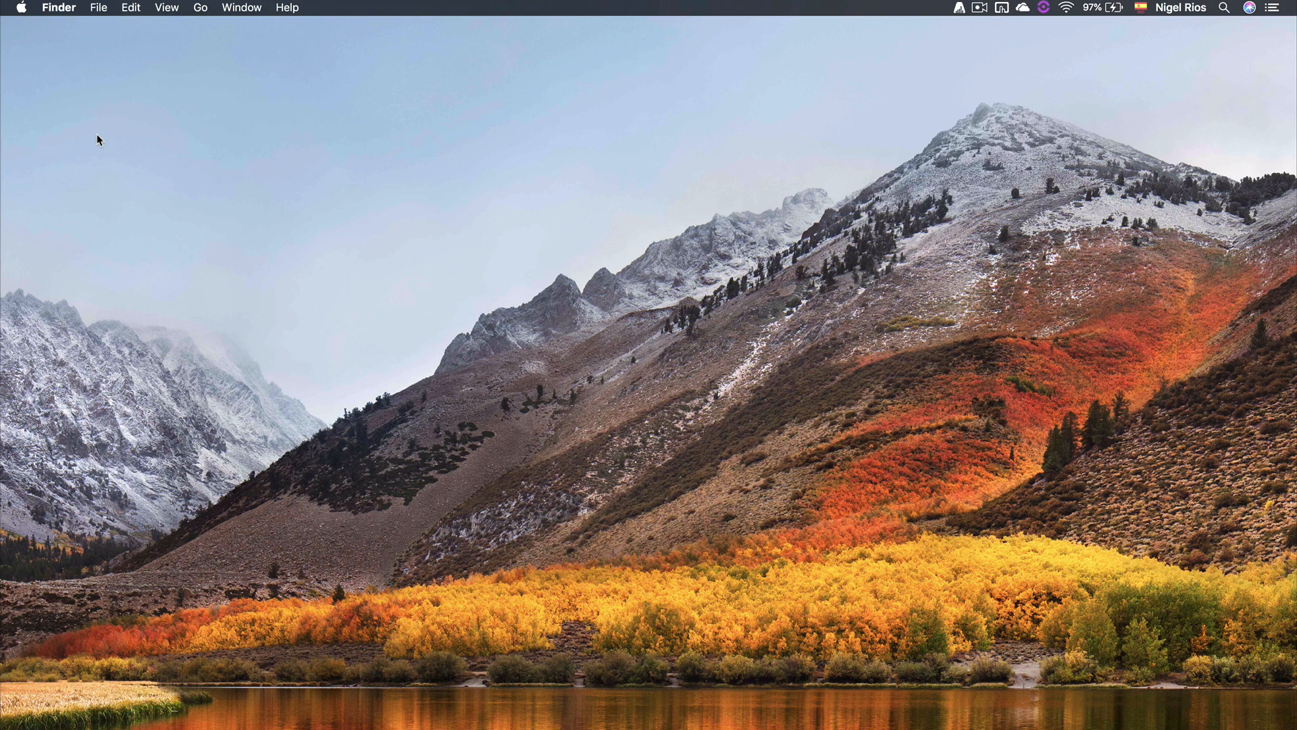
# Step: Review Trackpad gestures, keeping App Exposé on four-finger swipe down, then close System Preferences
pyautogui.click(23, 7)
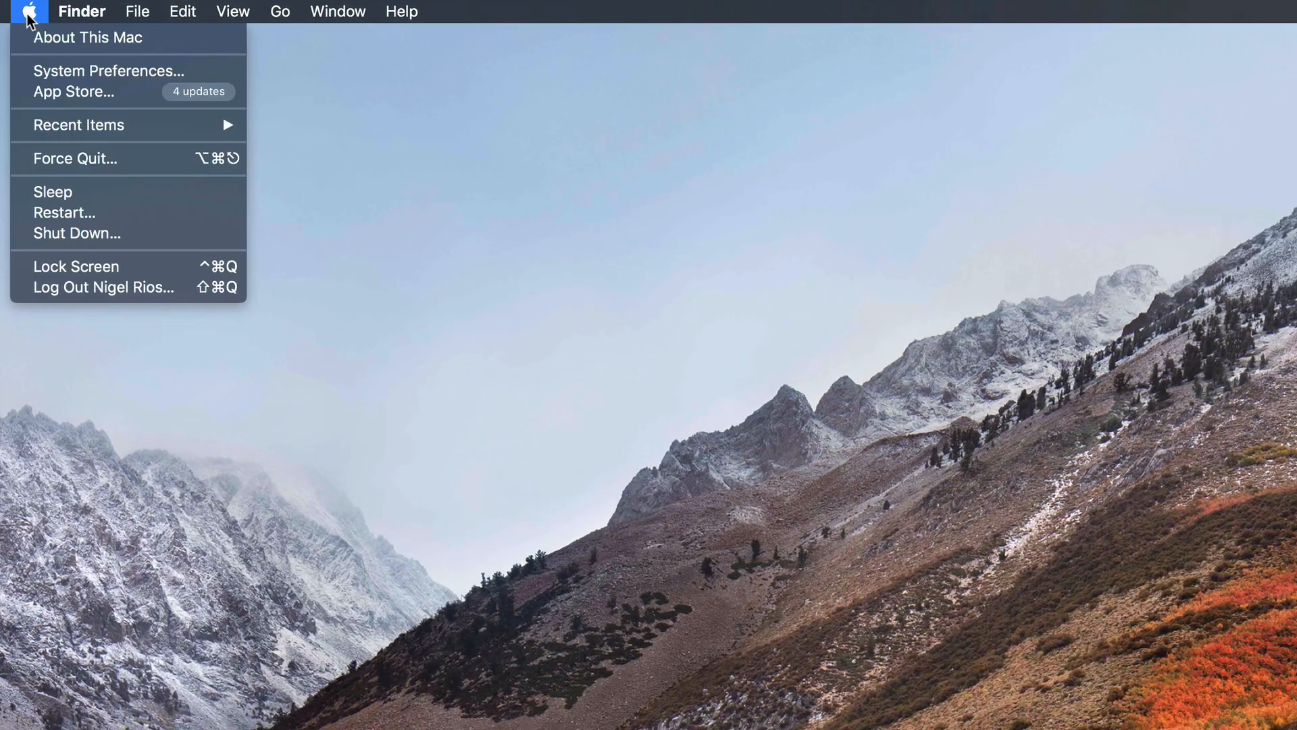
pyautogui.moveTo(115, 71)
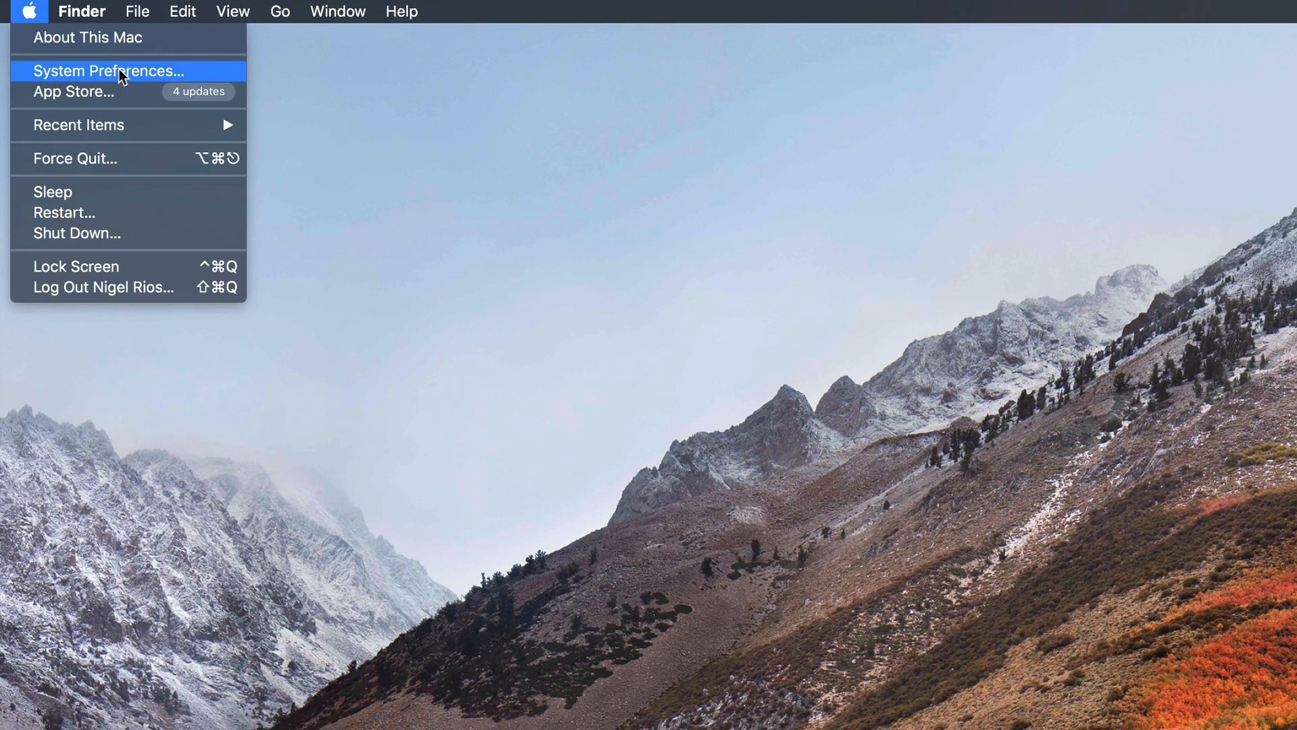
pyautogui.click(108, 71)
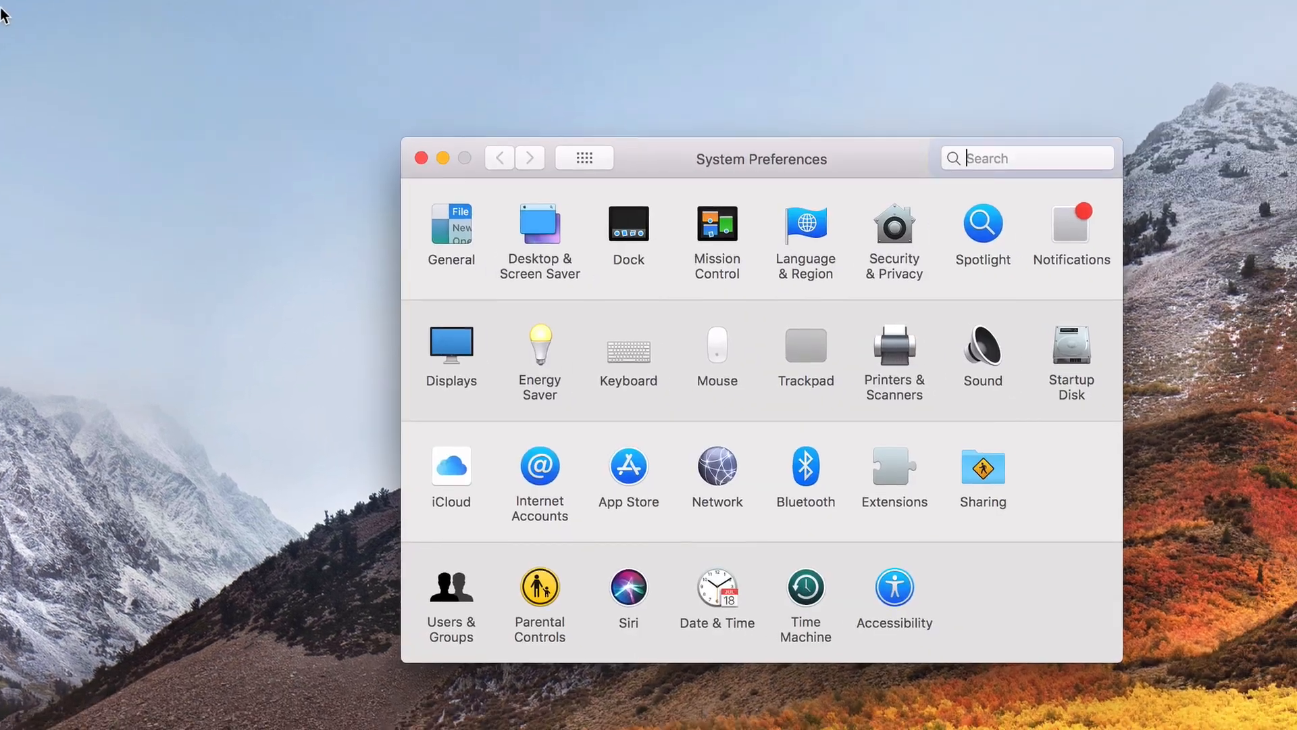
pyautogui.click(805, 347)
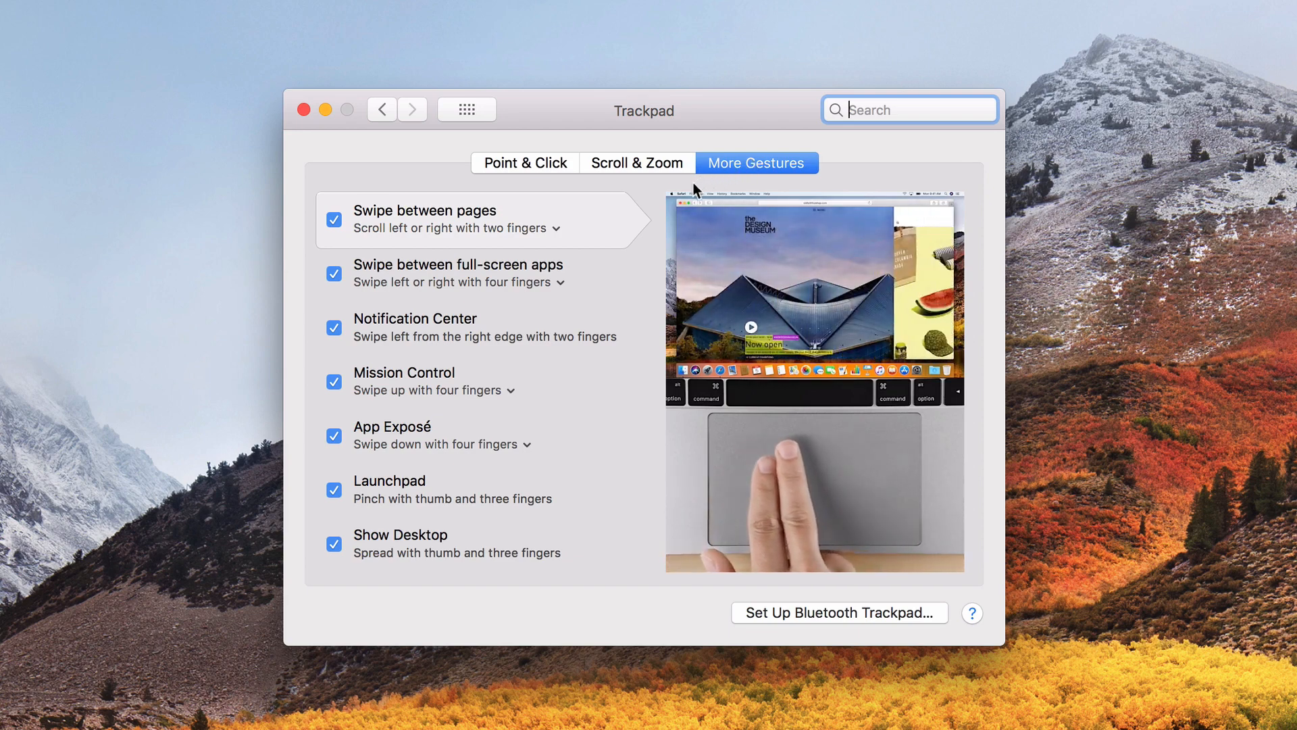
pyautogui.moveTo(600, 236)
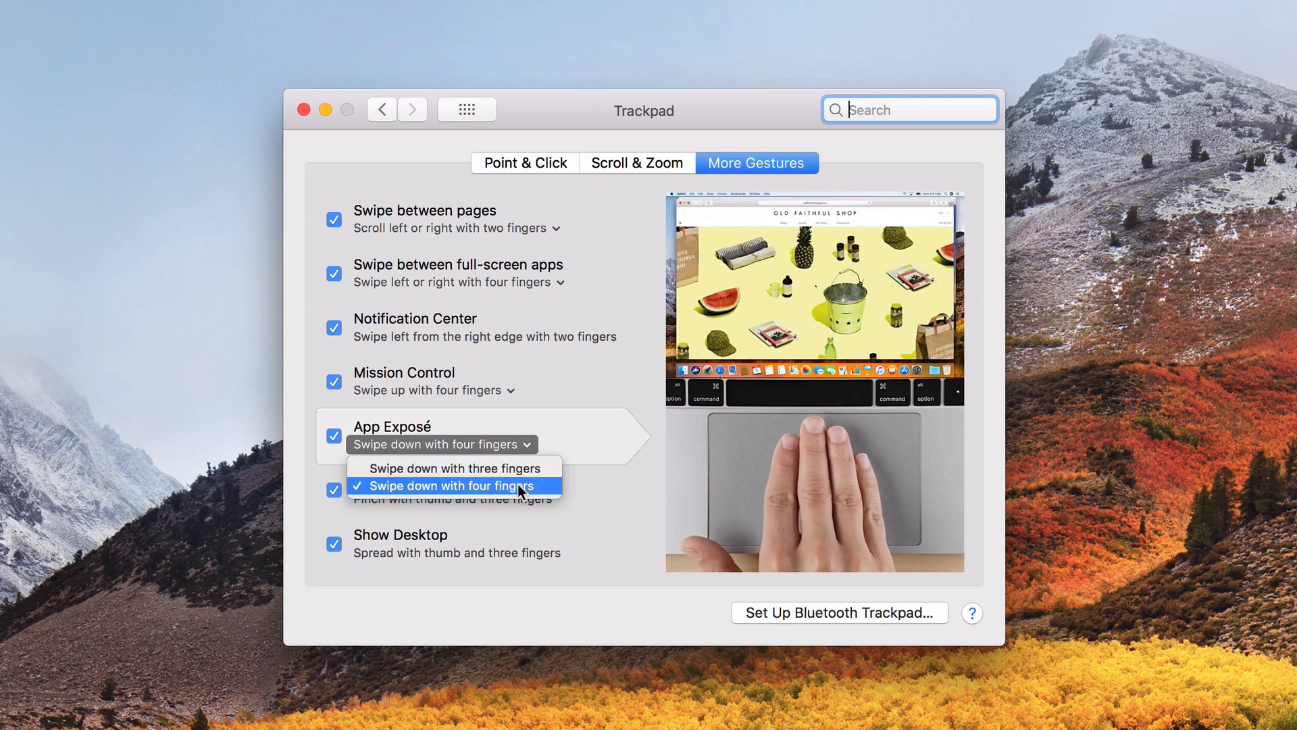
pyautogui.click(448, 485)
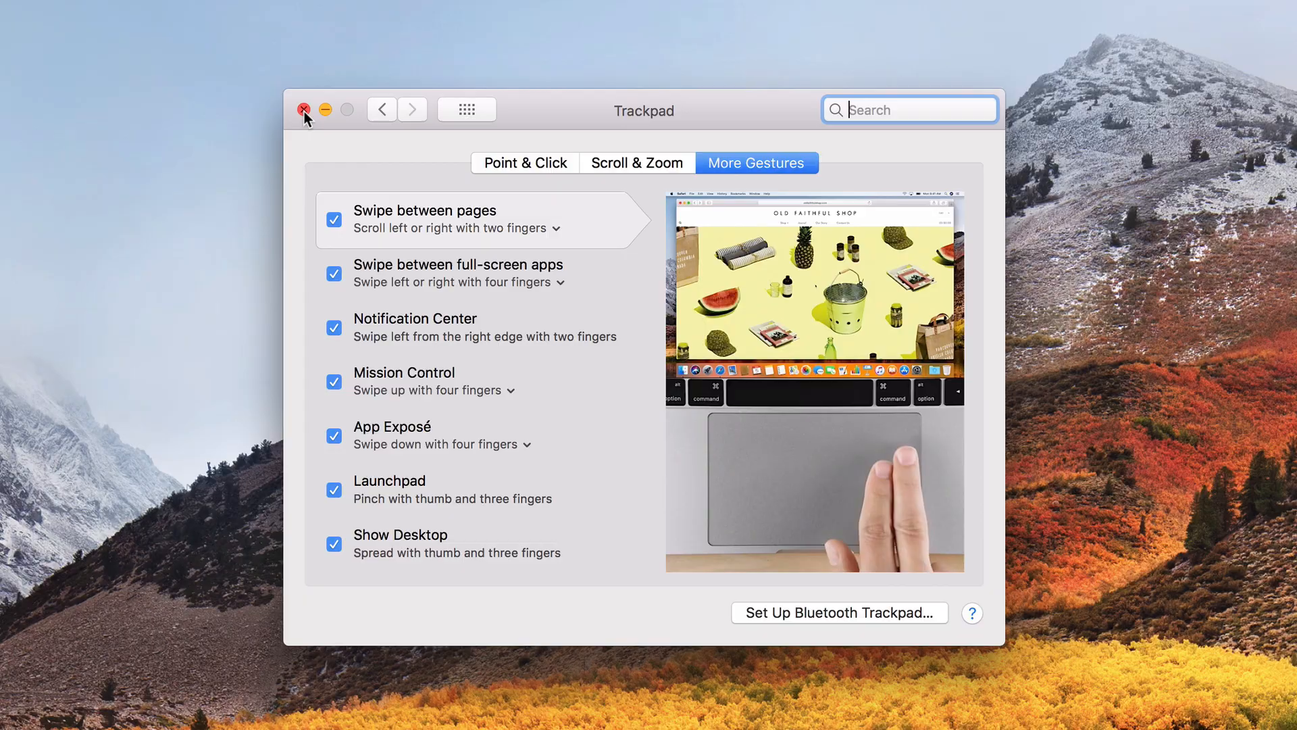
pyautogui.click(305, 109)
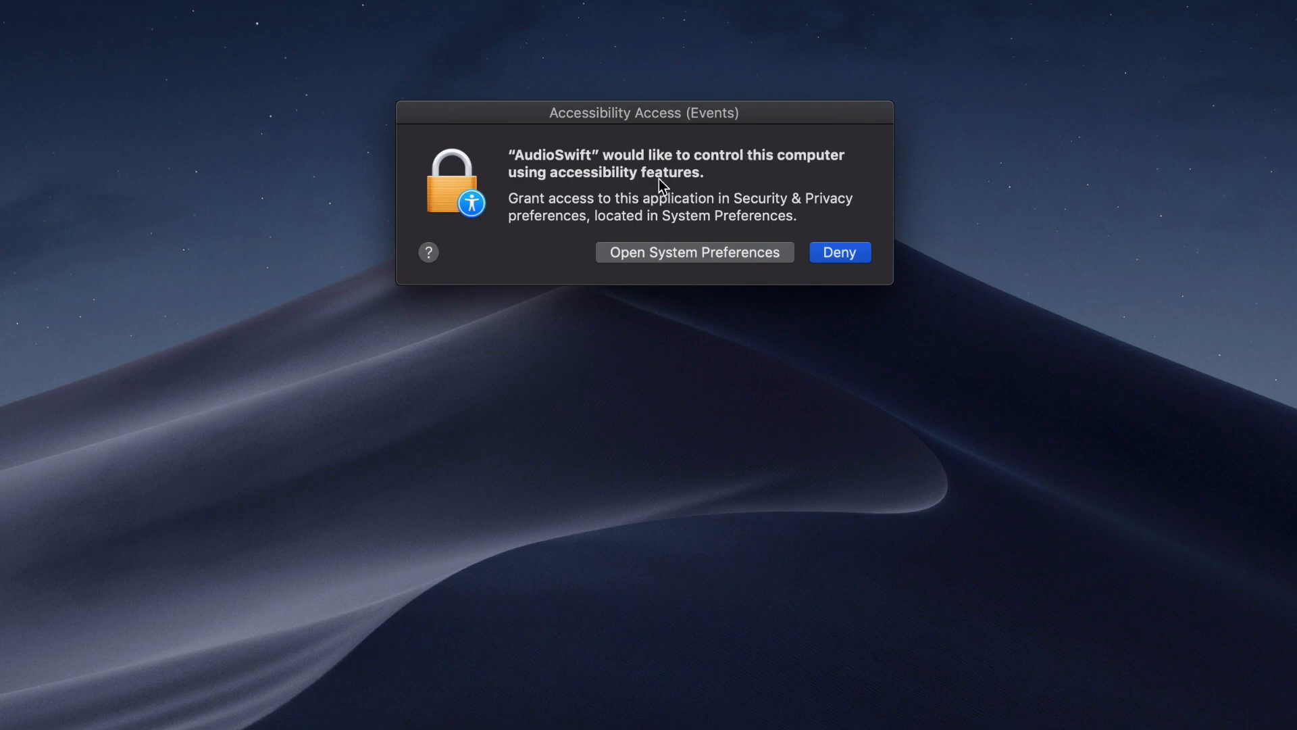
pyautogui.moveTo(670, 202)
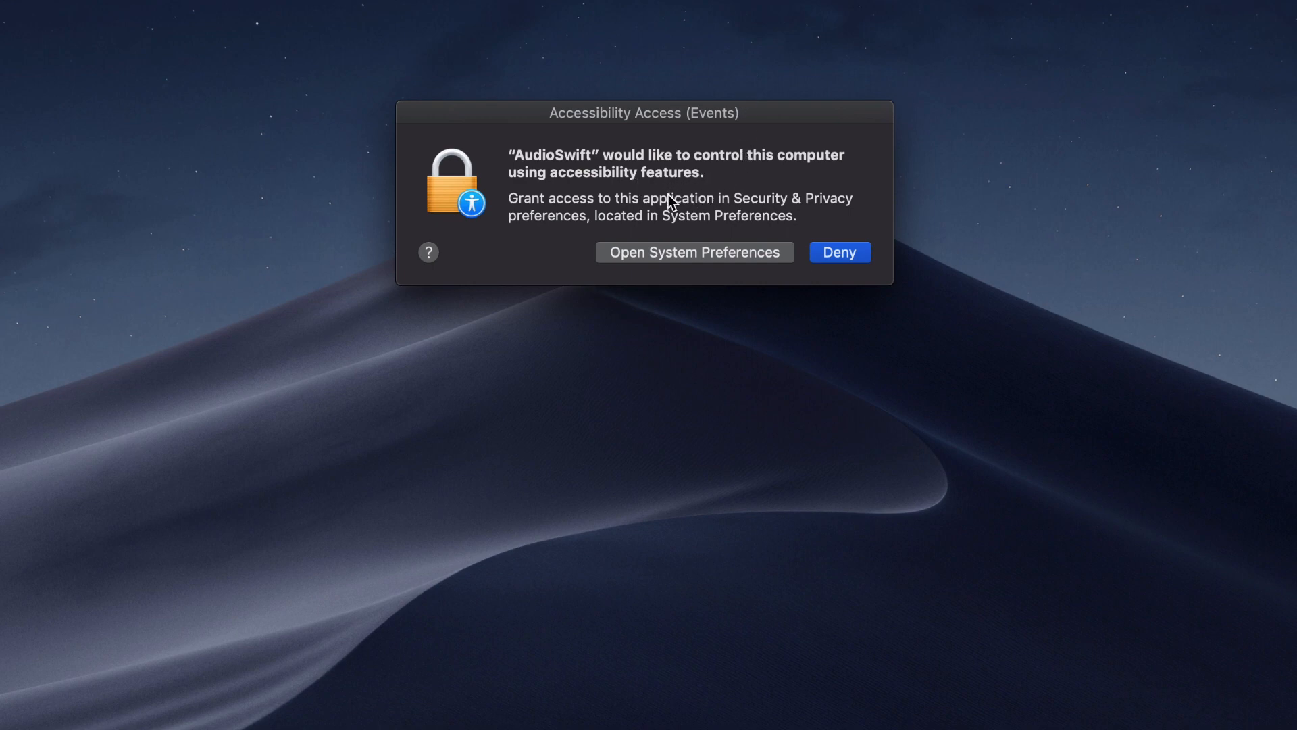
# Step: Follow AudioSwift's access prompt to the Accessibility list in Security & Privacy
pyautogui.click(693, 252)
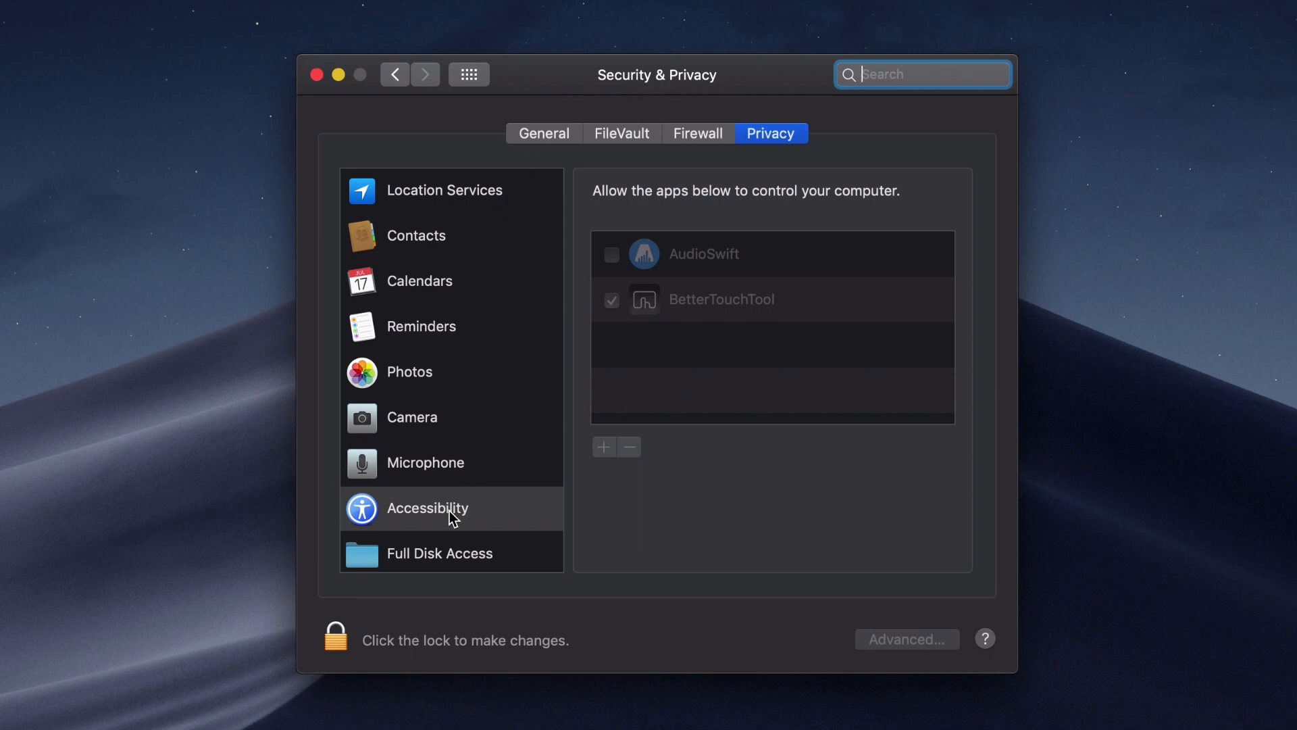
pyautogui.click(427, 508)
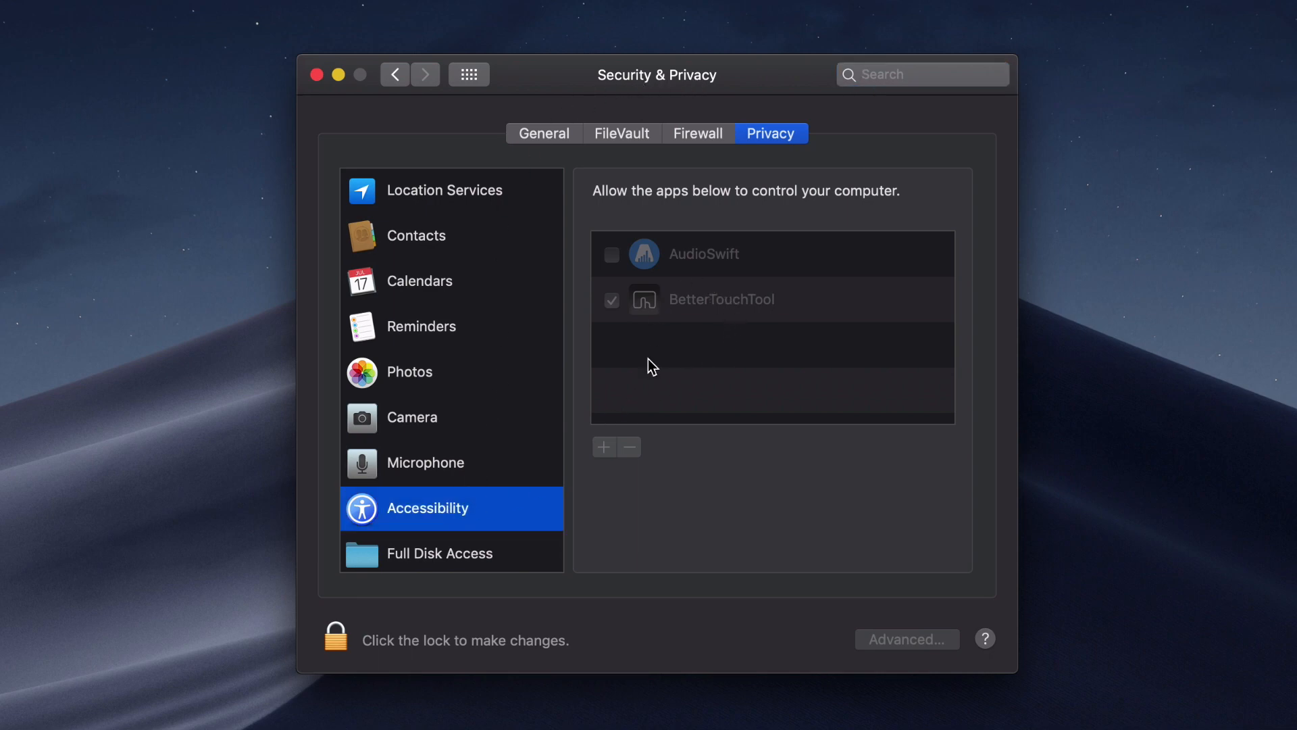
pyautogui.moveTo(384, 654)
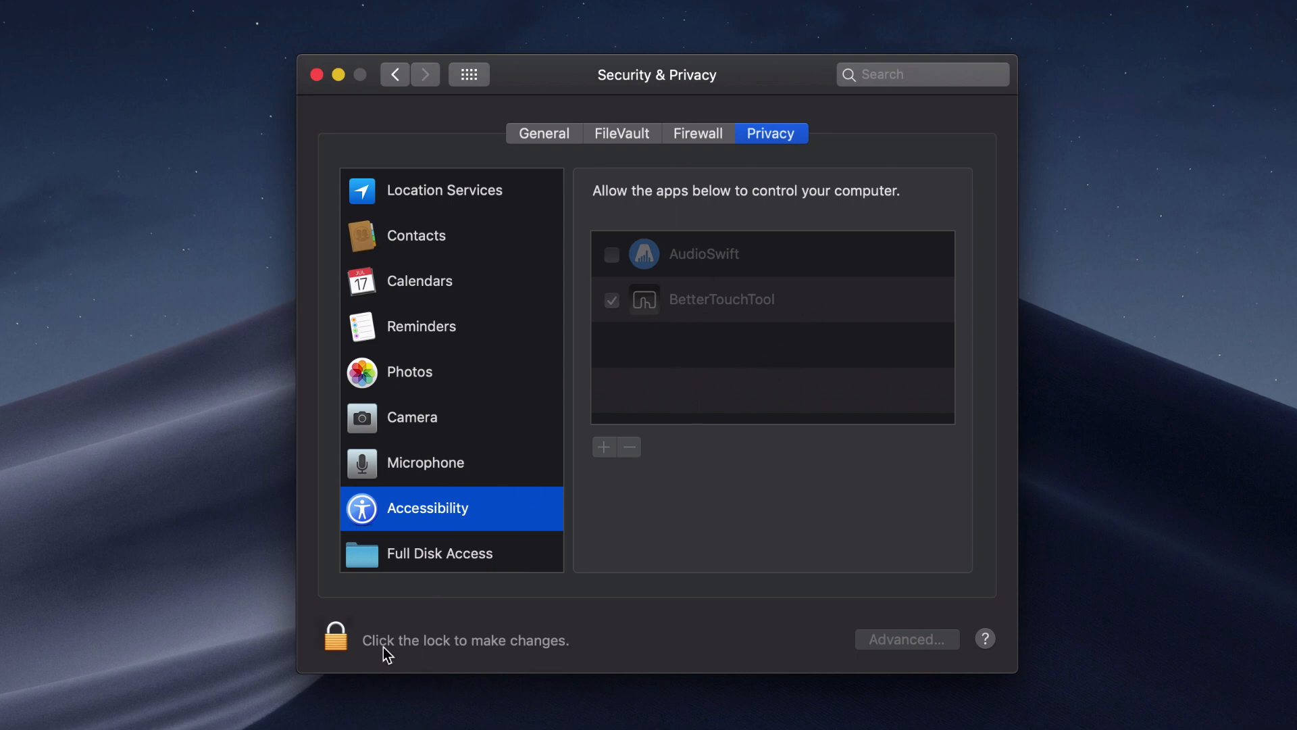
# Step: Unlock with the admin password, tick AudioSwift under Accessibility, and close the window
pyautogui.click(336, 638)
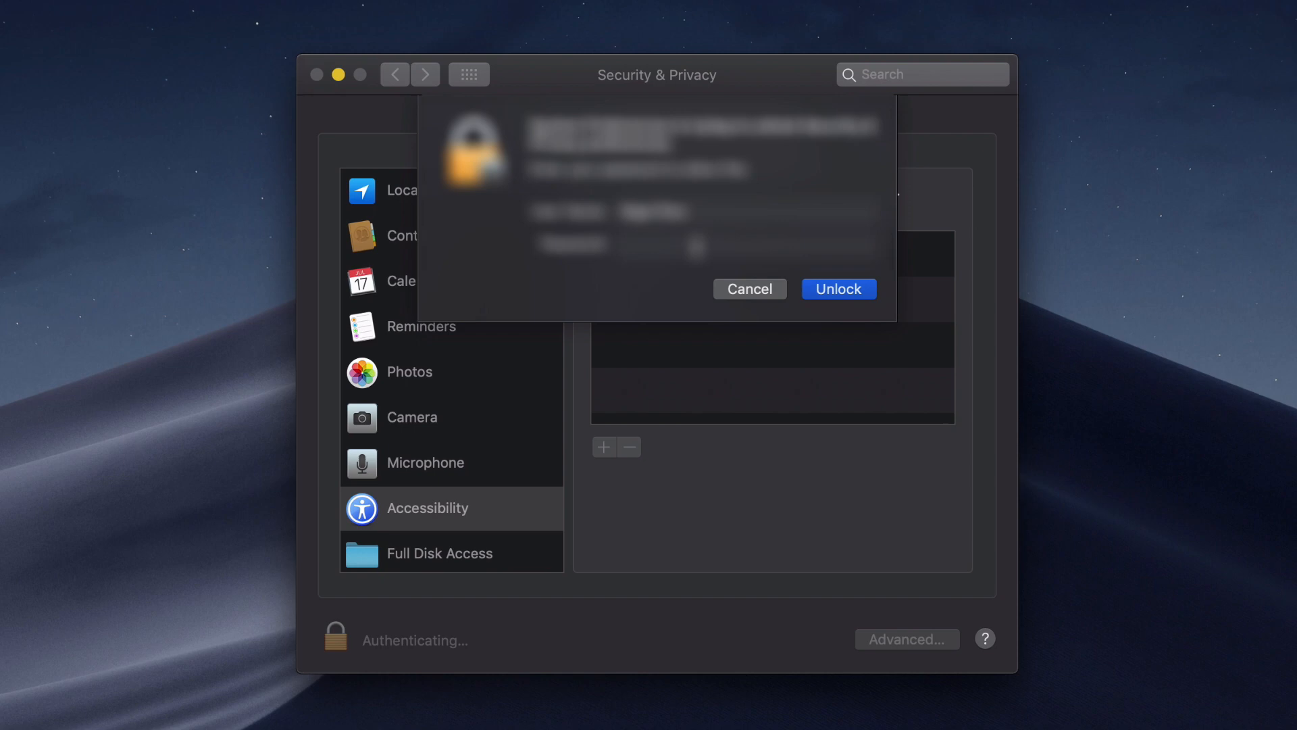
pyautogui.write('password')
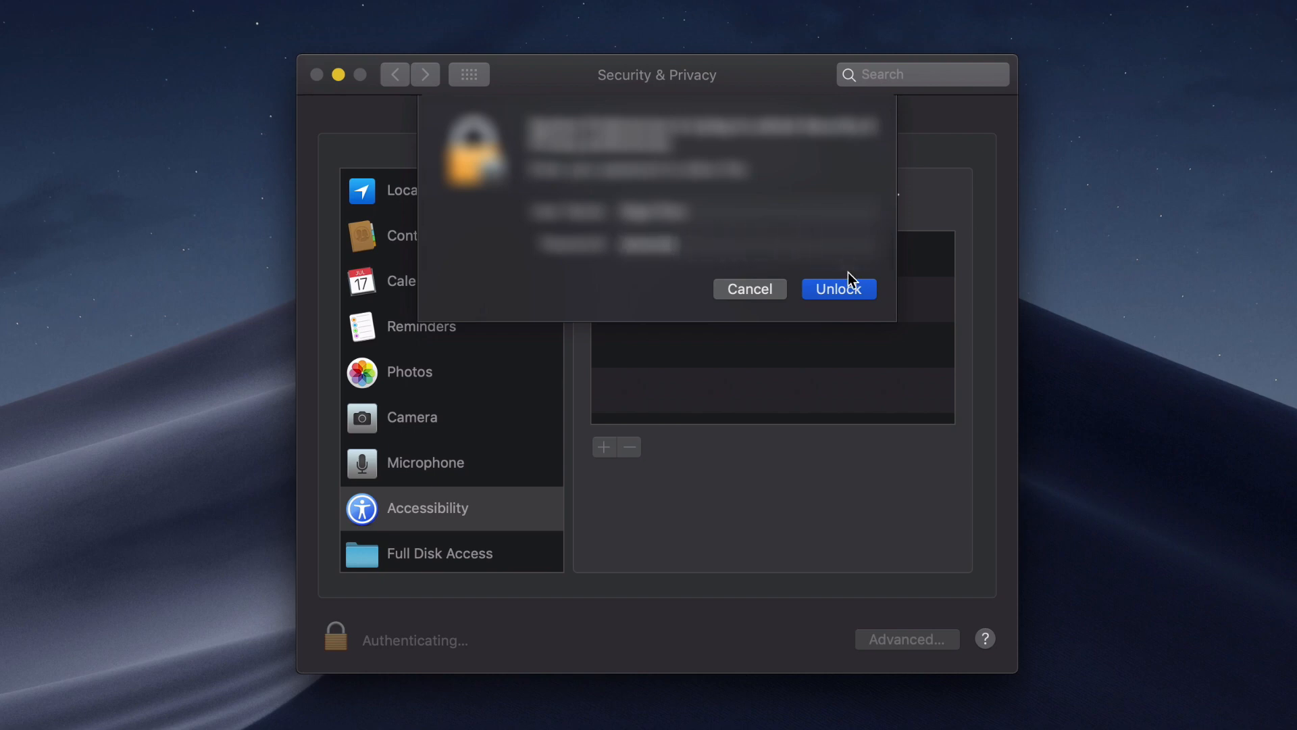
pyautogui.click(838, 289)
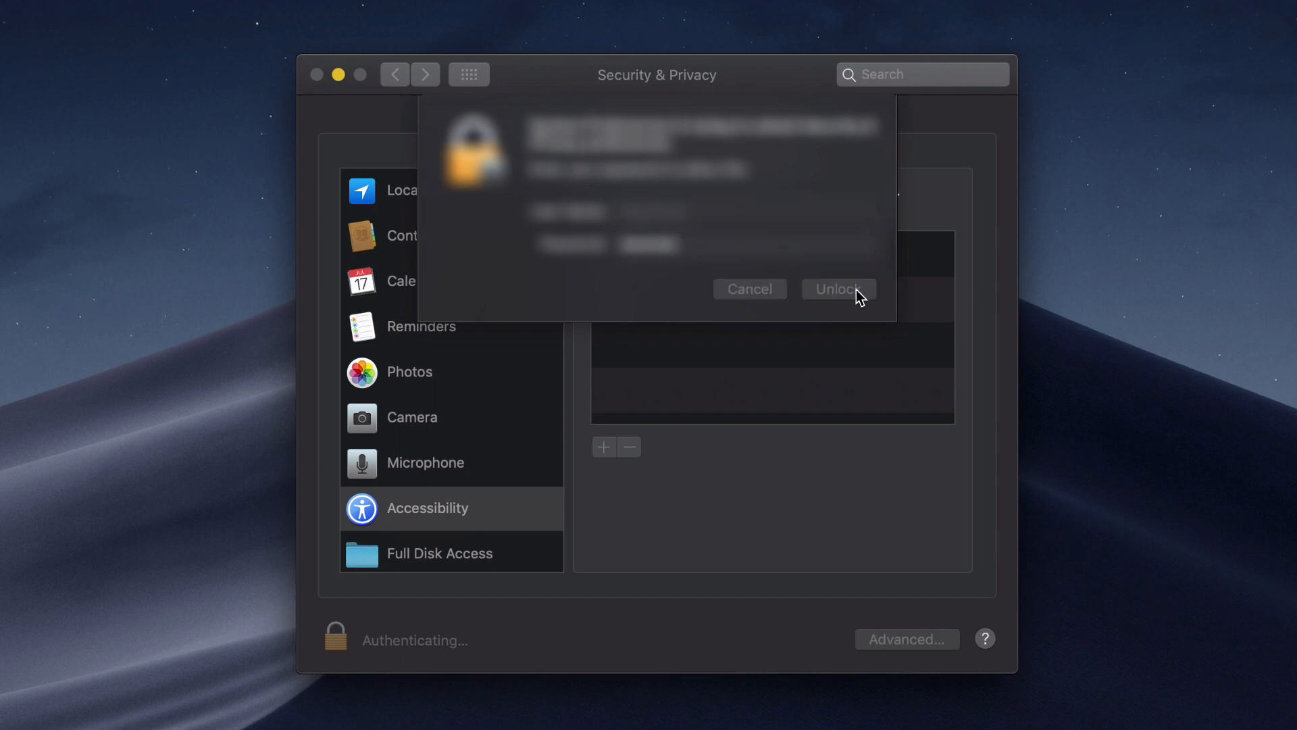
pyautogui.click(837, 288)
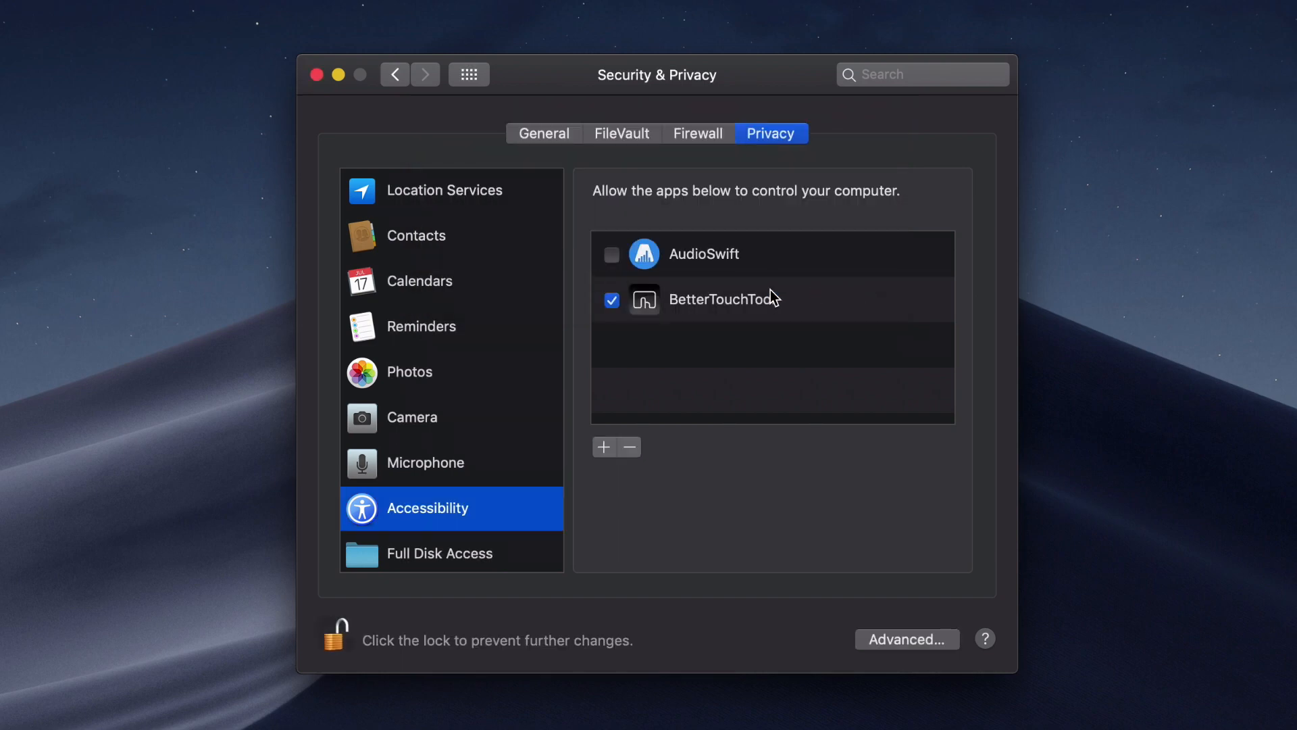
pyautogui.click(612, 254)
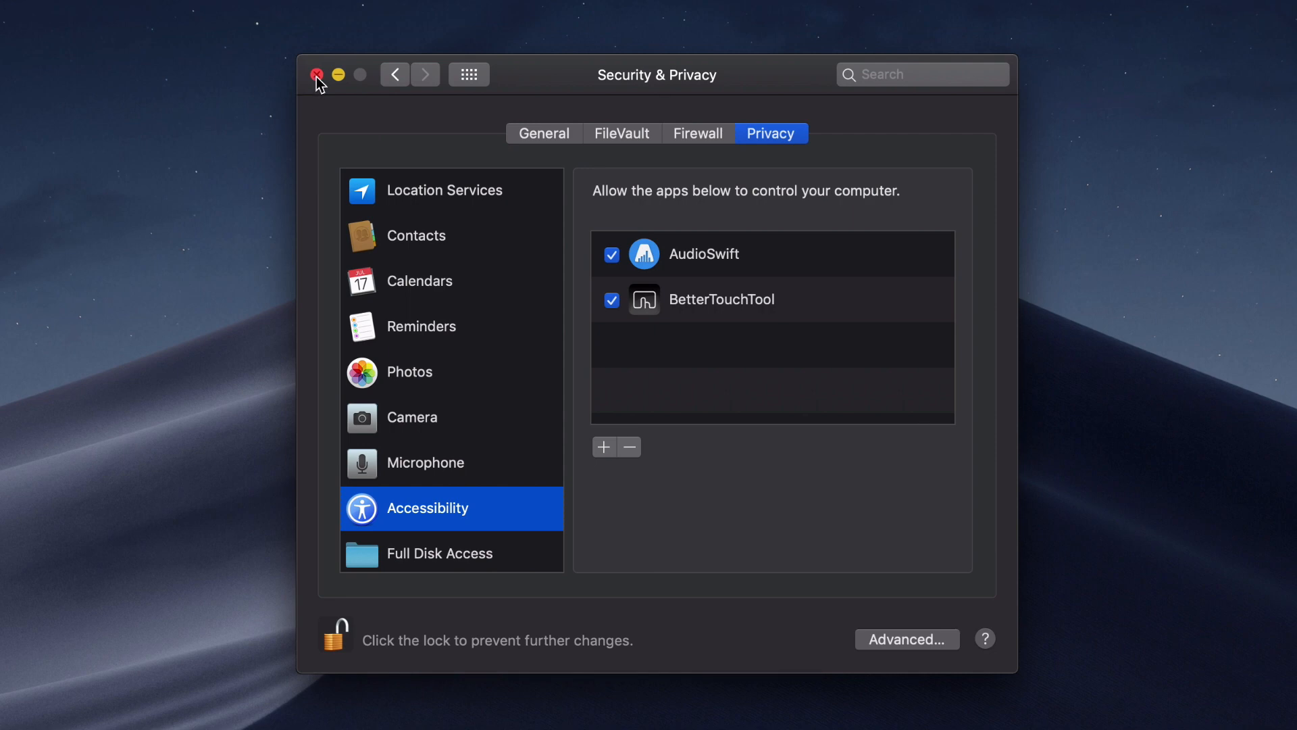
pyautogui.click(316, 74)
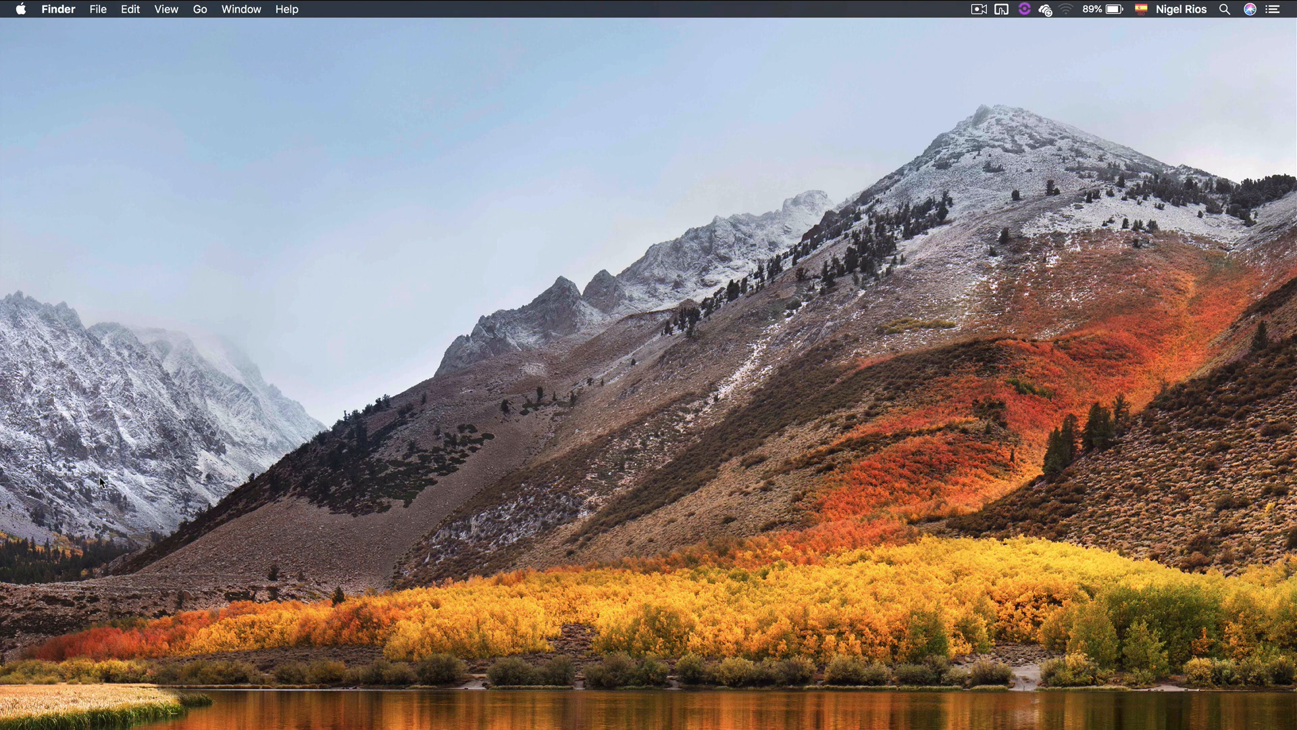
pyautogui.moveTo(5, 496)
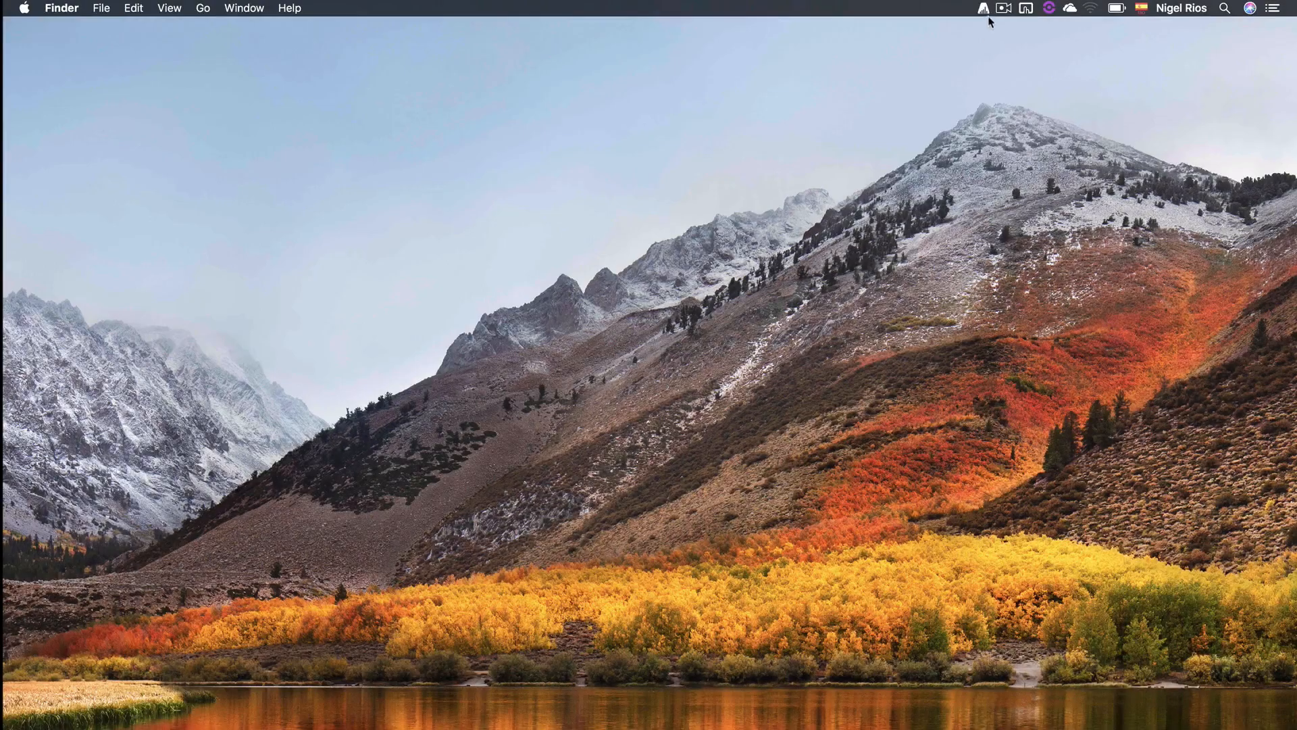
# Step: Open the AudioSwift console from its menu and move it up and right
pyautogui.click(857, 11)
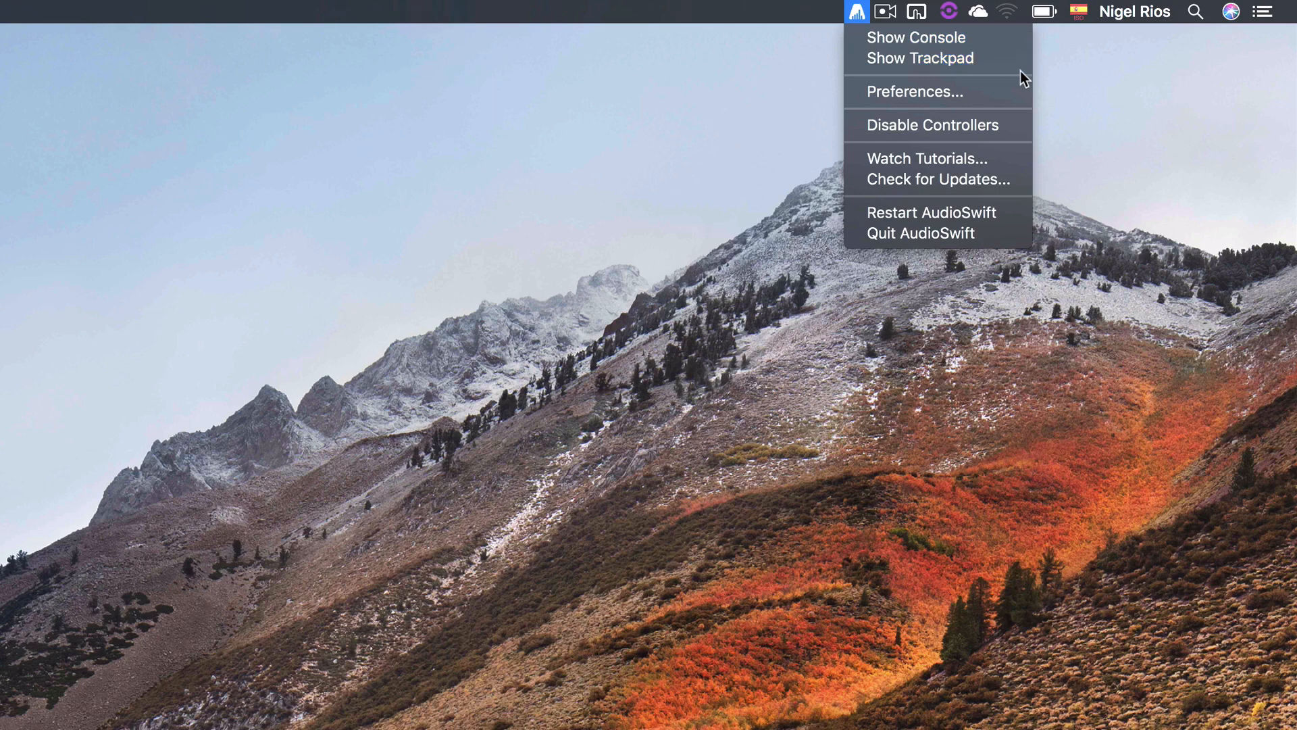
pyautogui.moveTo(914, 92)
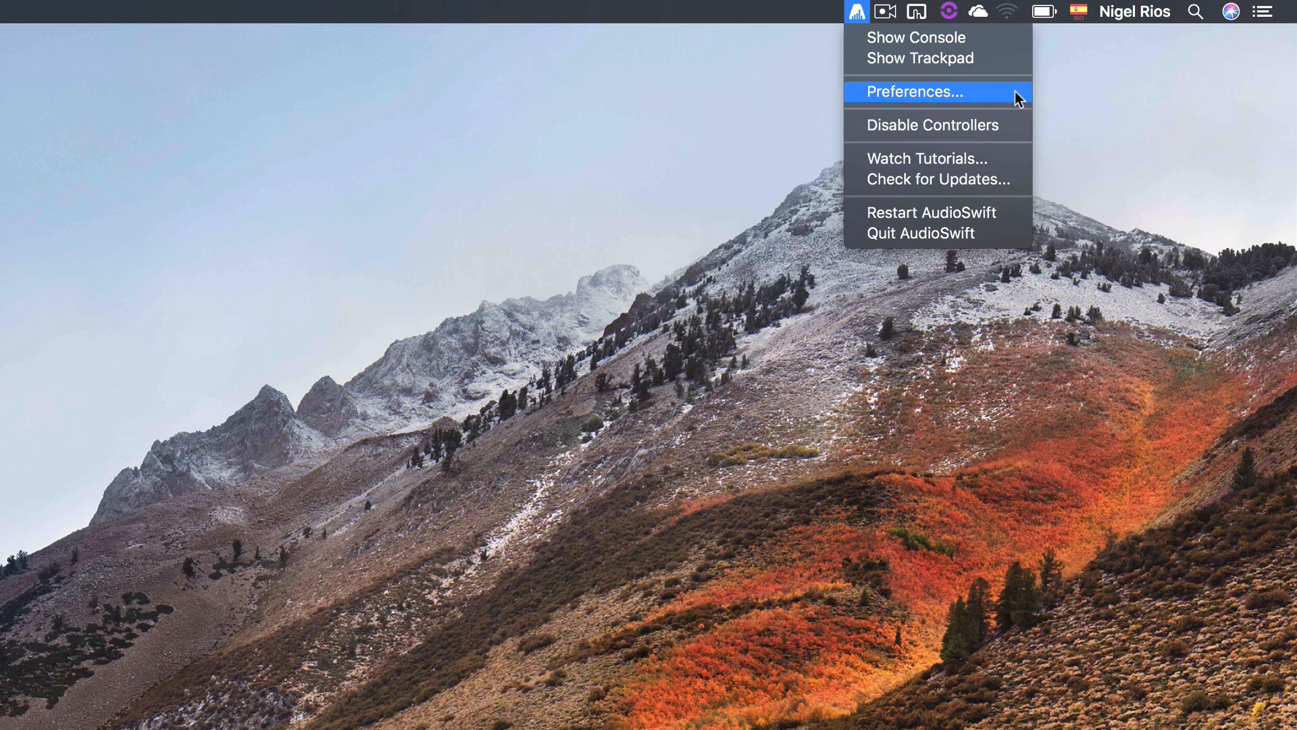
pyautogui.click(910, 92)
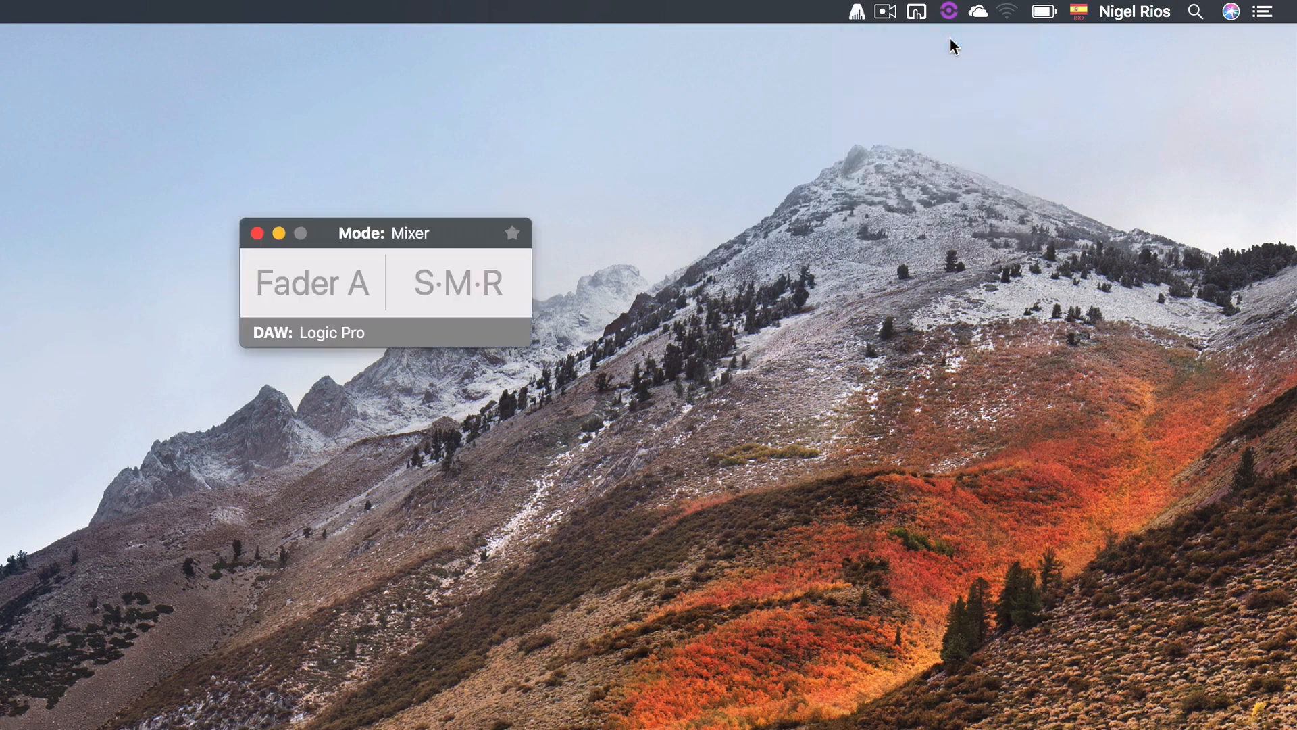
pyautogui.moveTo(384, 232); pyautogui.dragTo(645, 139)
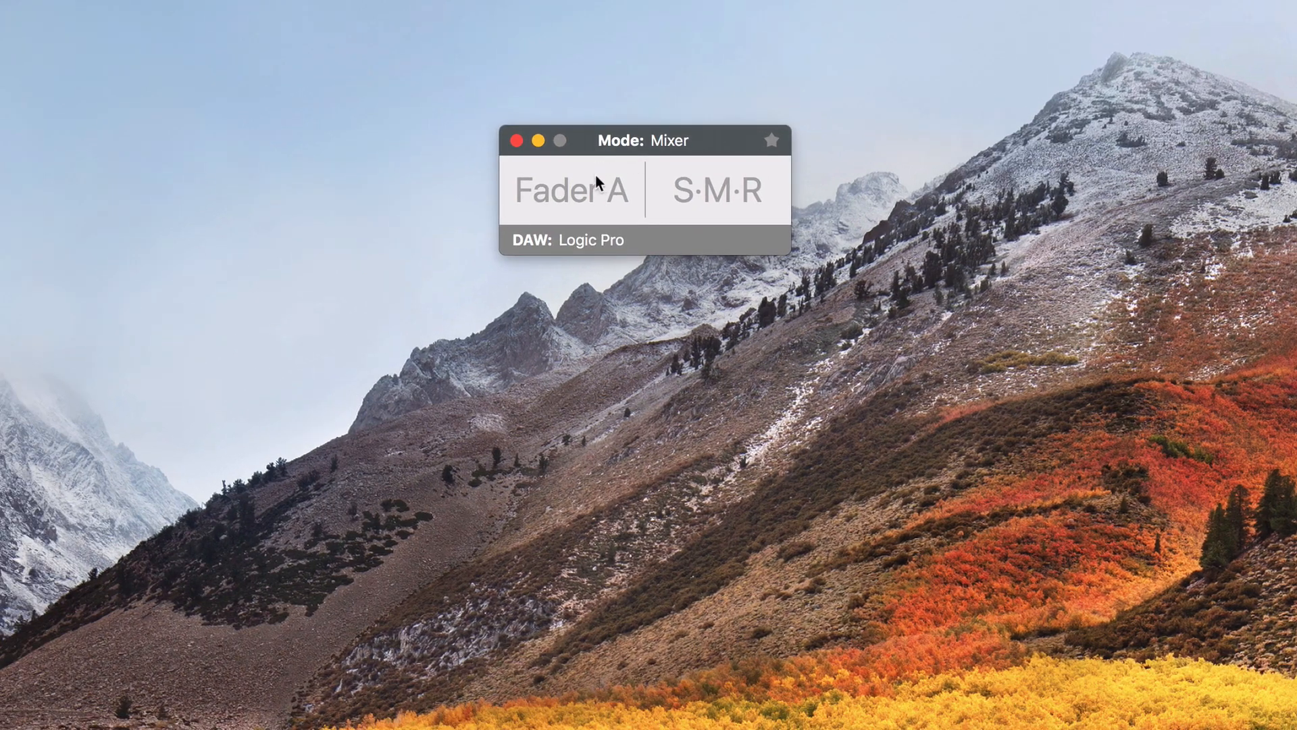
pyautogui.moveTo(715, 246)
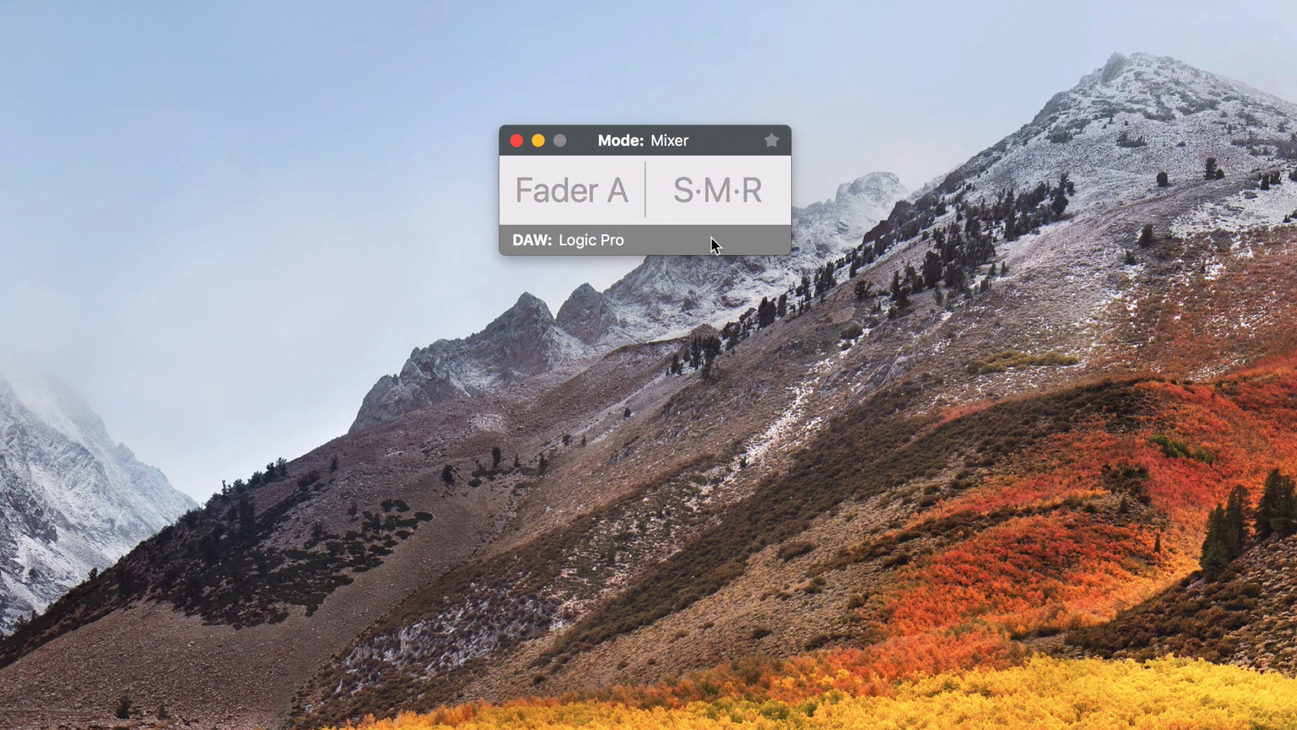
pyautogui.moveTo(652, 232)
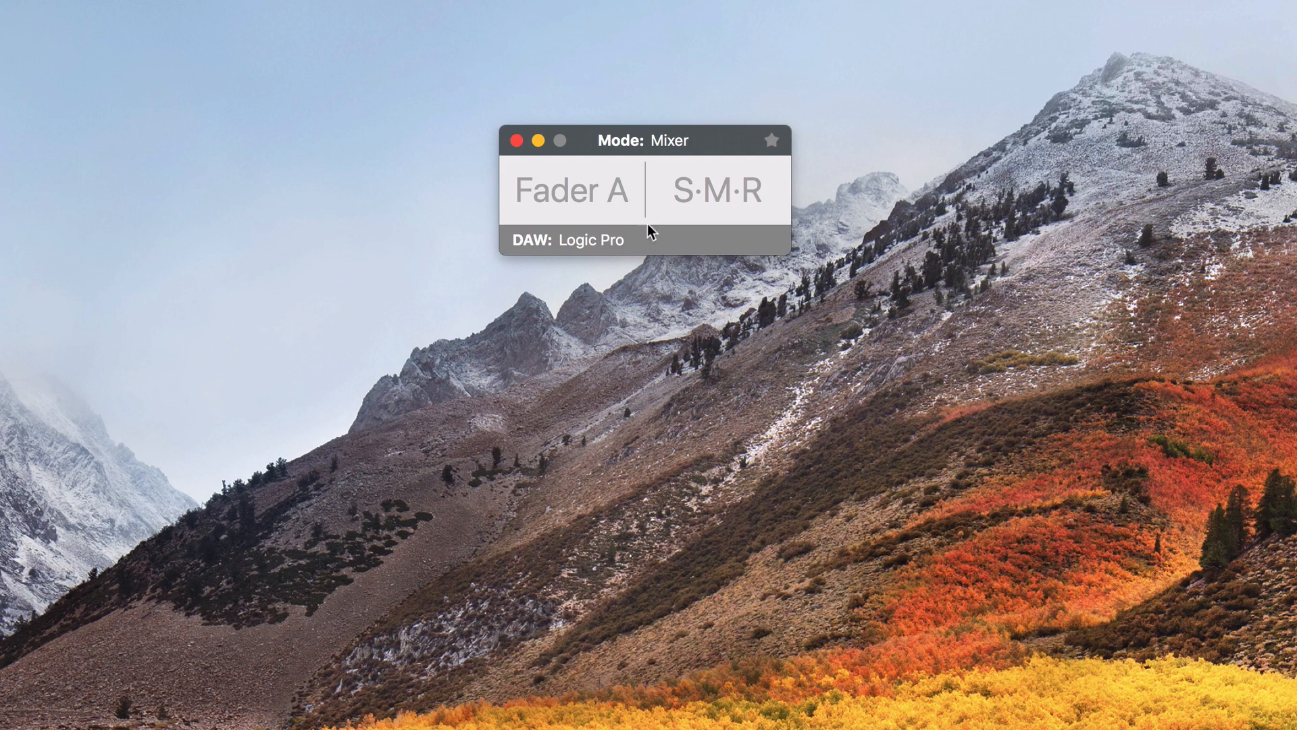
pyautogui.moveTo(697, 250)
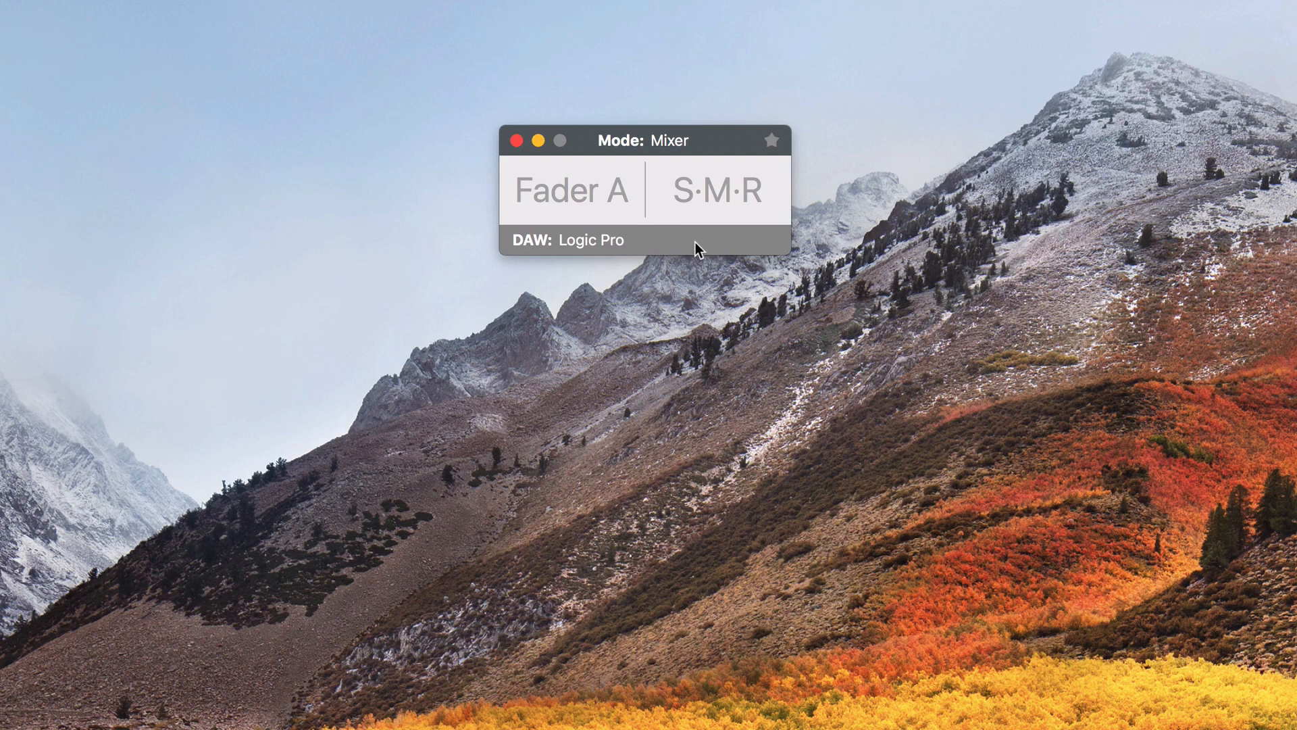
pyautogui.moveTo(685, 152)
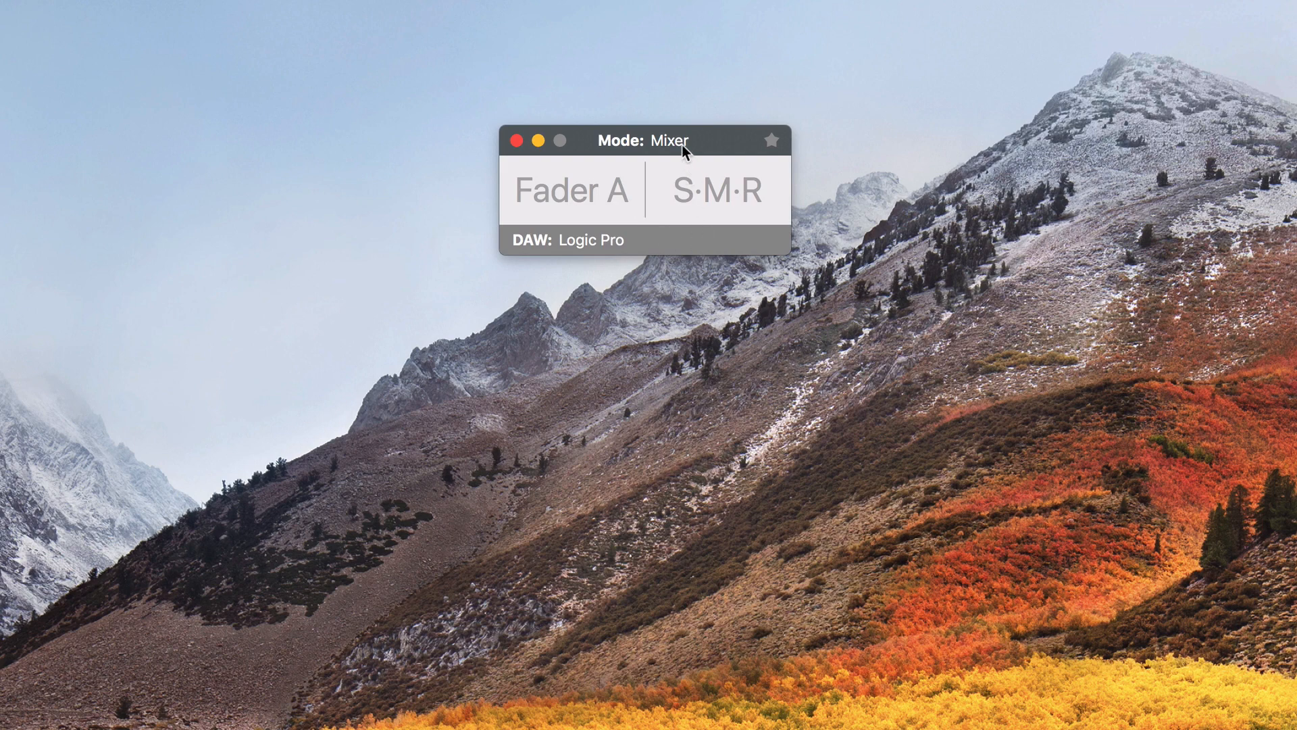
pyautogui.moveTo(683, 145)
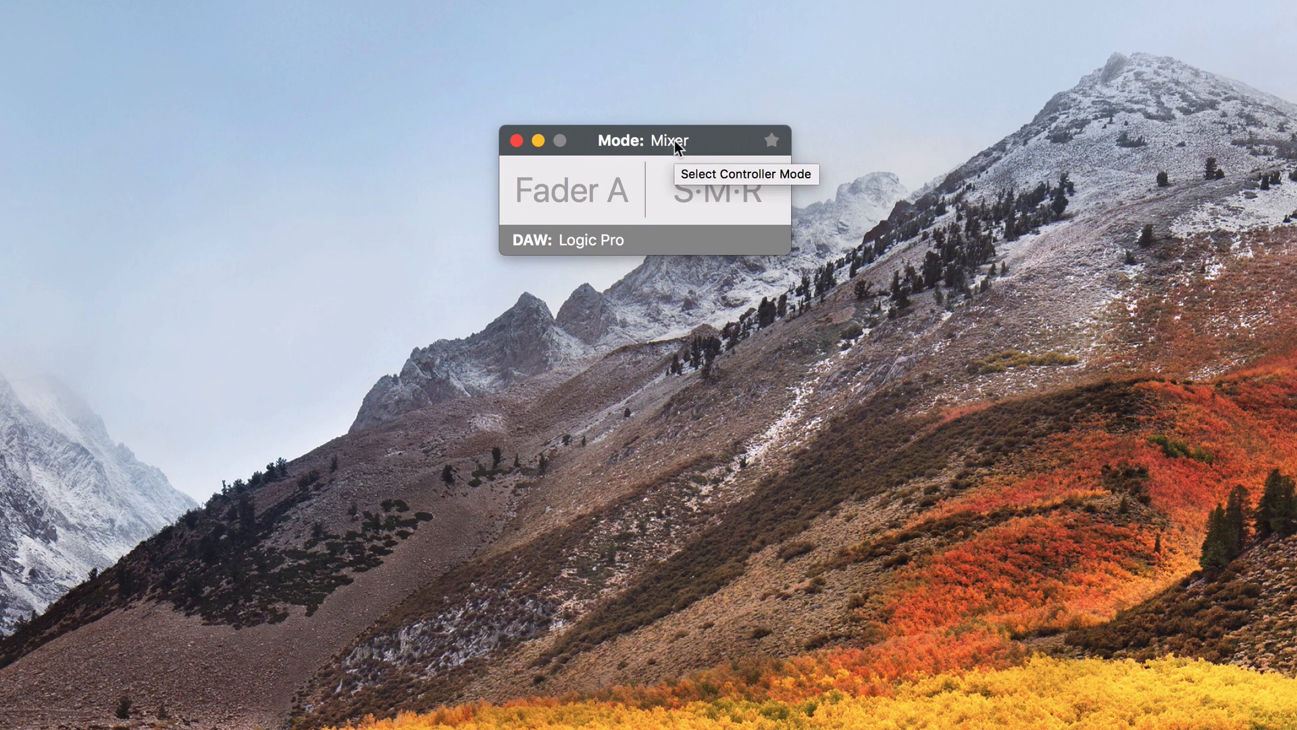
pyautogui.click(670, 140)
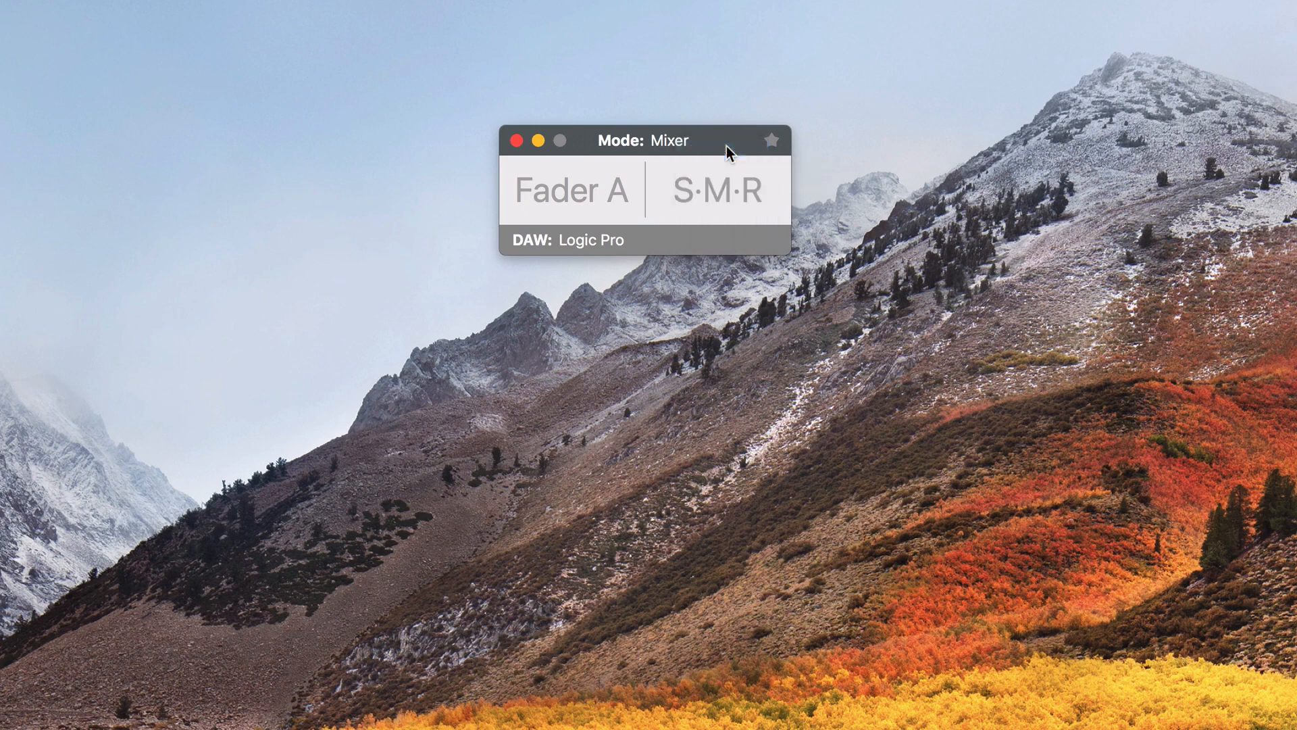
pyautogui.moveTo(556, 82)
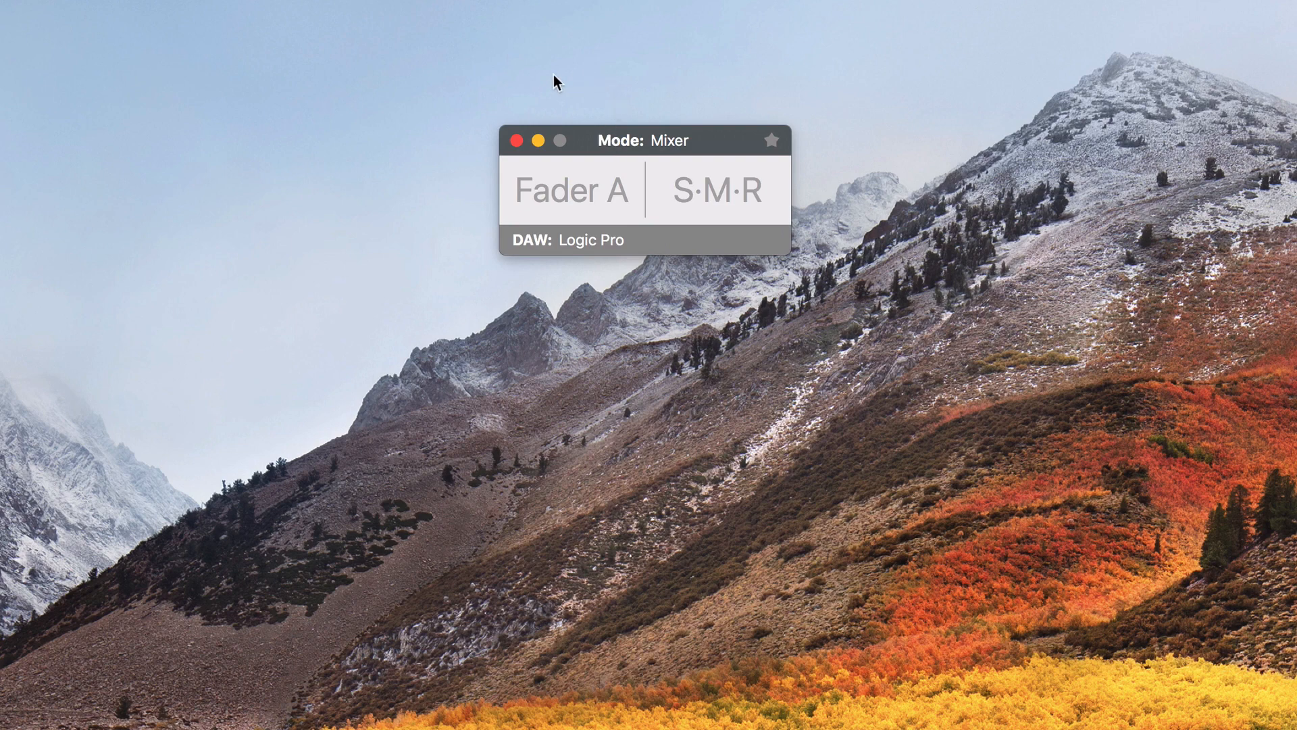
pyautogui.moveTo(663, 317)
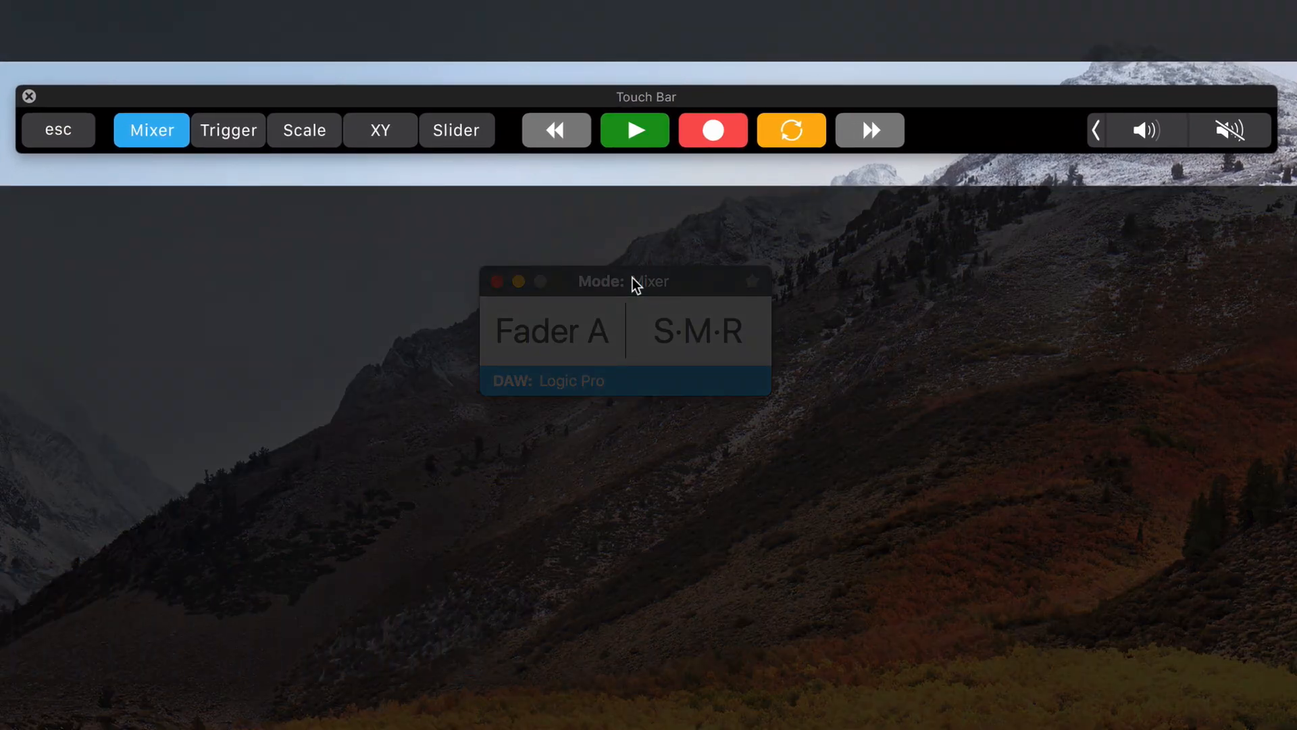
pyautogui.click(29, 96)
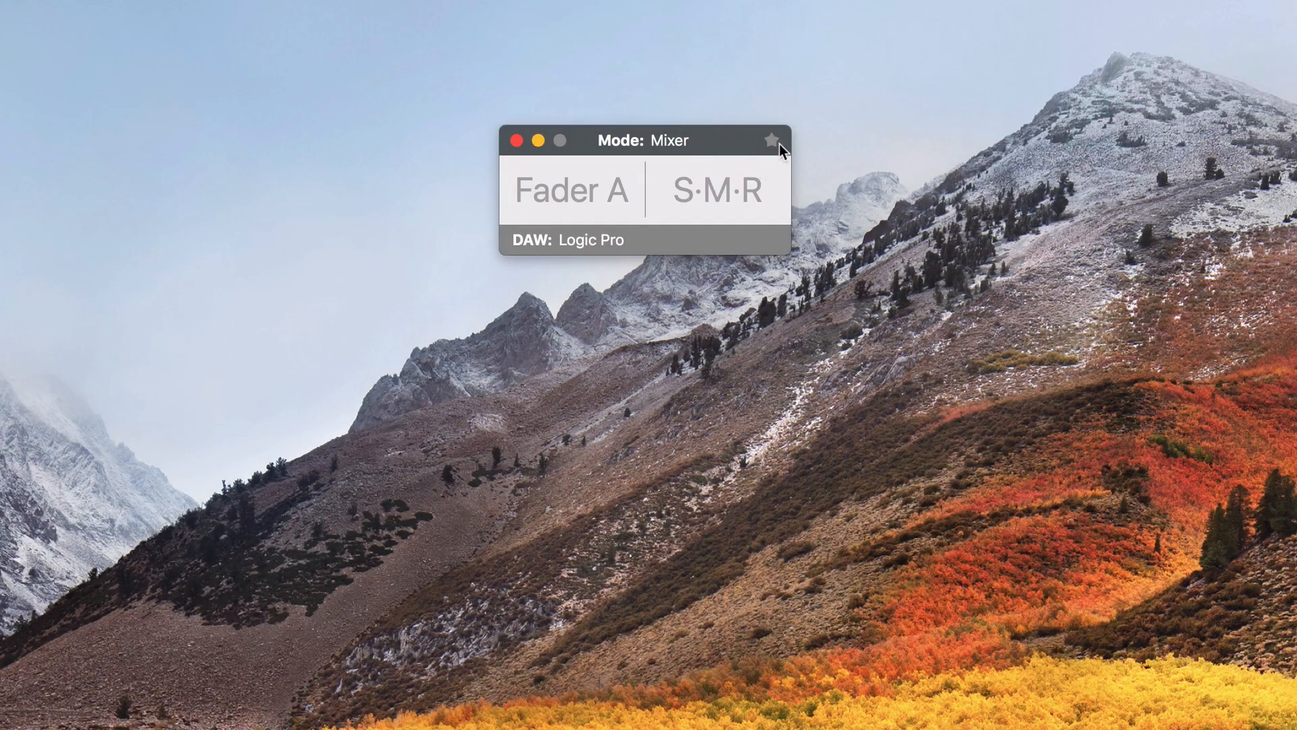
# Step: Pin the console on top with the star and keep Logic Pro as the DAW
pyautogui.click(770, 140)
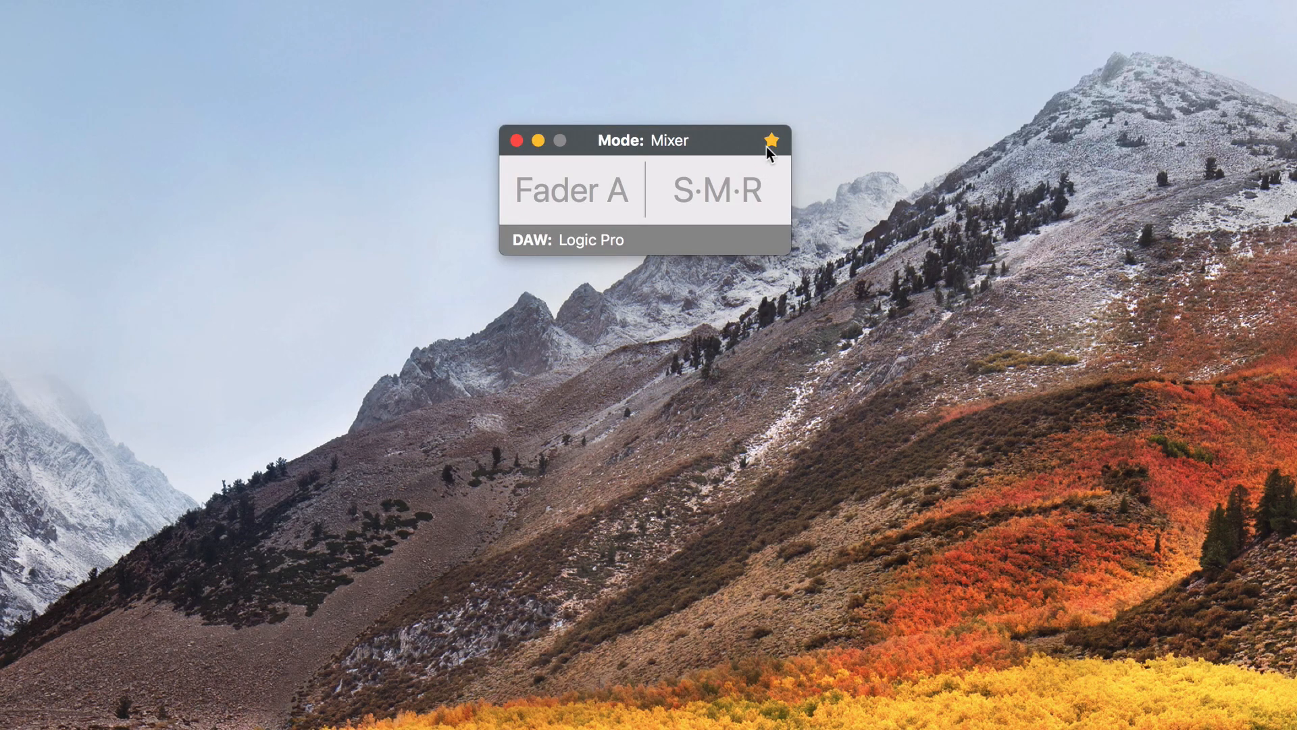
pyautogui.moveTo(763, 142)
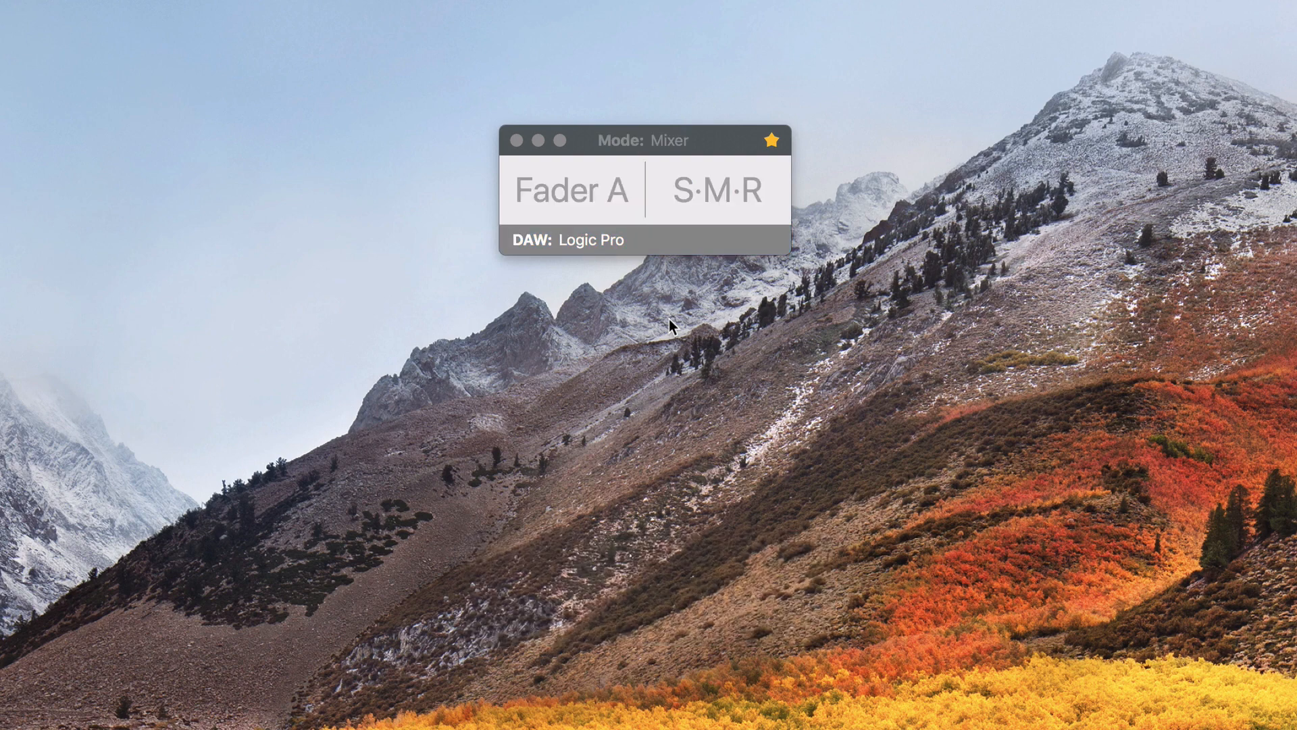
pyautogui.moveTo(670, 224)
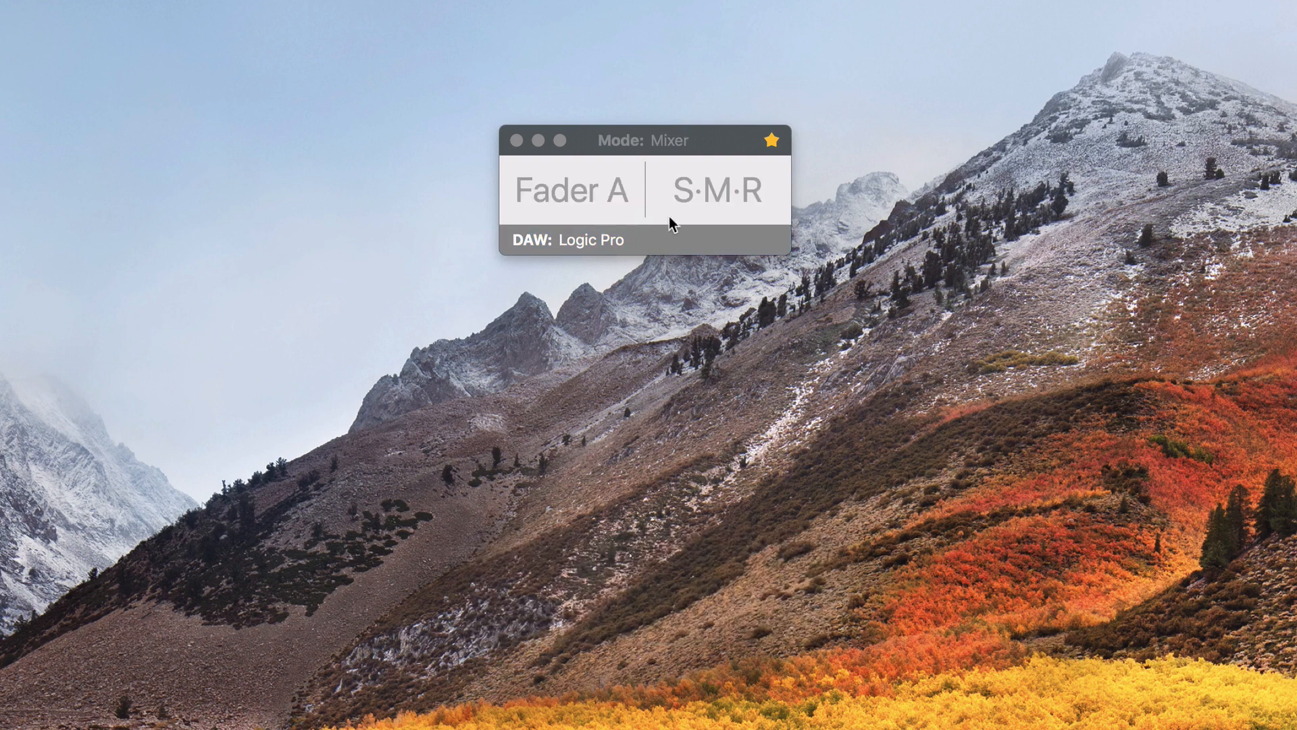
pyautogui.moveTo(659, 213)
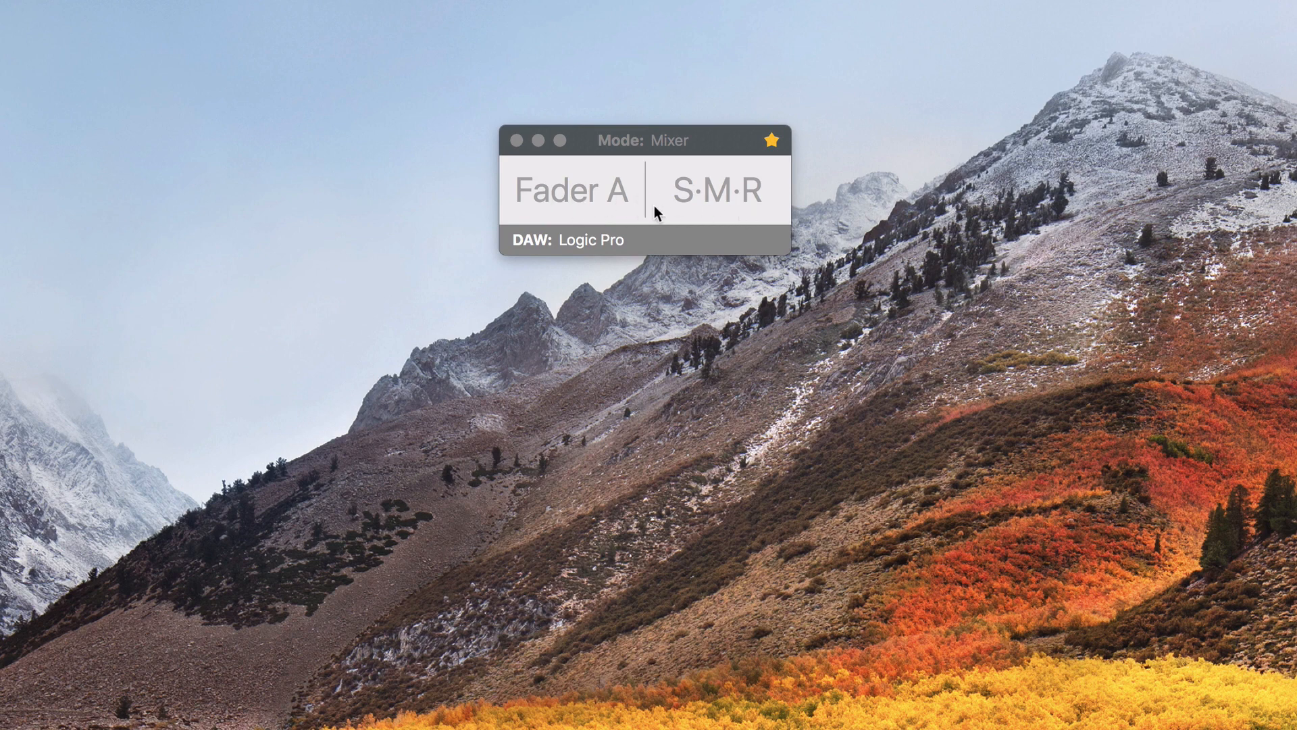
pyautogui.moveTo(586, 225)
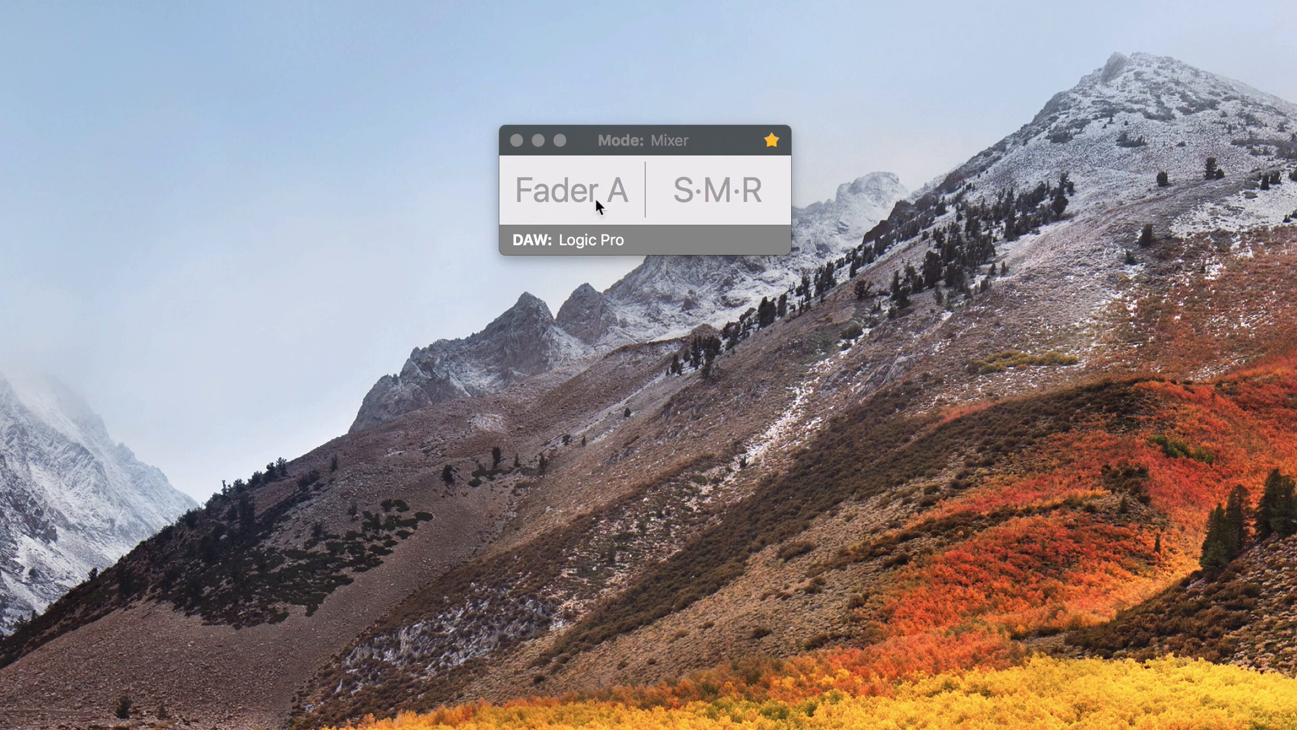
pyautogui.moveTo(718, 206)
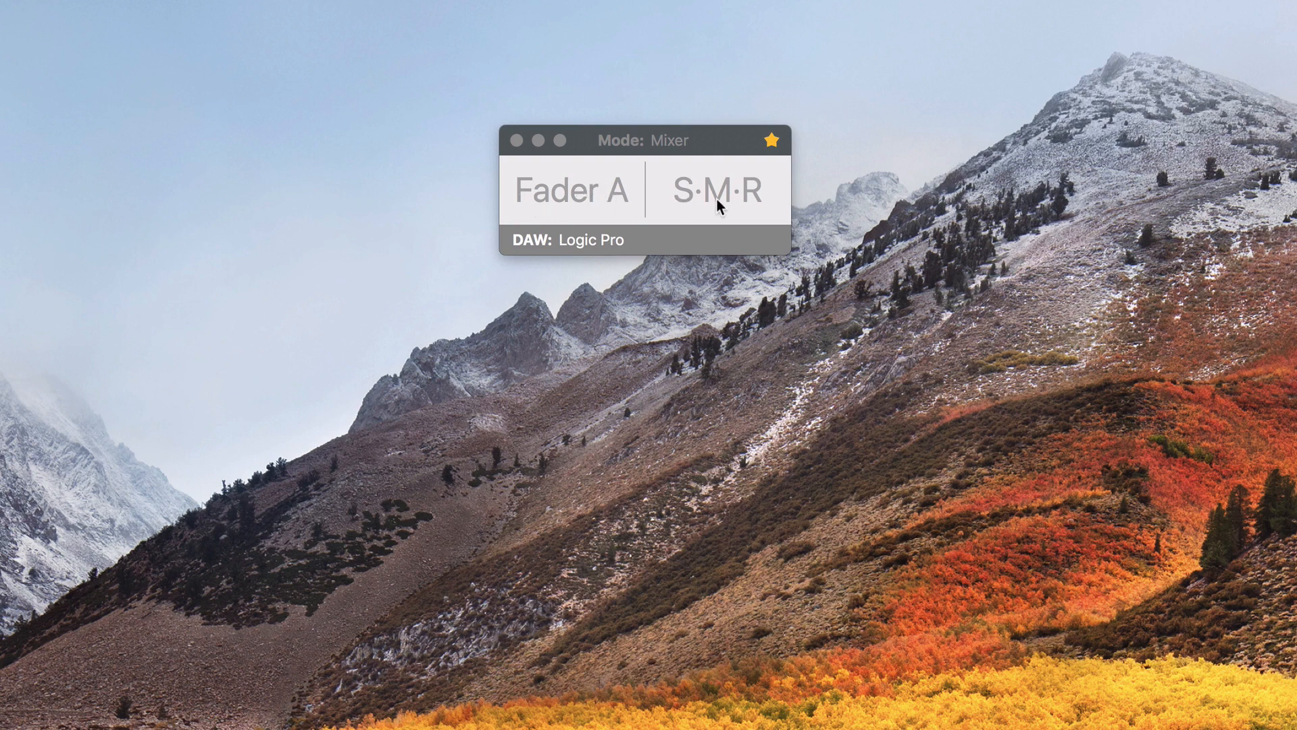
pyautogui.moveTo(748, 203)
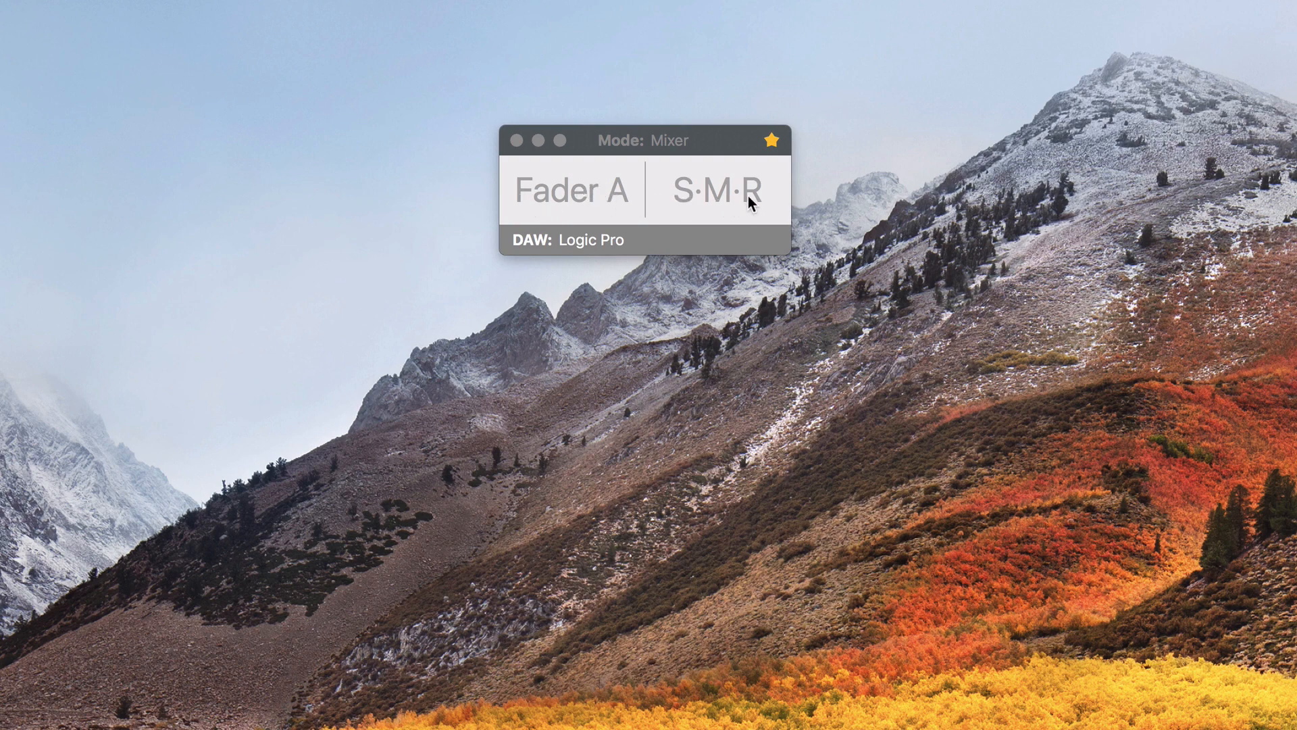
pyautogui.moveTo(574, 247)
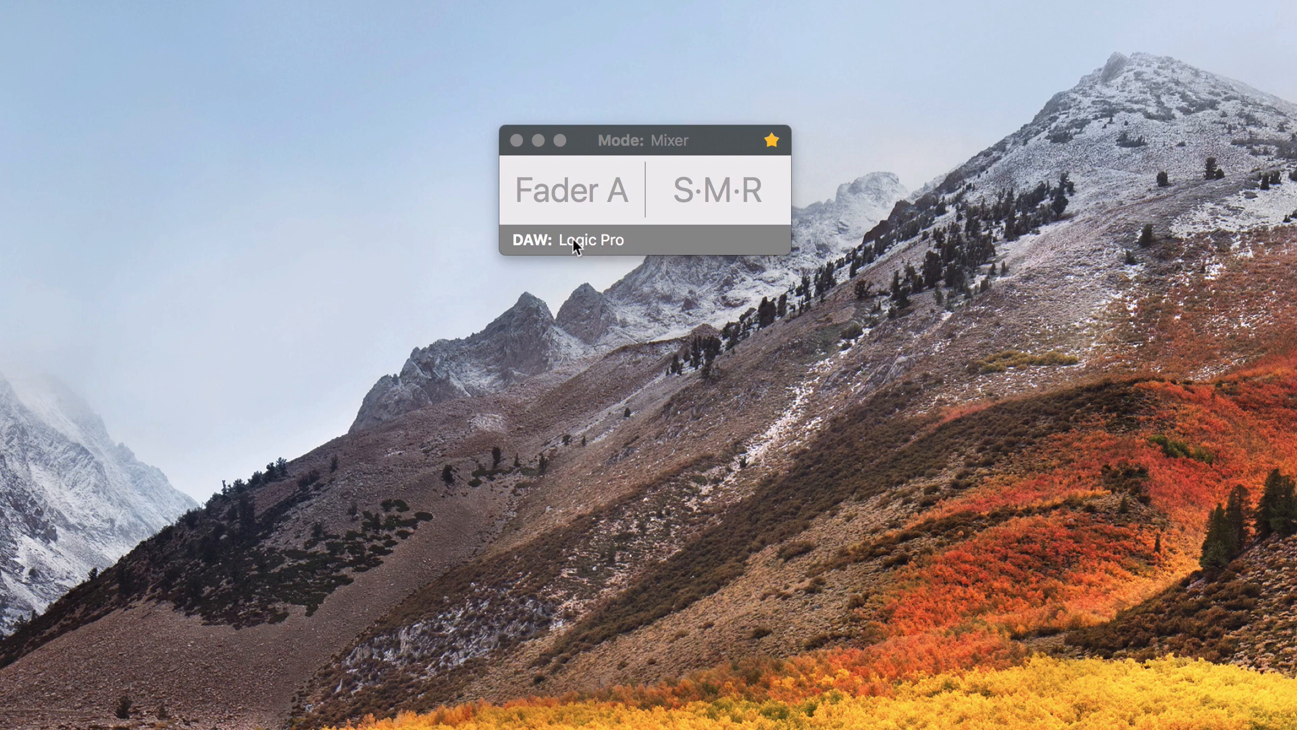
pyautogui.click(589, 240)
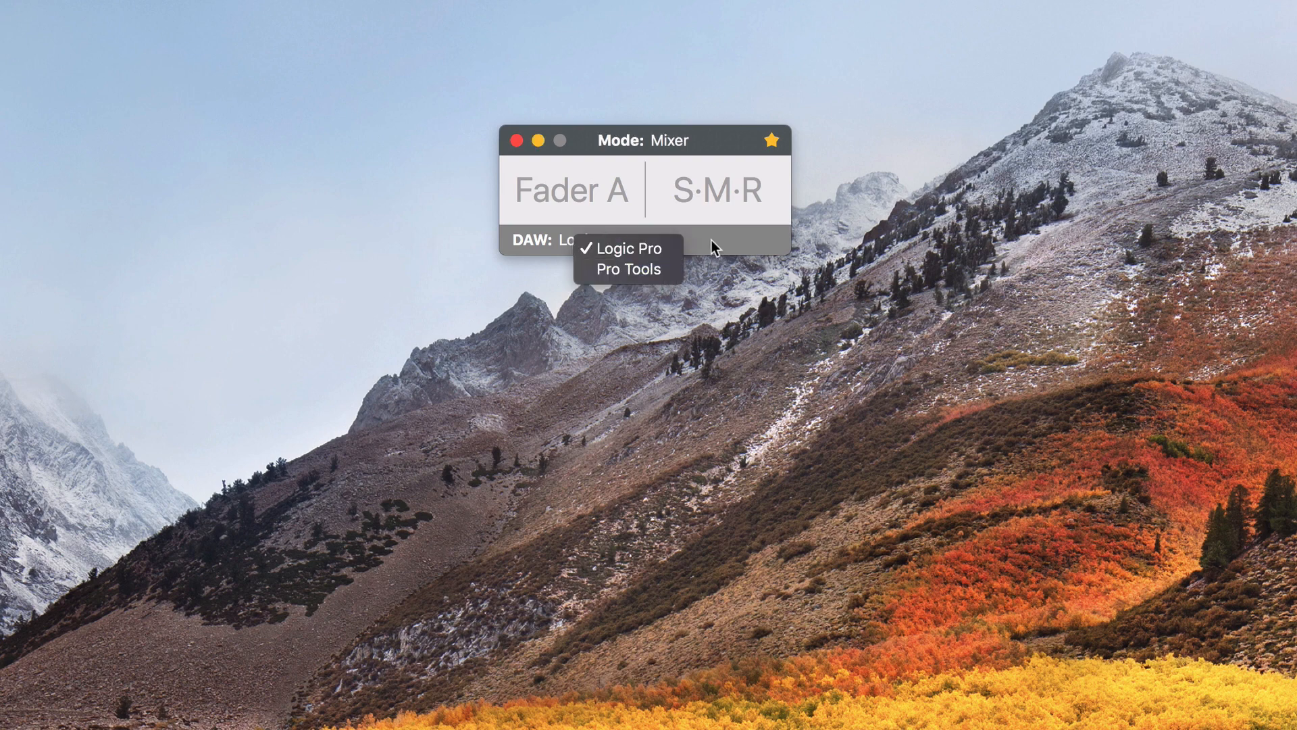
pyautogui.click(627, 247)
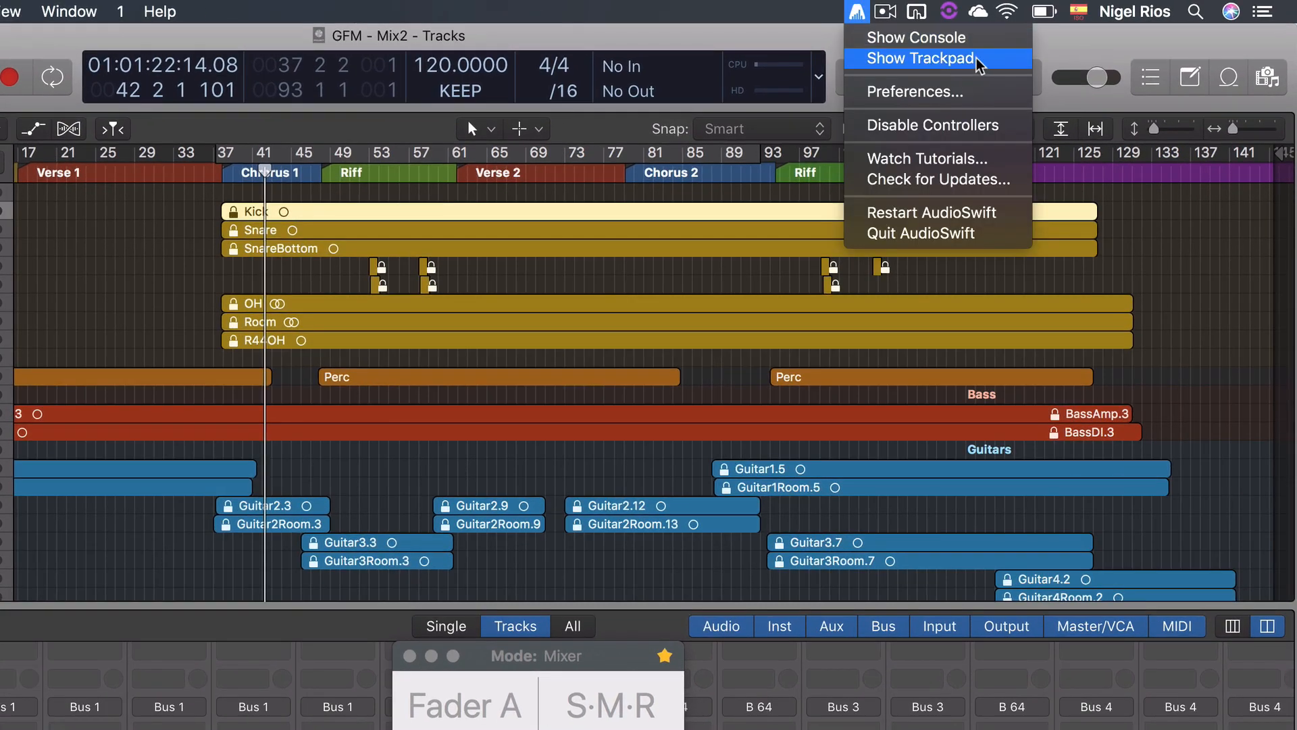
# Step: Show the trackpad zones, raise Kick 1 to 16.2 dB, and toggle its solo
pyautogui.click(918, 58)
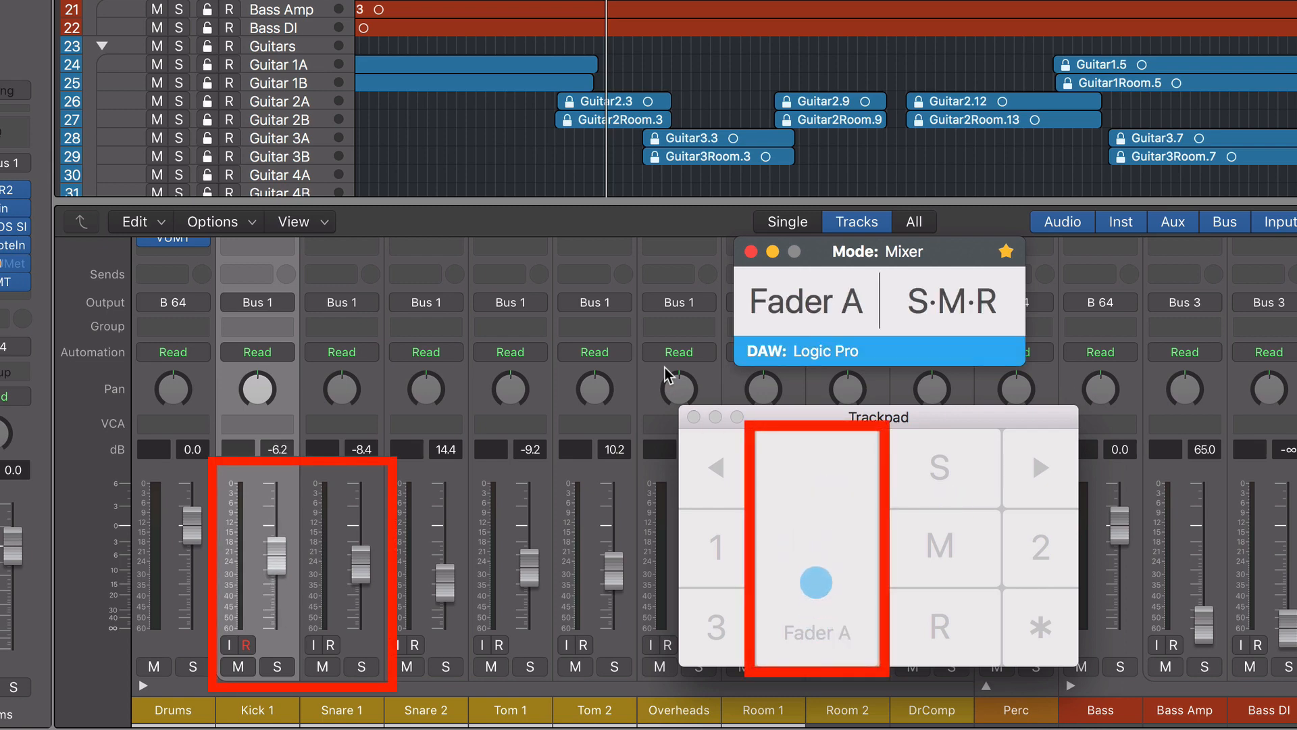
pyautogui.moveTo(815, 583); pyautogui.dragTo(815, 616)
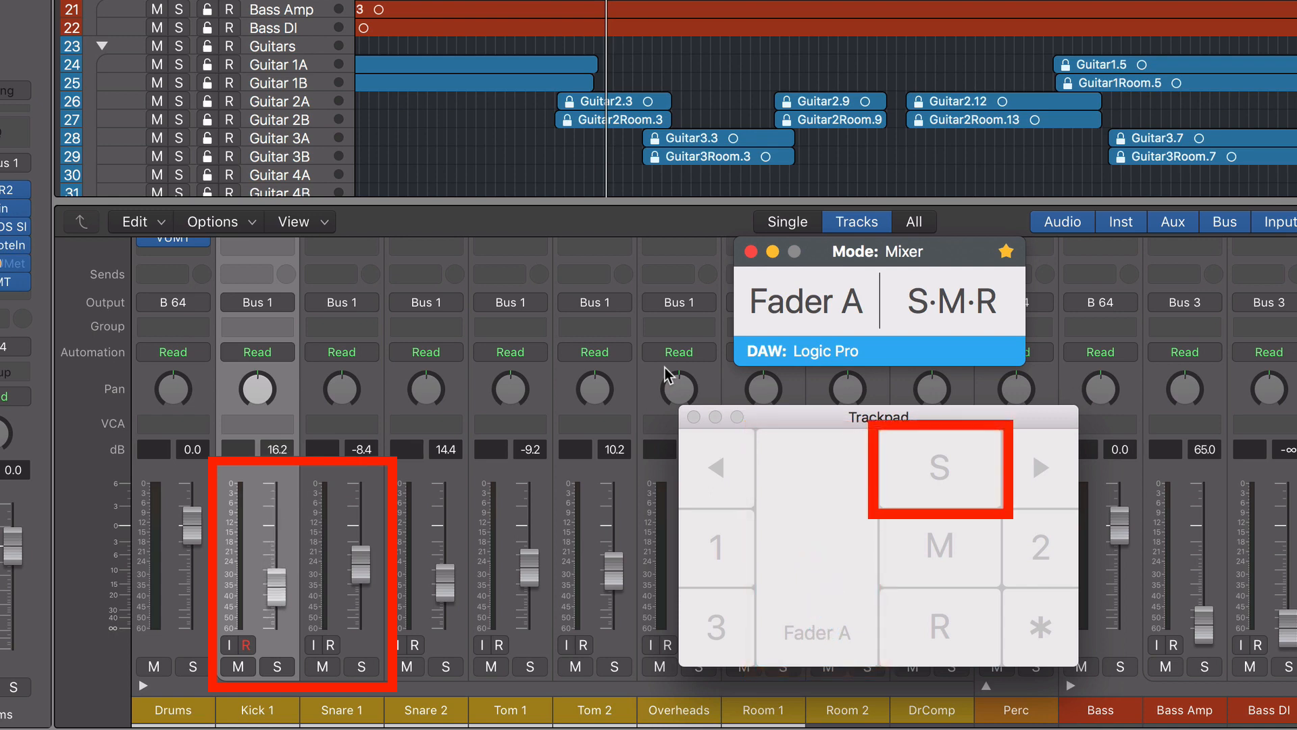
pyautogui.click(277, 667)
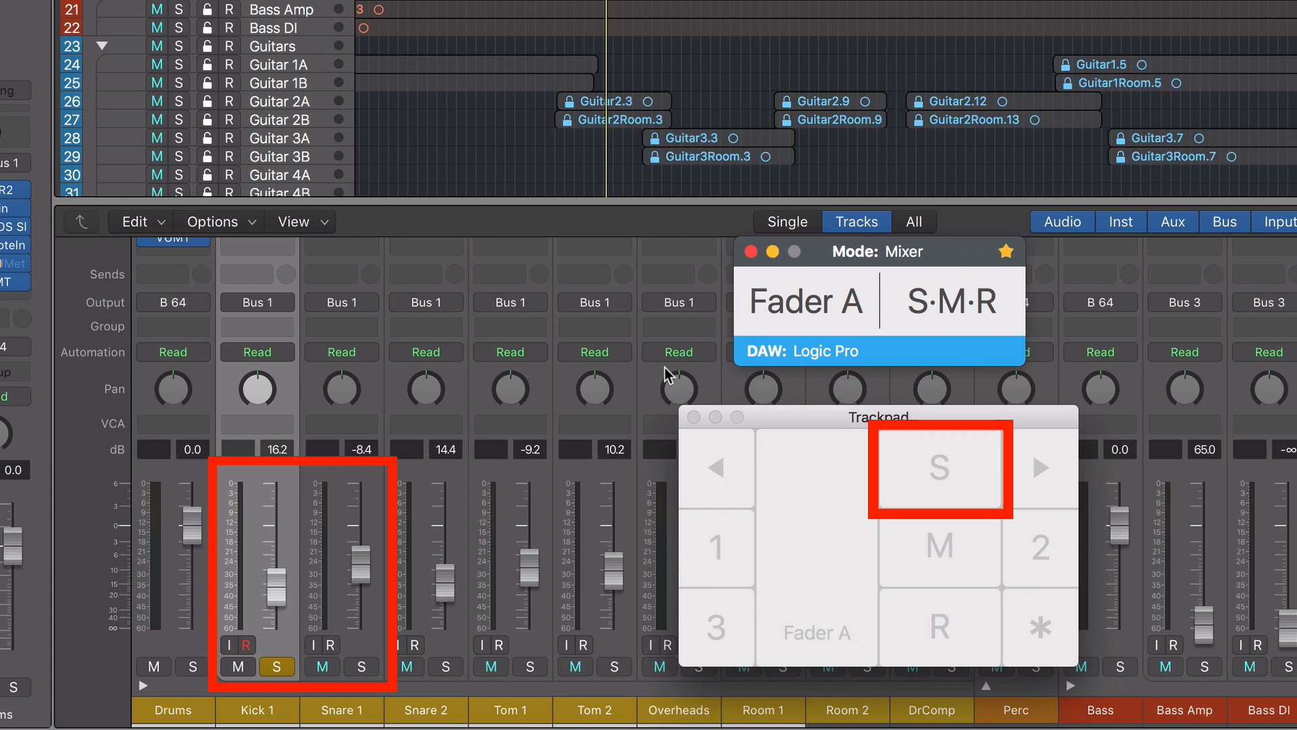
pyautogui.click(715, 624)
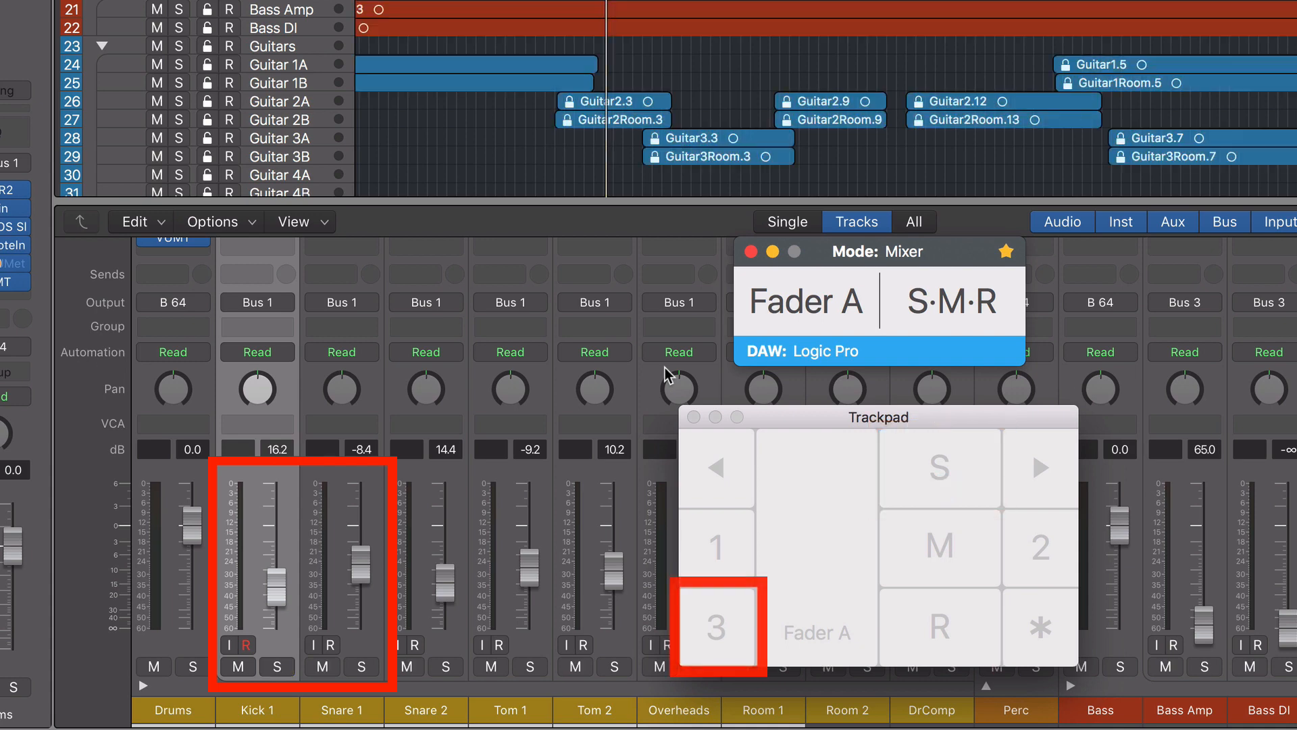
pyautogui.click(714, 626)
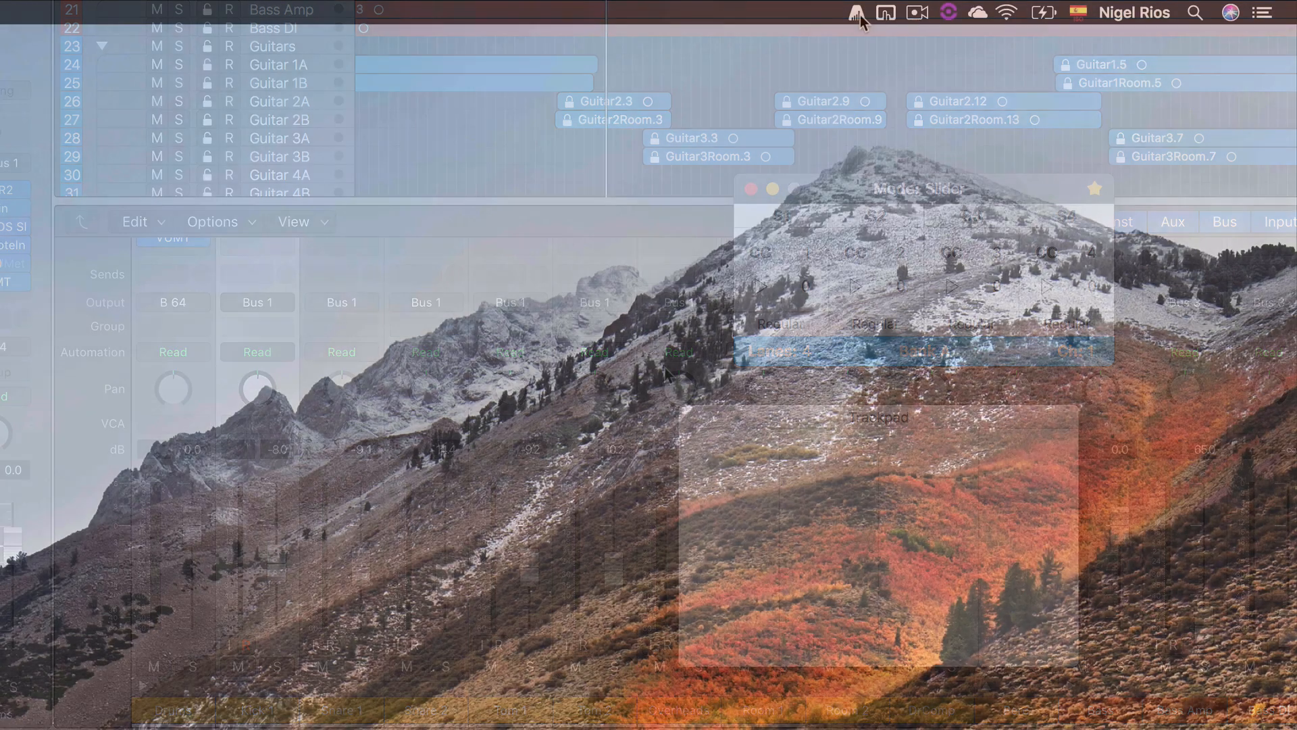
# Step: Restart AudioSwift from its menu and pin the returned console on top
pyautogui.click(856, 12)
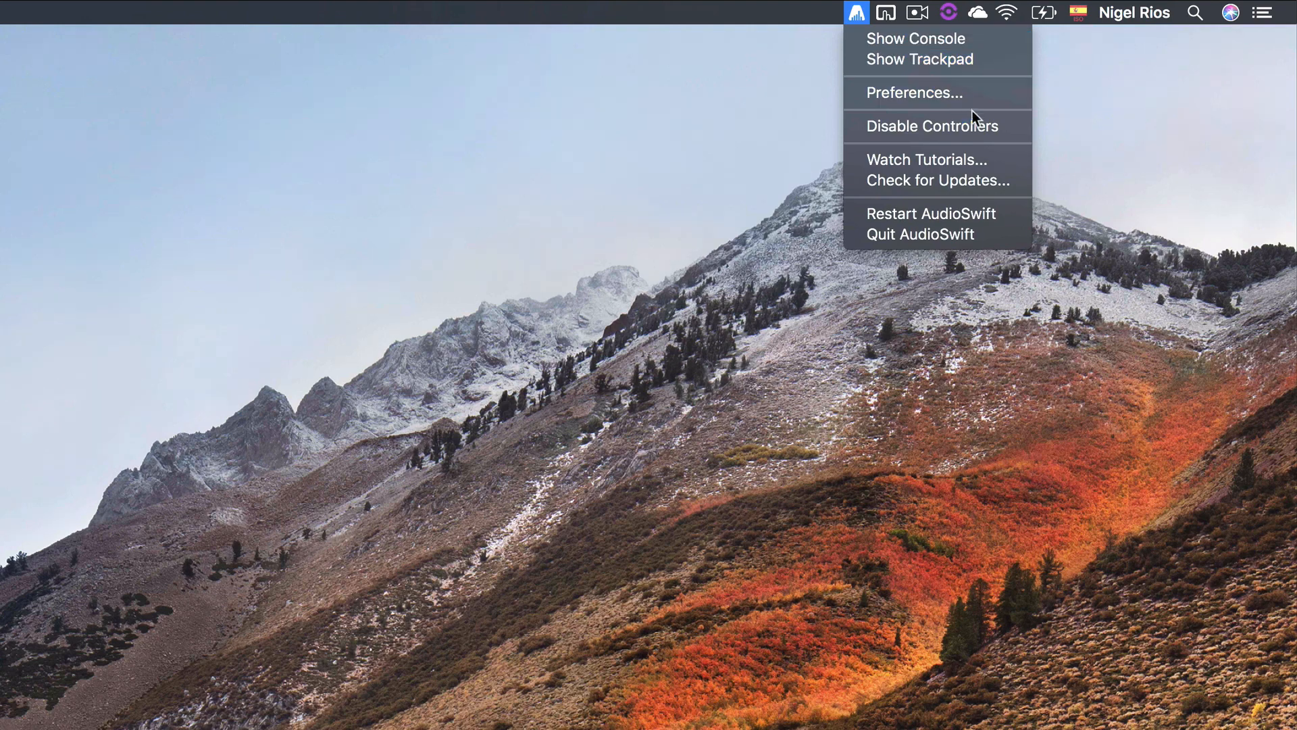
pyautogui.moveTo(932, 125)
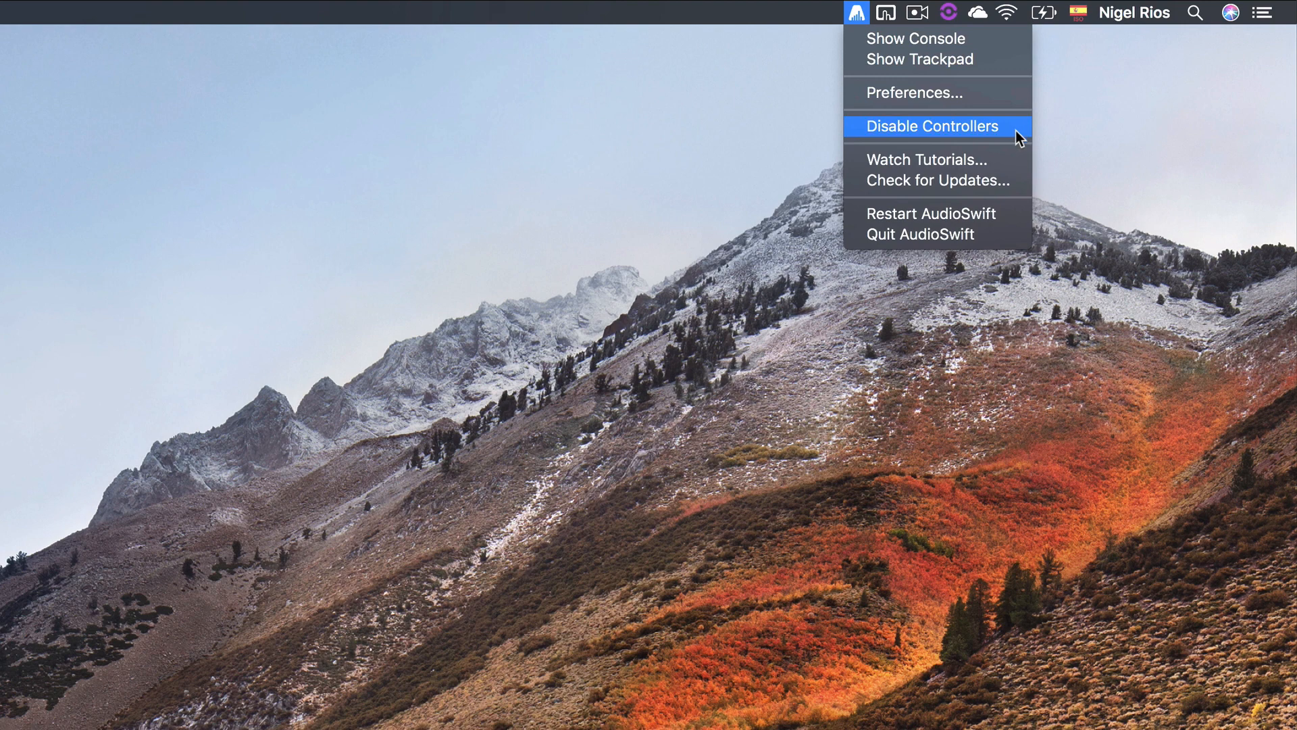
pyautogui.moveTo(925, 160)
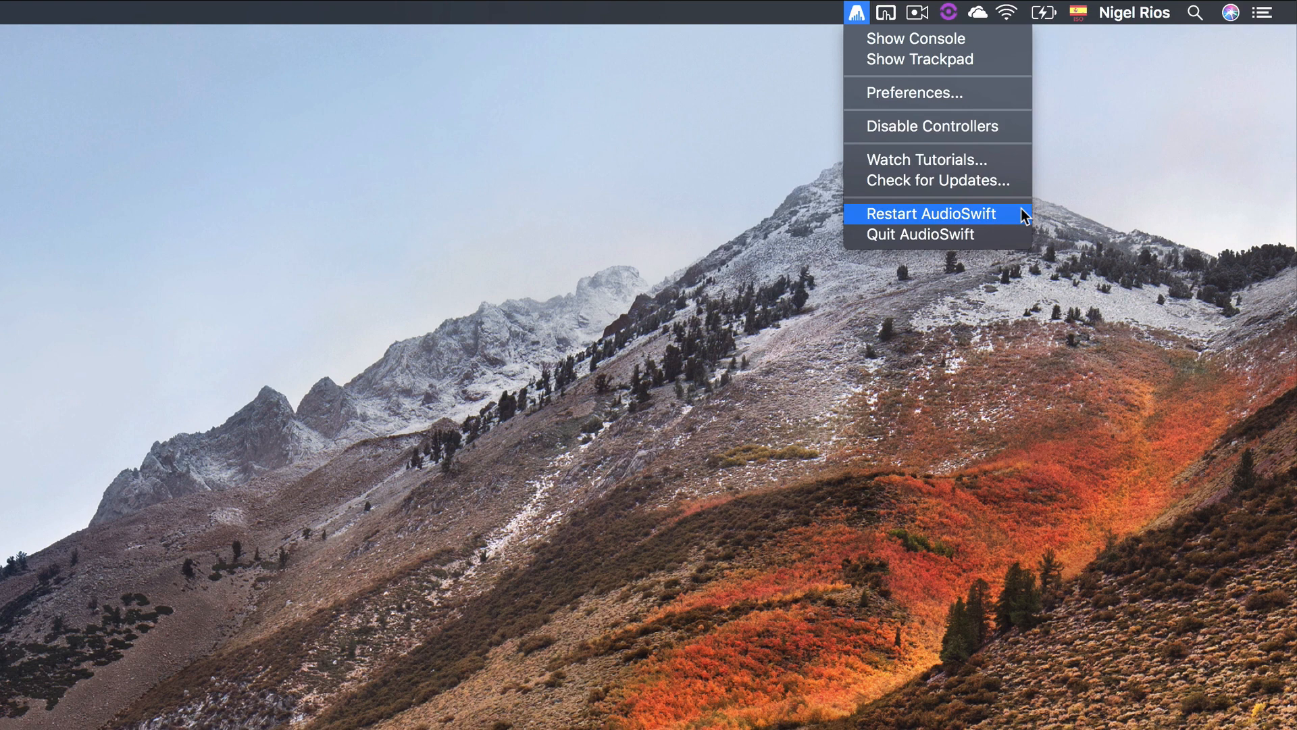
pyautogui.moveTo(935, 234)
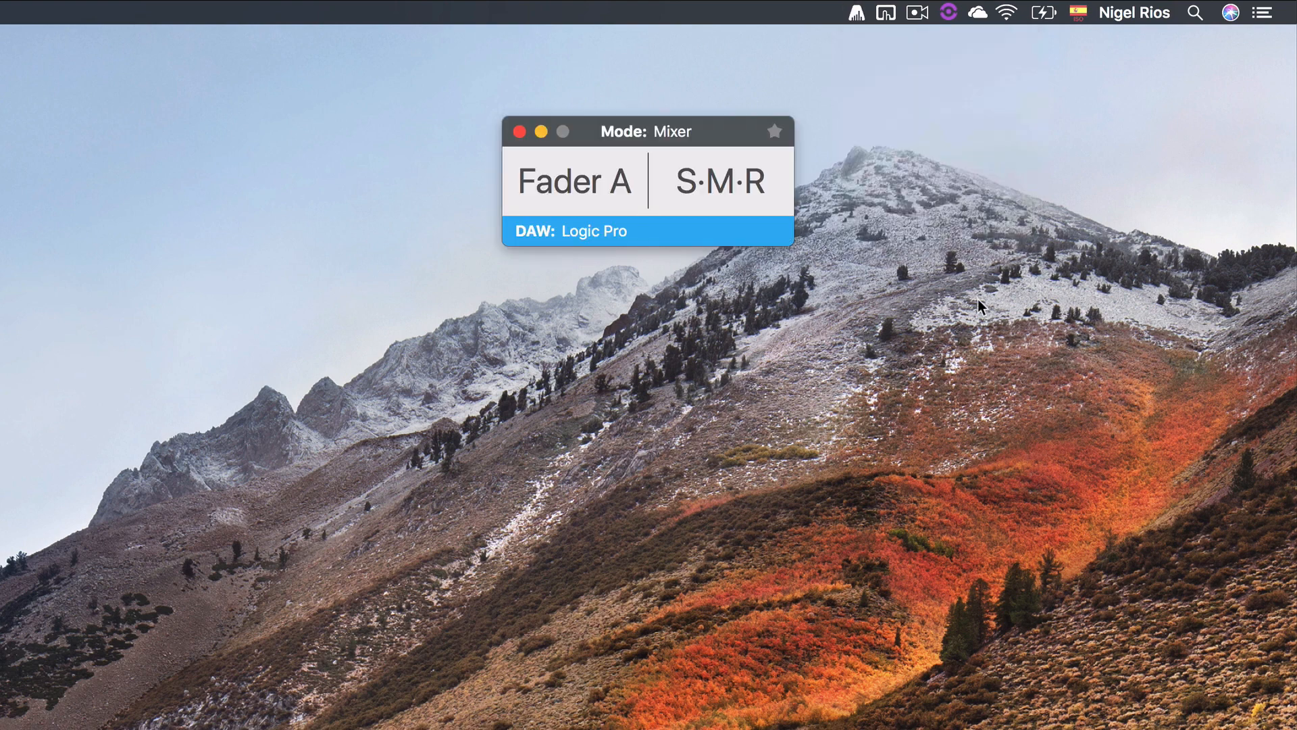
pyautogui.press('cmd')
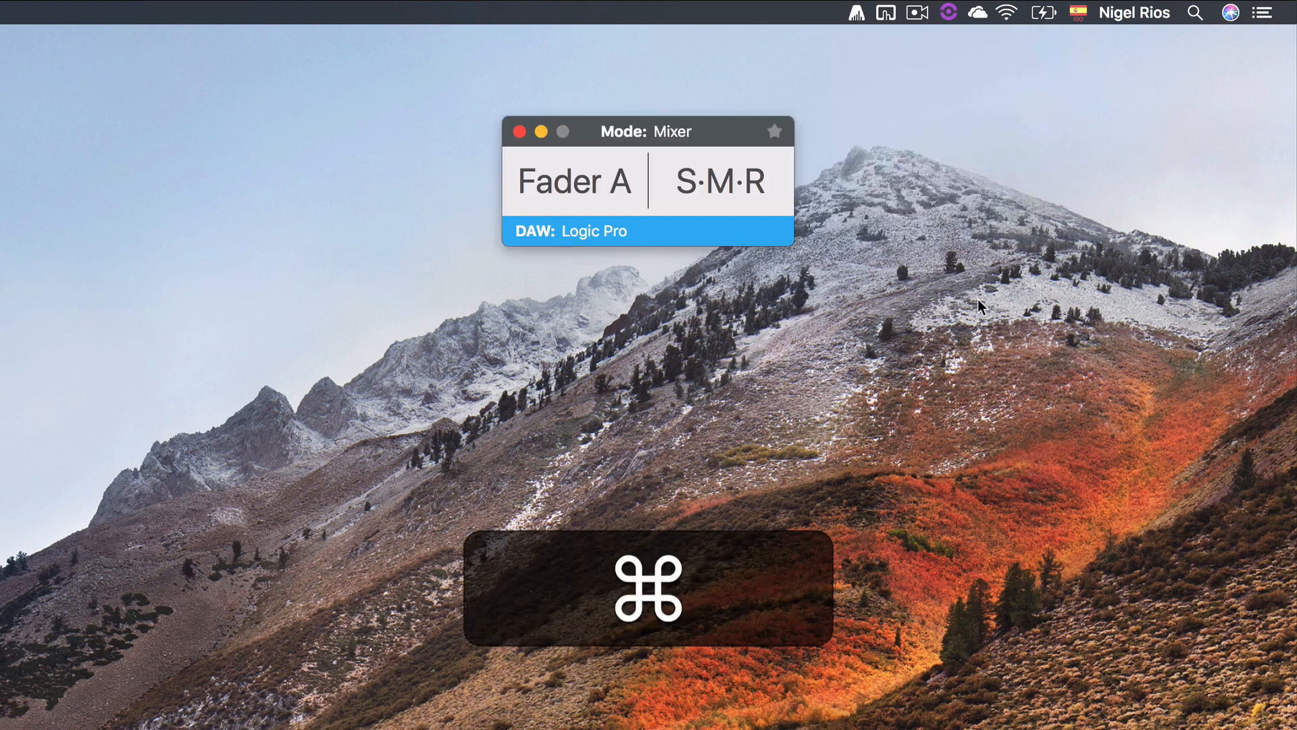
pyautogui.click(519, 130)
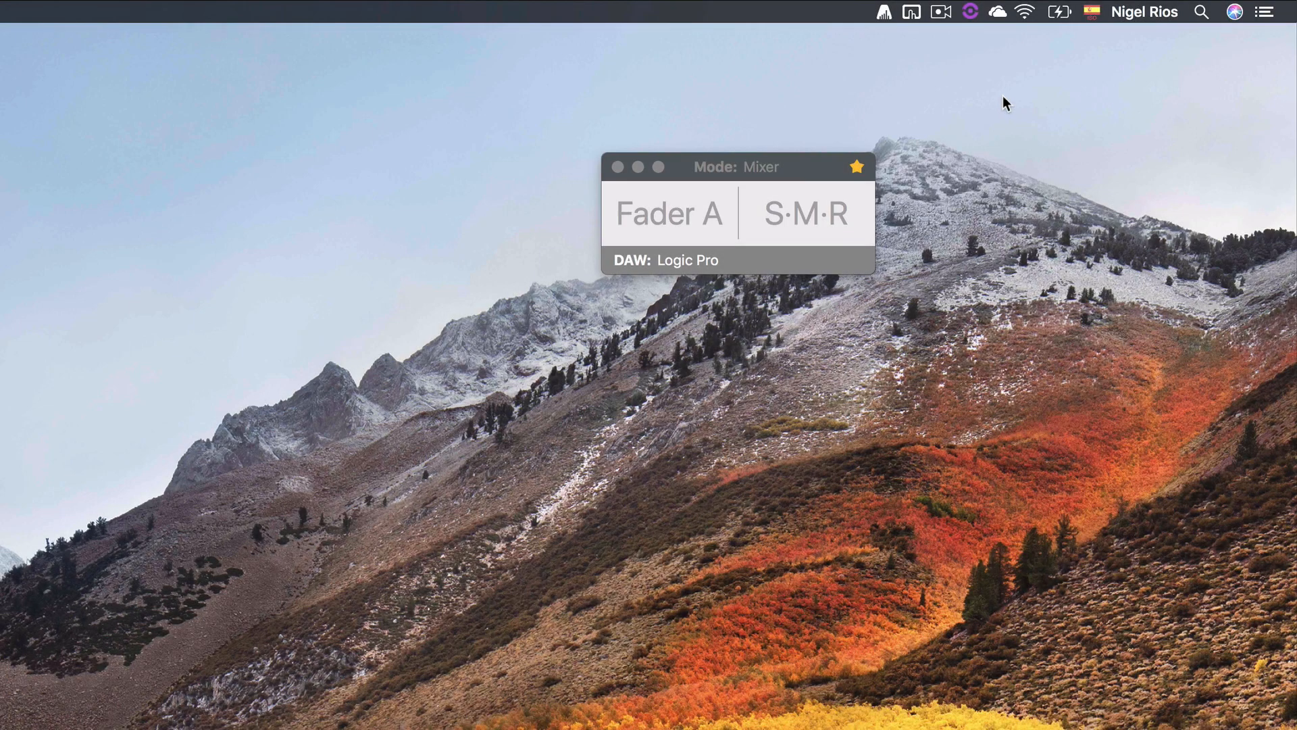
# Step: In AudioSwift preferences, keep Mixer as startup mode and choose the Red Lava console theme
pyautogui.click(884, 12)
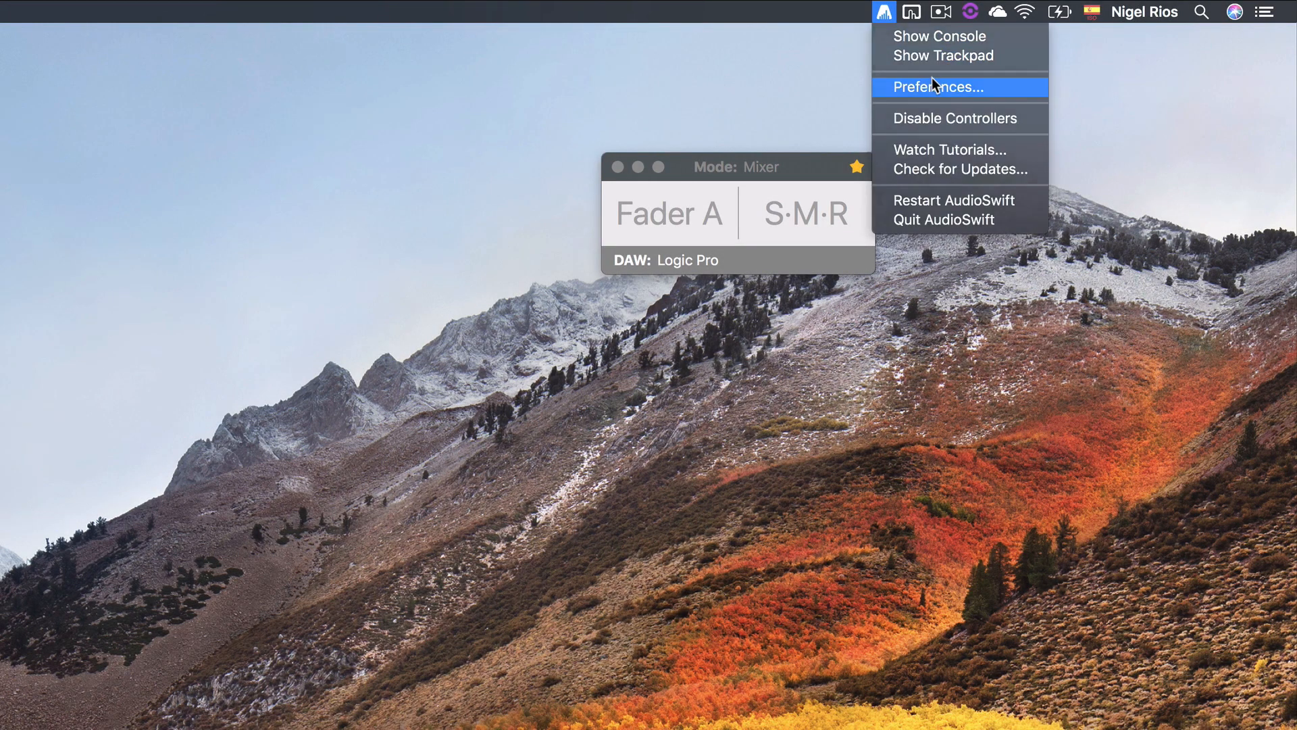
pyautogui.click(936, 87)
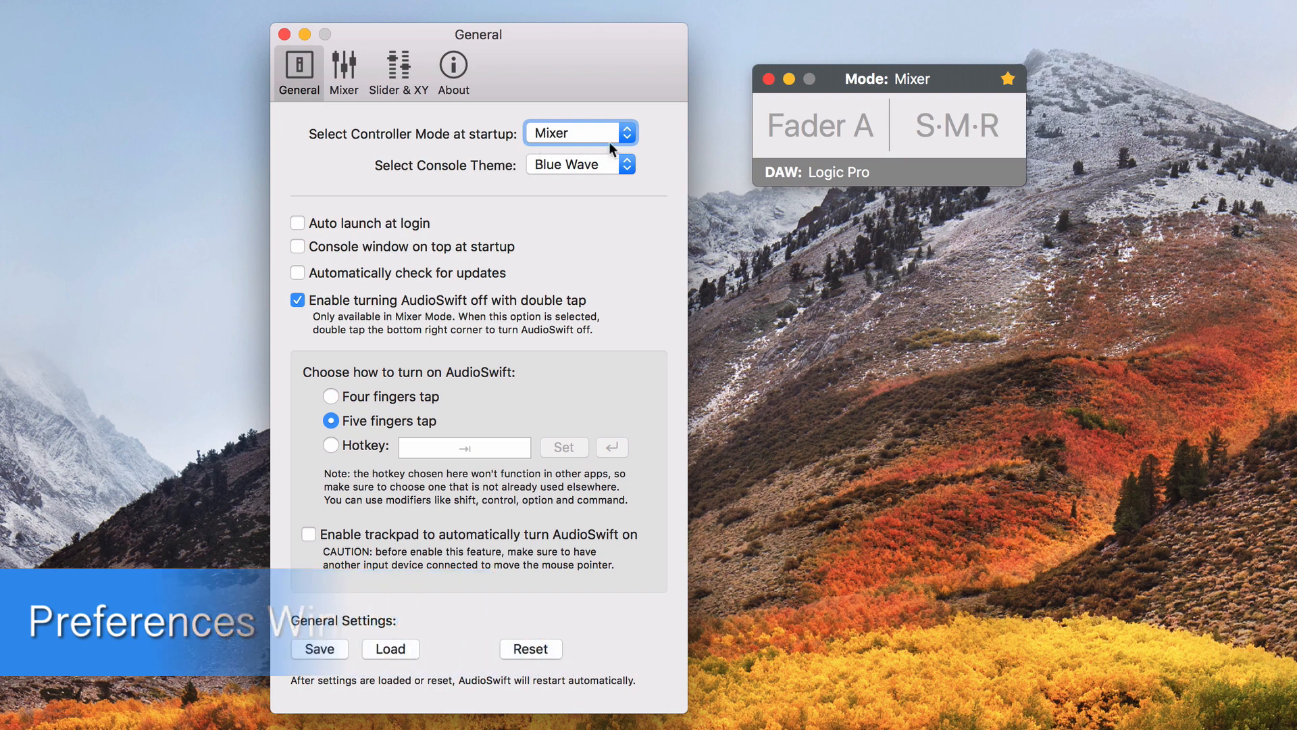
pyautogui.click(579, 133)
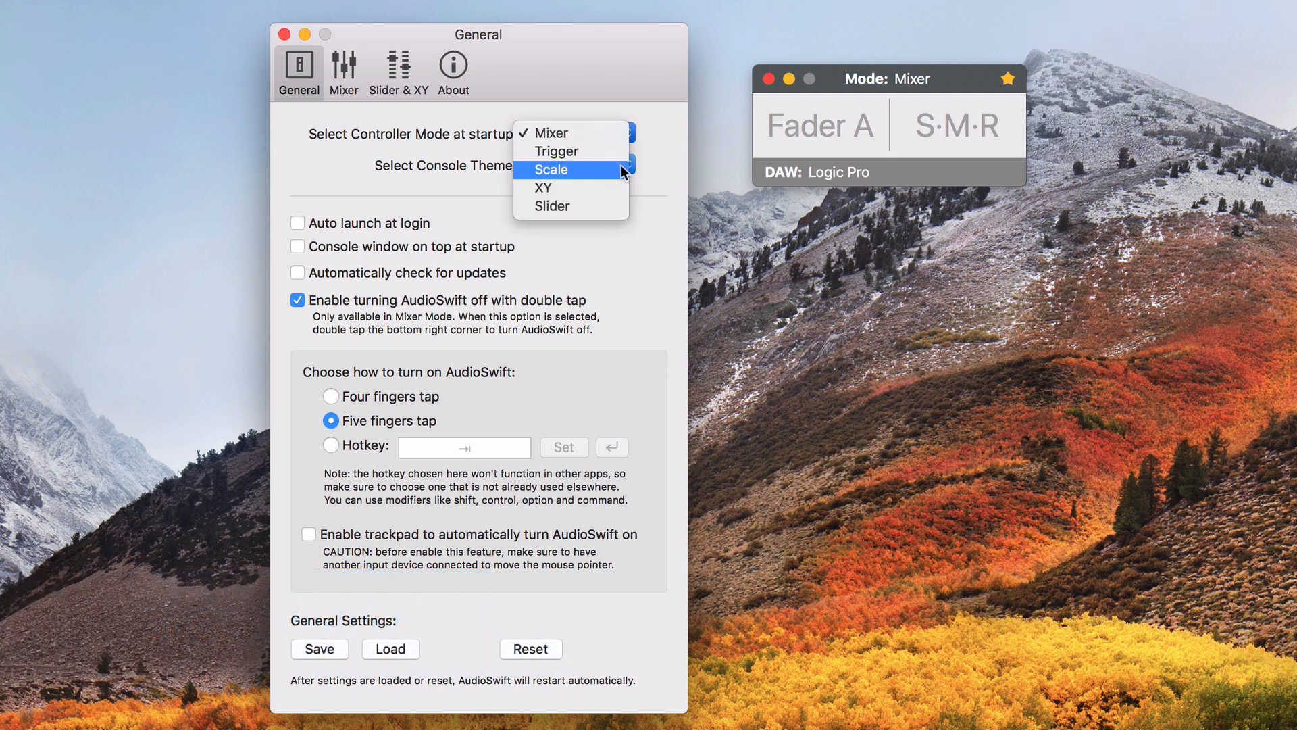
pyautogui.moveTo(547, 132)
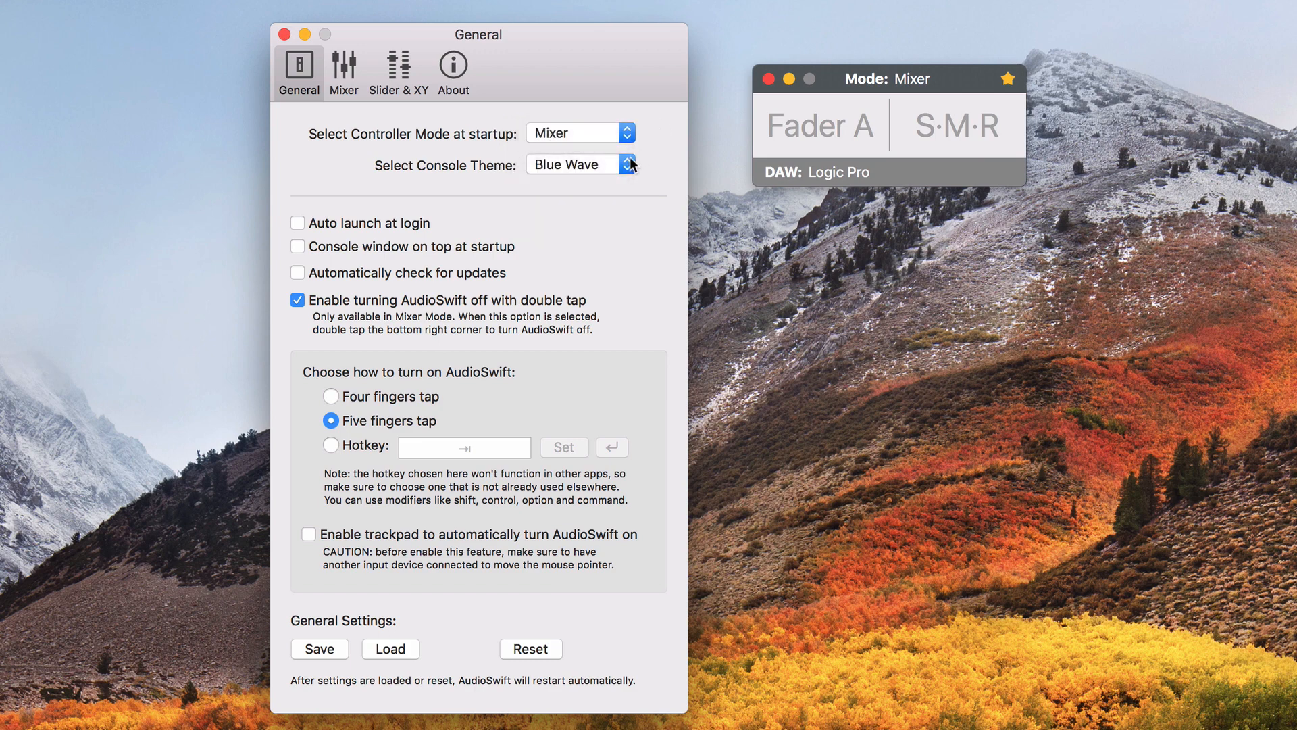
pyautogui.click(581, 163)
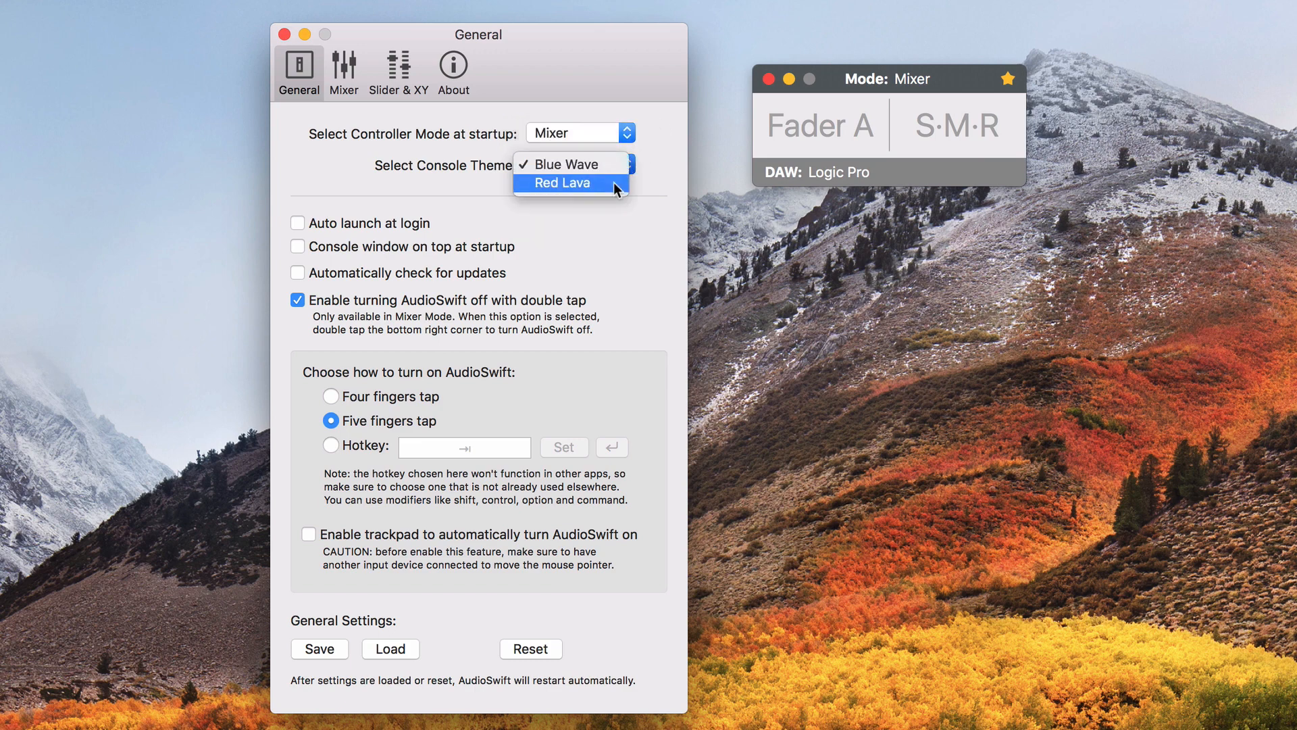
pyautogui.click(562, 182)
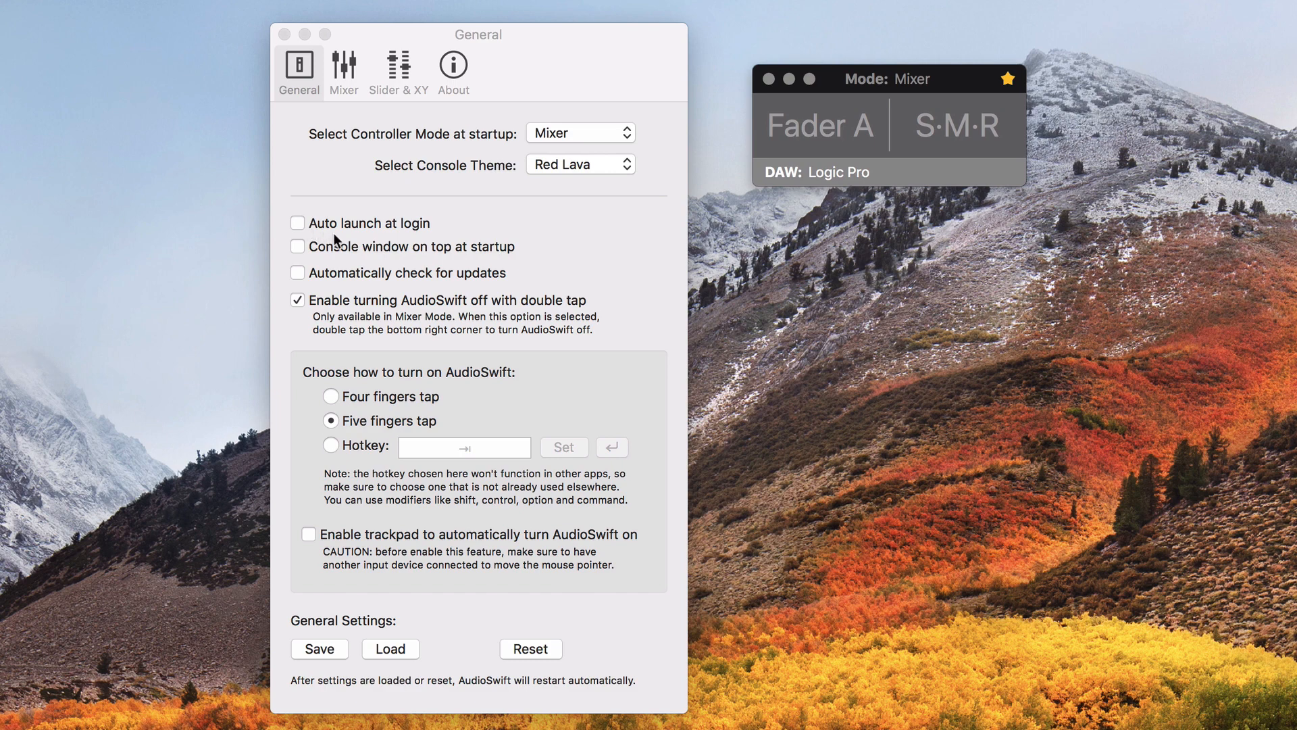
pyautogui.click(297, 222)
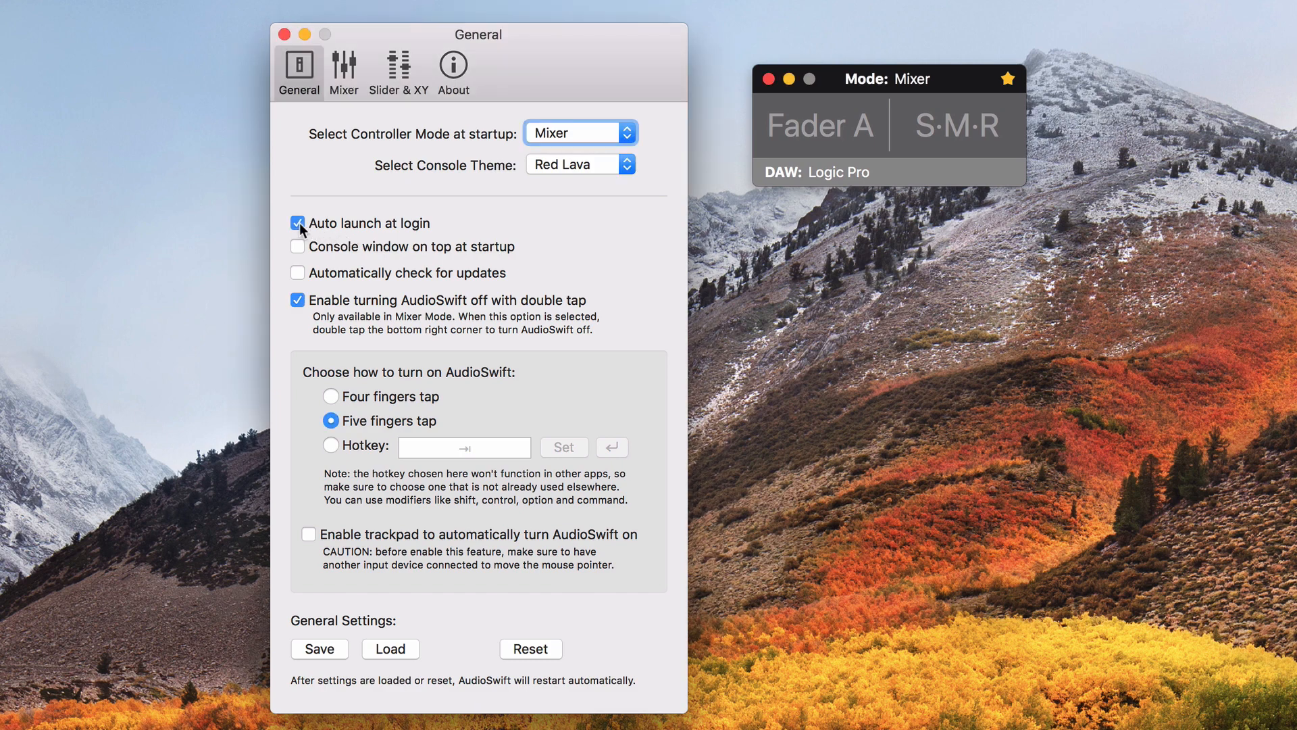
pyautogui.click(297, 222)
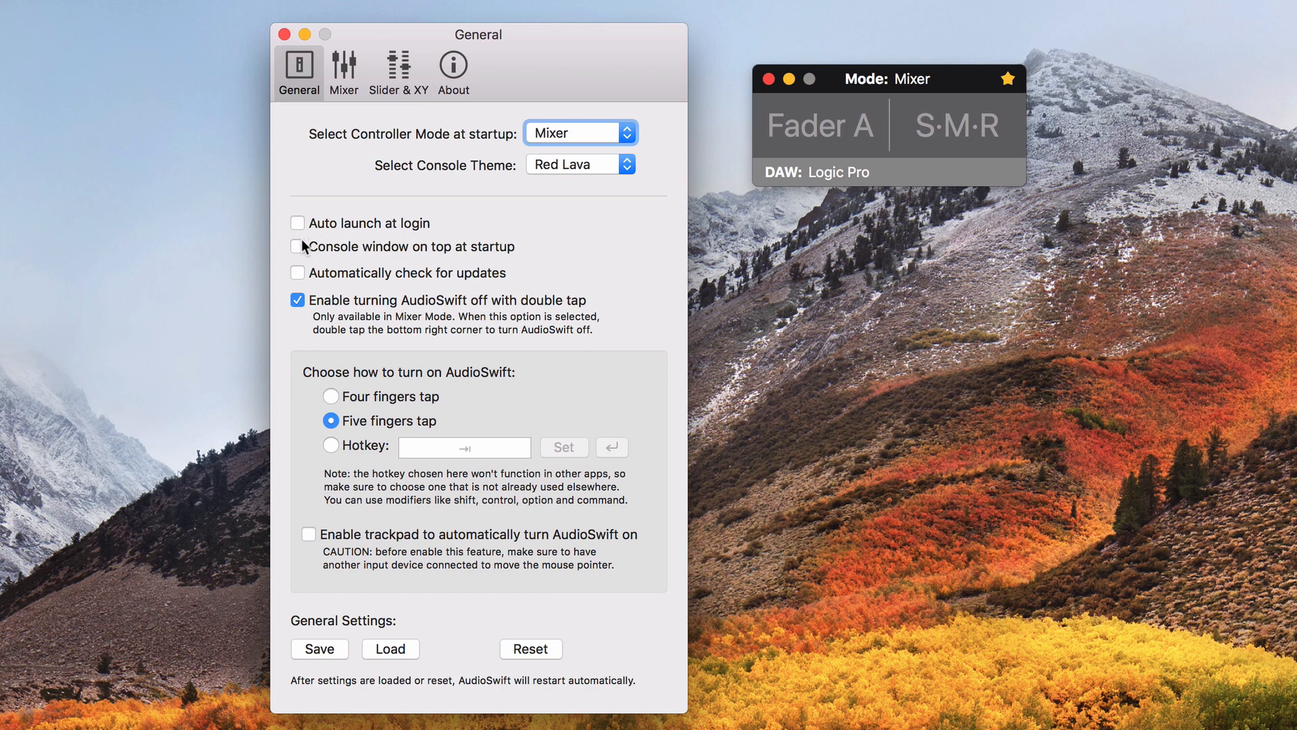
pyautogui.click(298, 246)
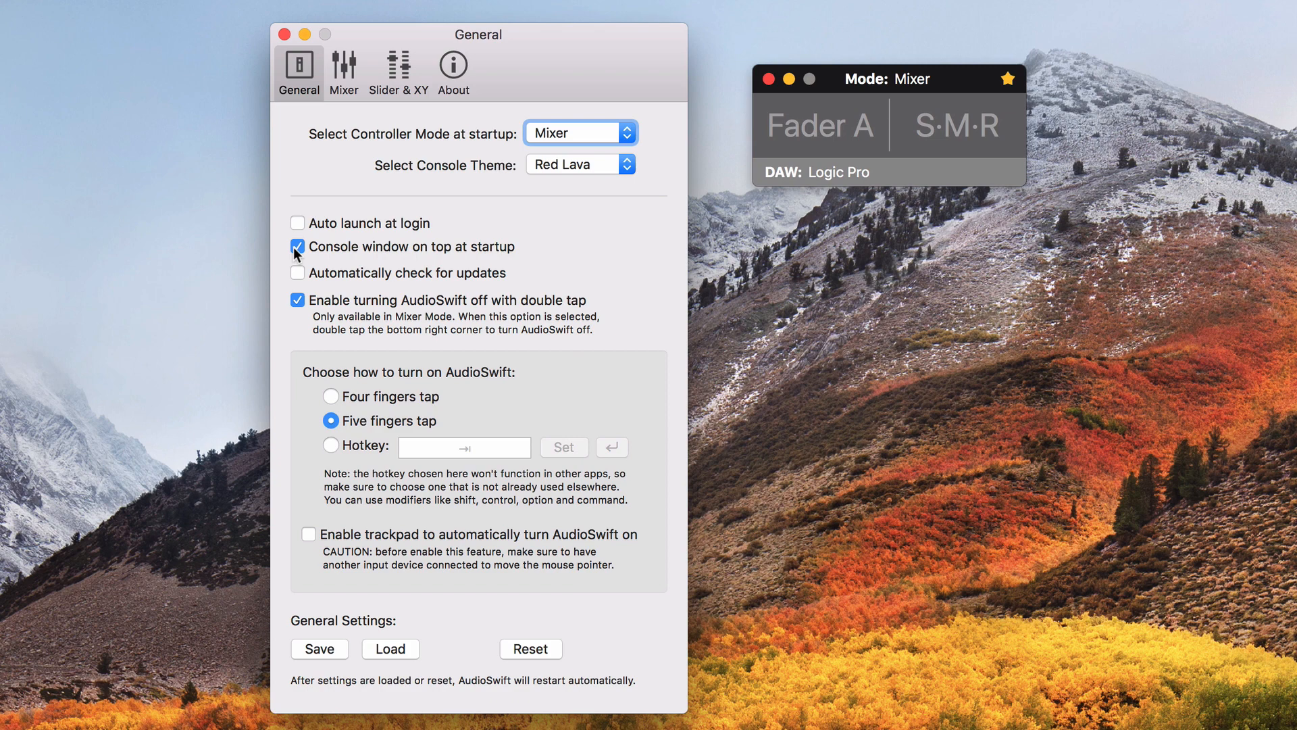
pyautogui.click(297, 246)
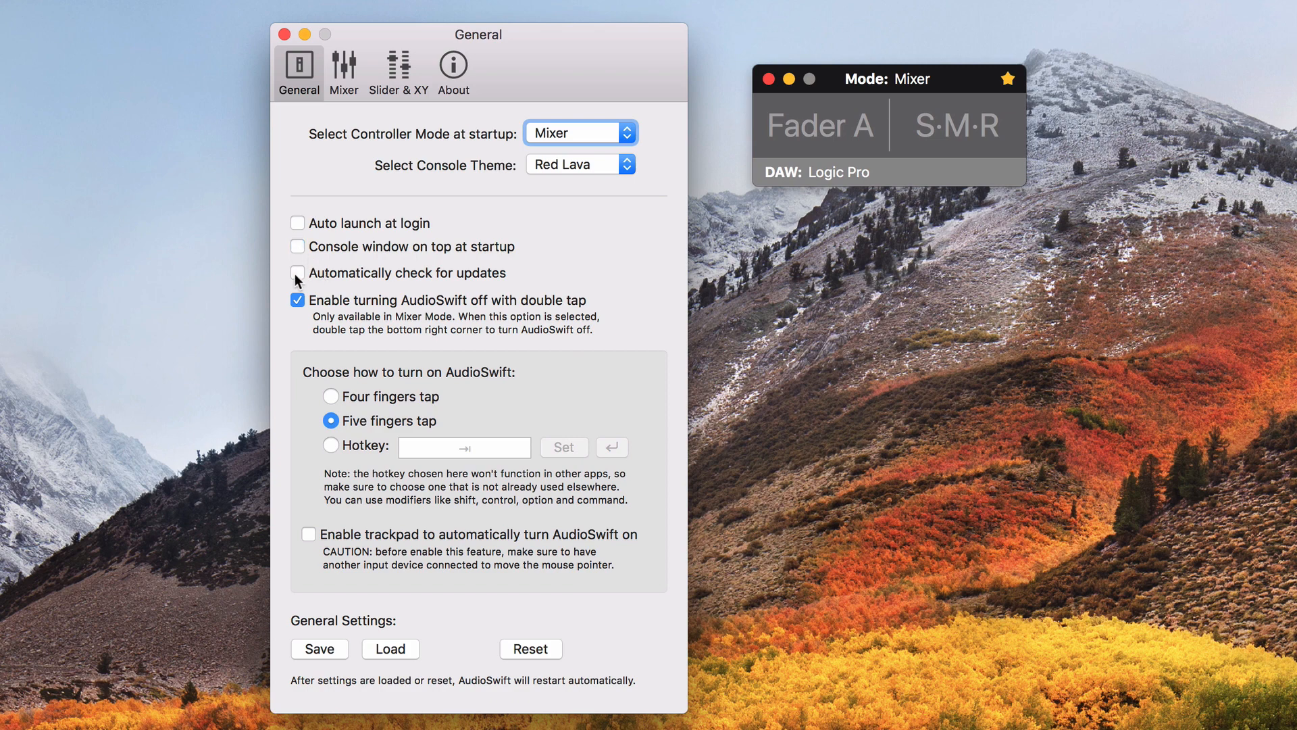
pyautogui.click(297, 273)
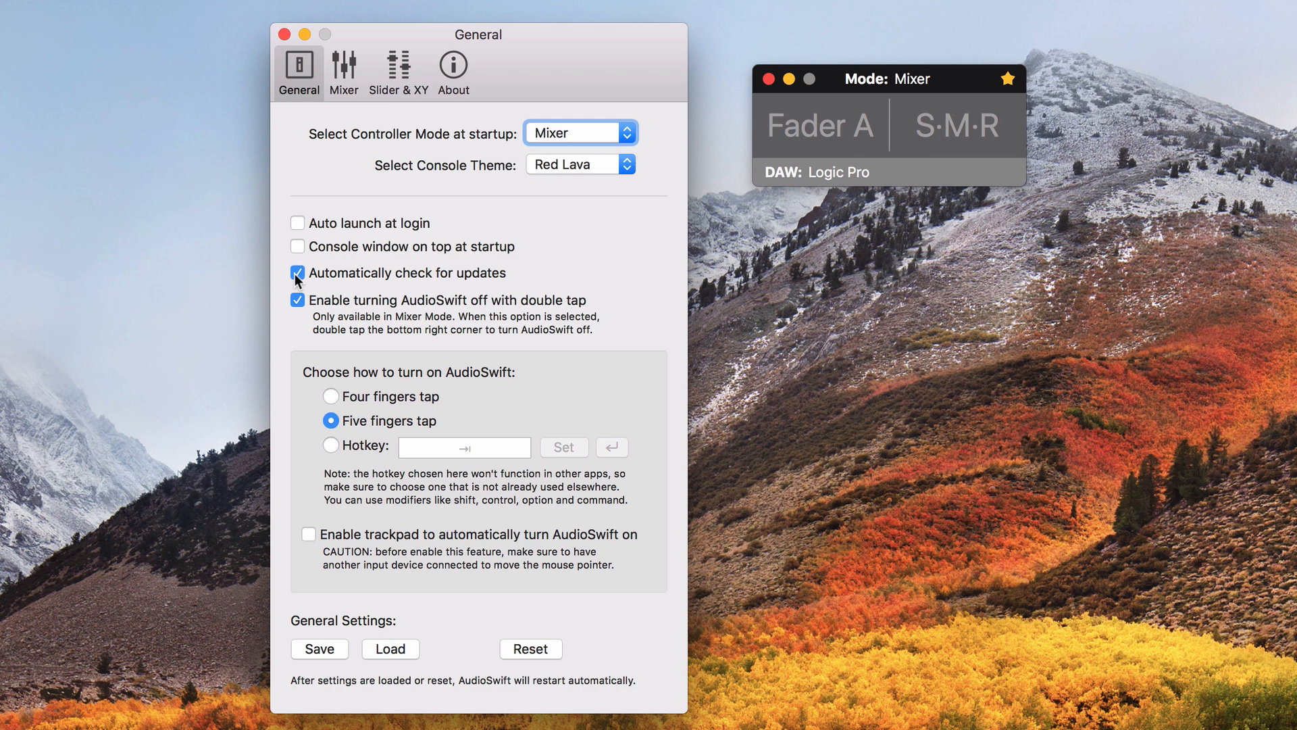
pyautogui.click(297, 273)
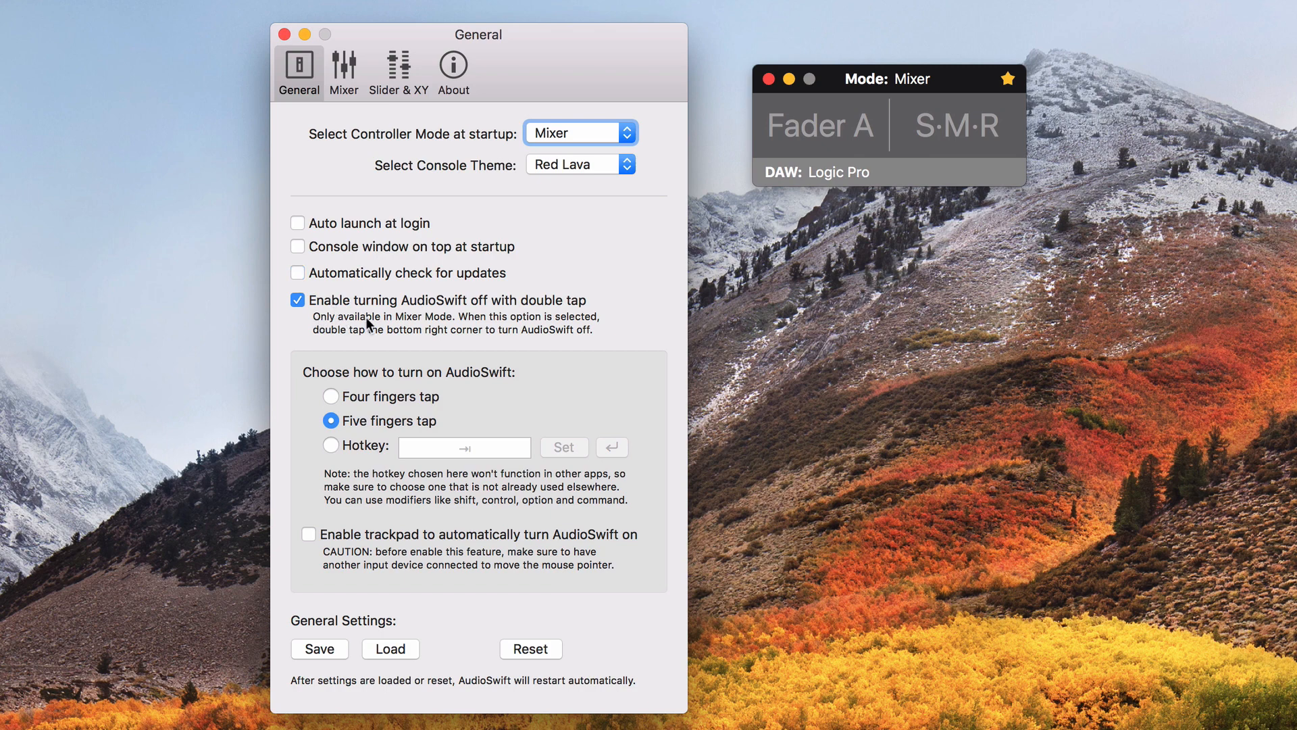
pyautogui.moveTo(350, 339)
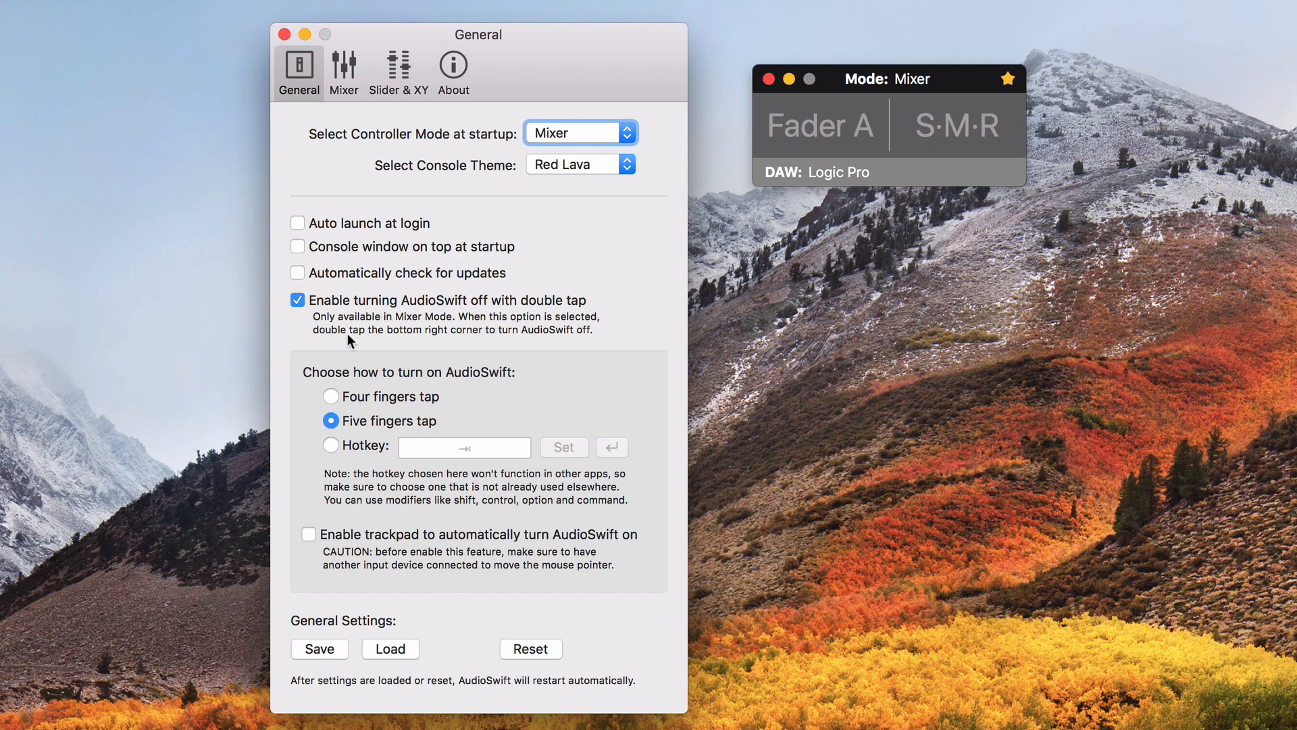
pyautogui.moveTo(293, 507)
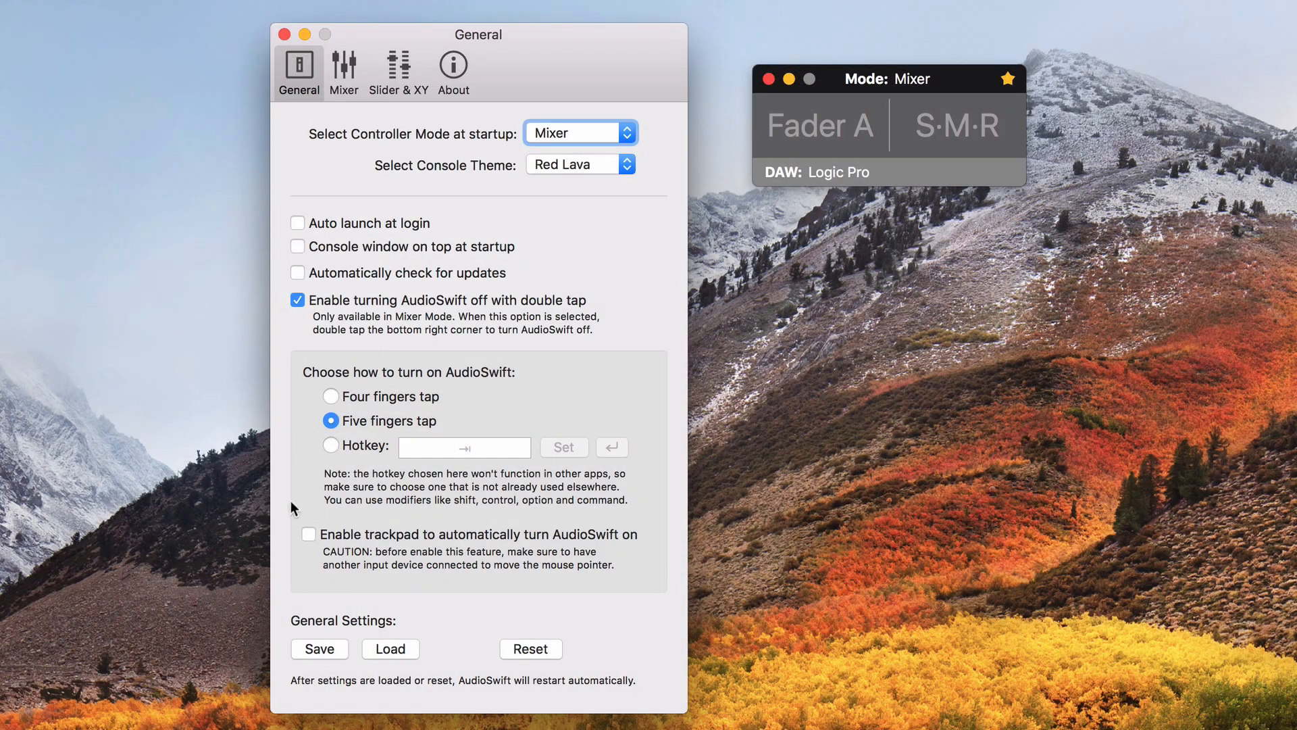
pyautogui.moveTo(608, 372)
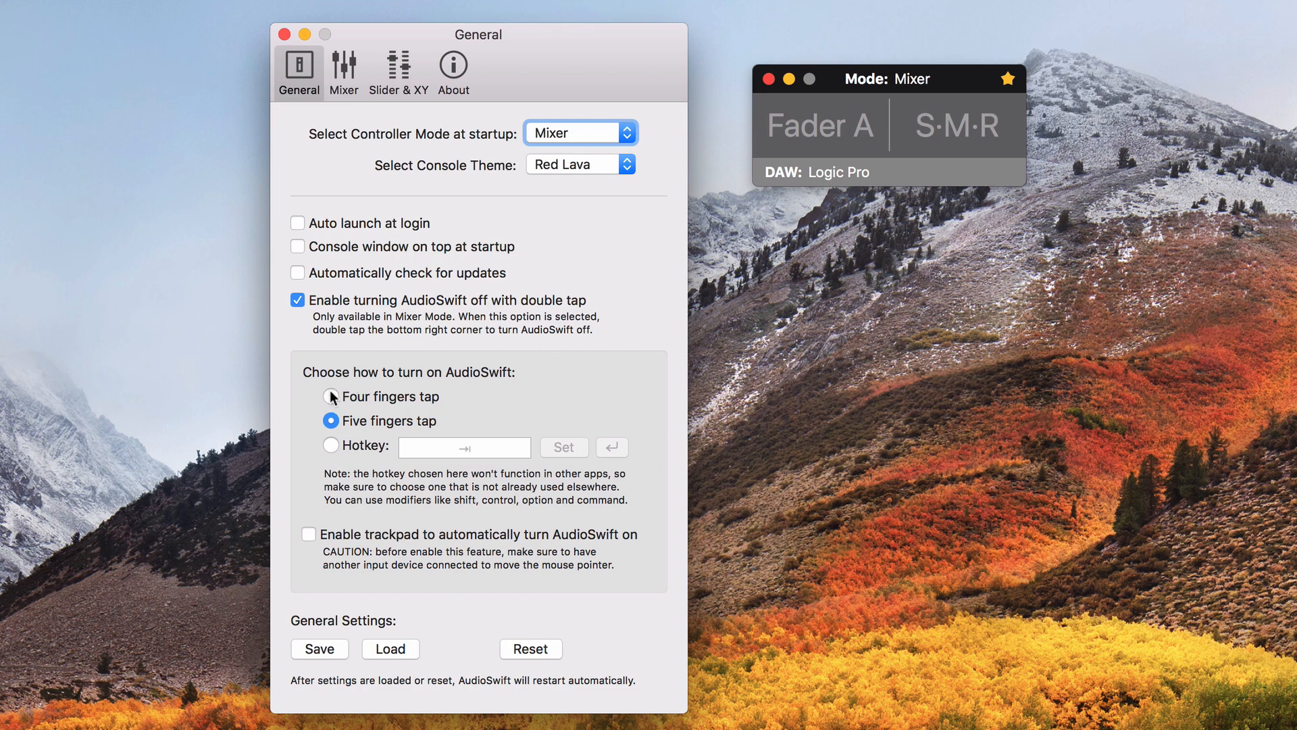
# Step: Set Hotkey as the turn-on method, leaving trackpad auto turn-on unchecked
pyautogui.click(332, 396)
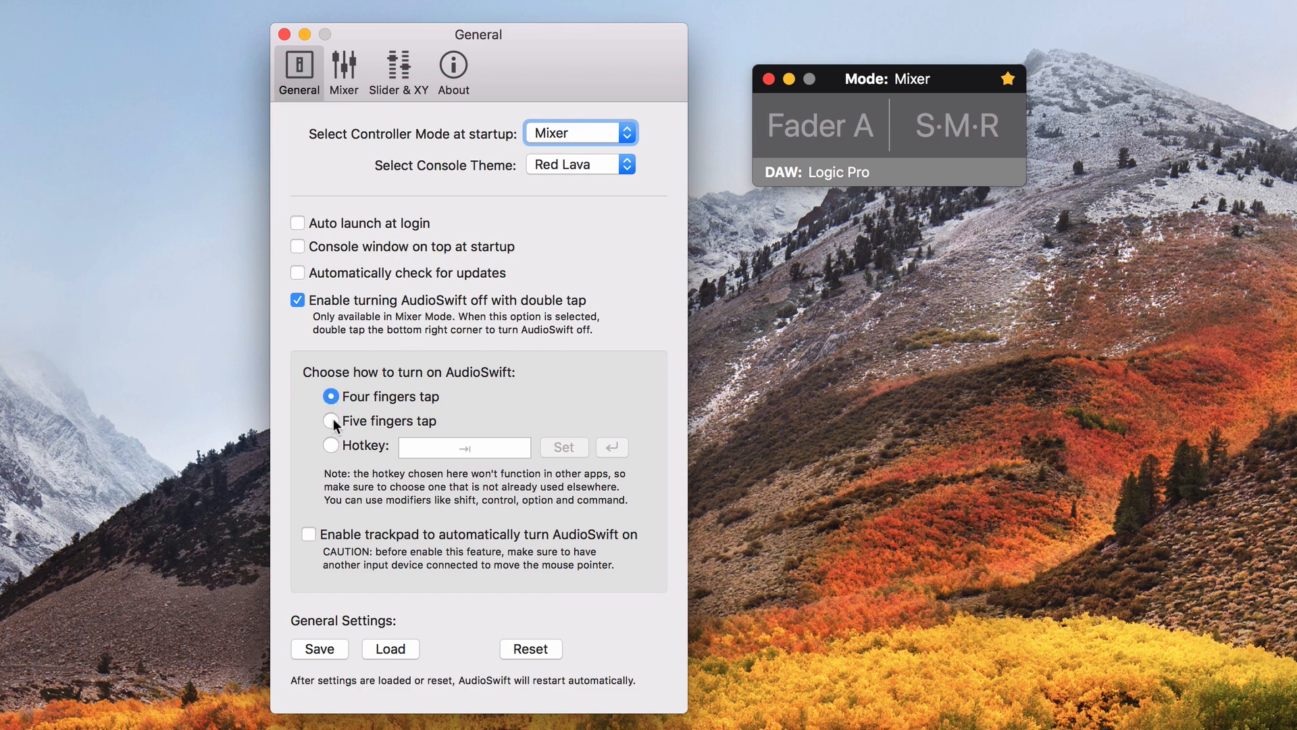
pyautogui.click(331, 421)
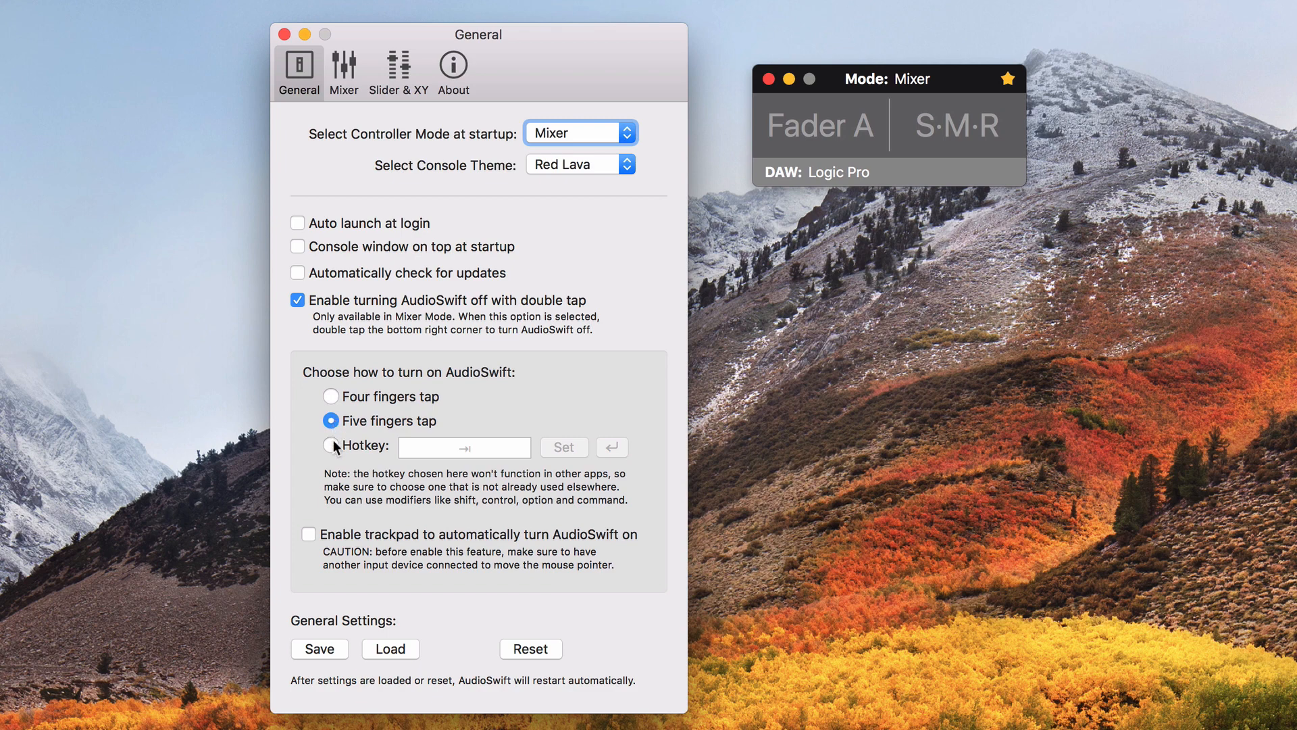
pyautogui.click(331, 444)
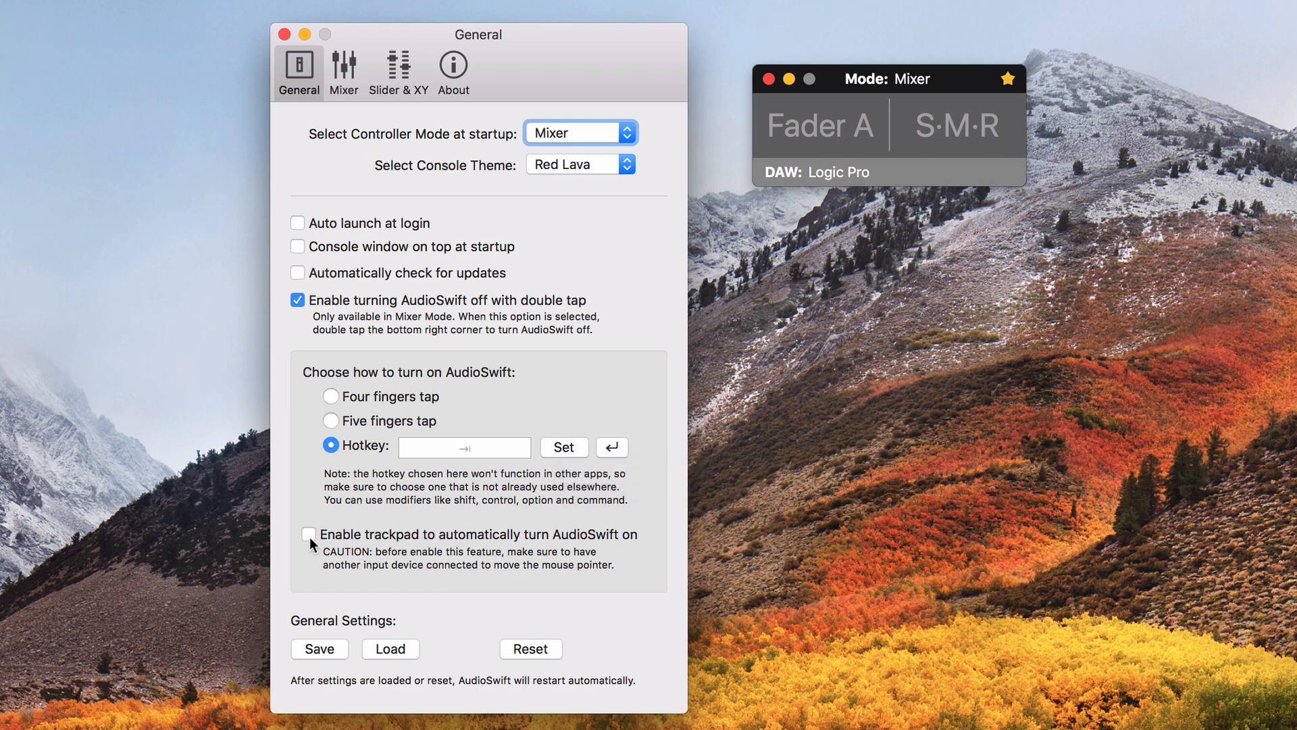
pyautogui.click(308, 534)
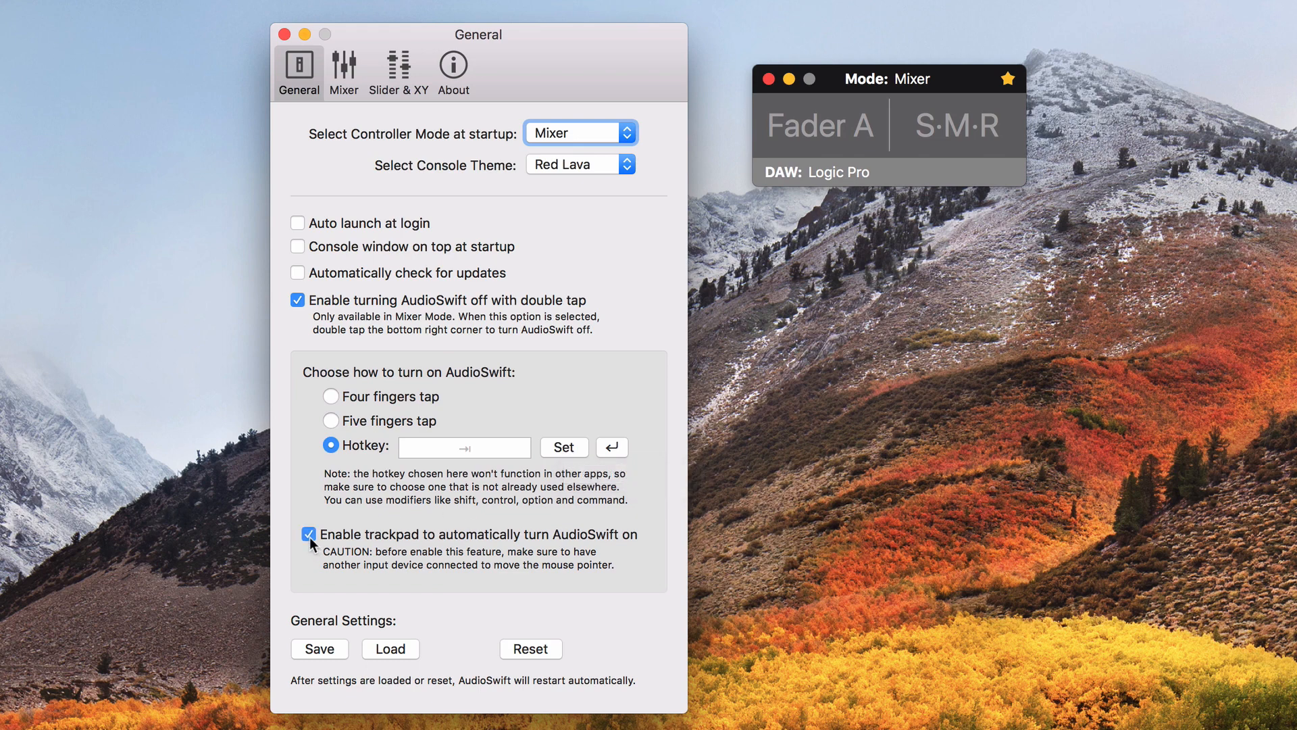
pyautogui.click(309, 534)
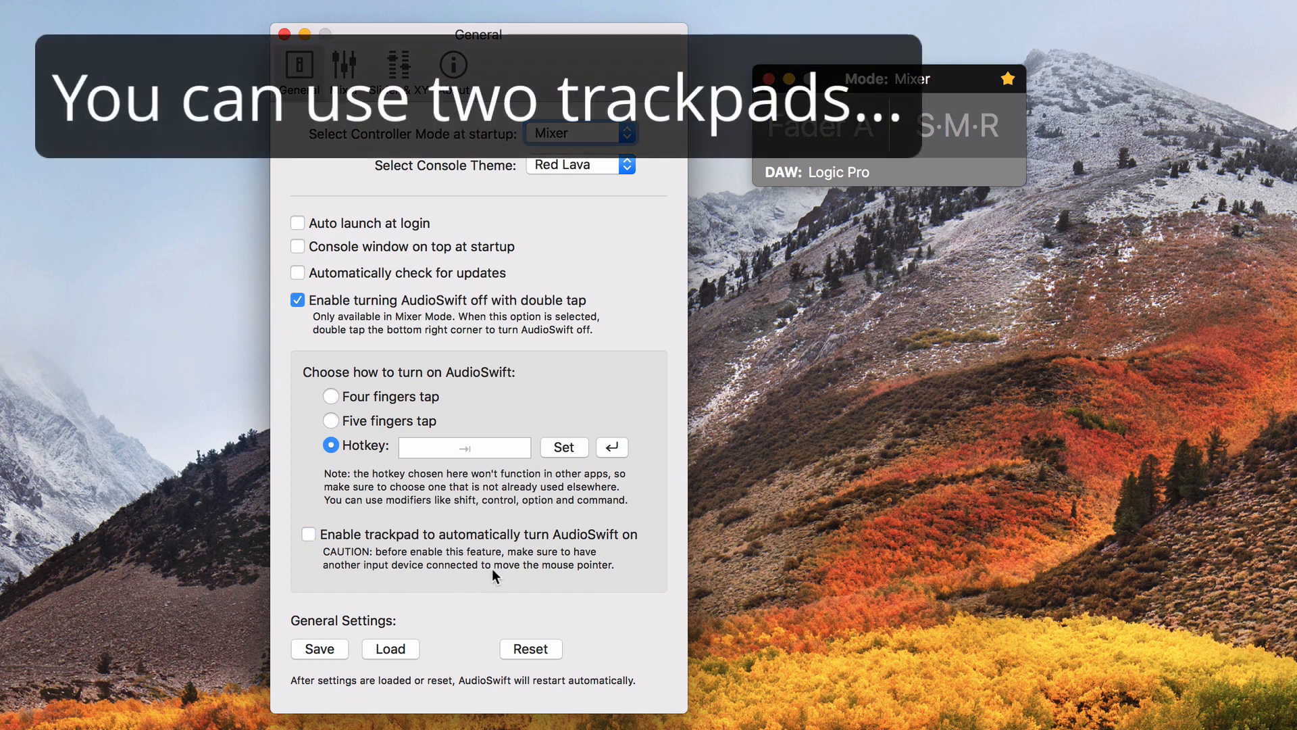
pyautogui.moveTo(527, 580)
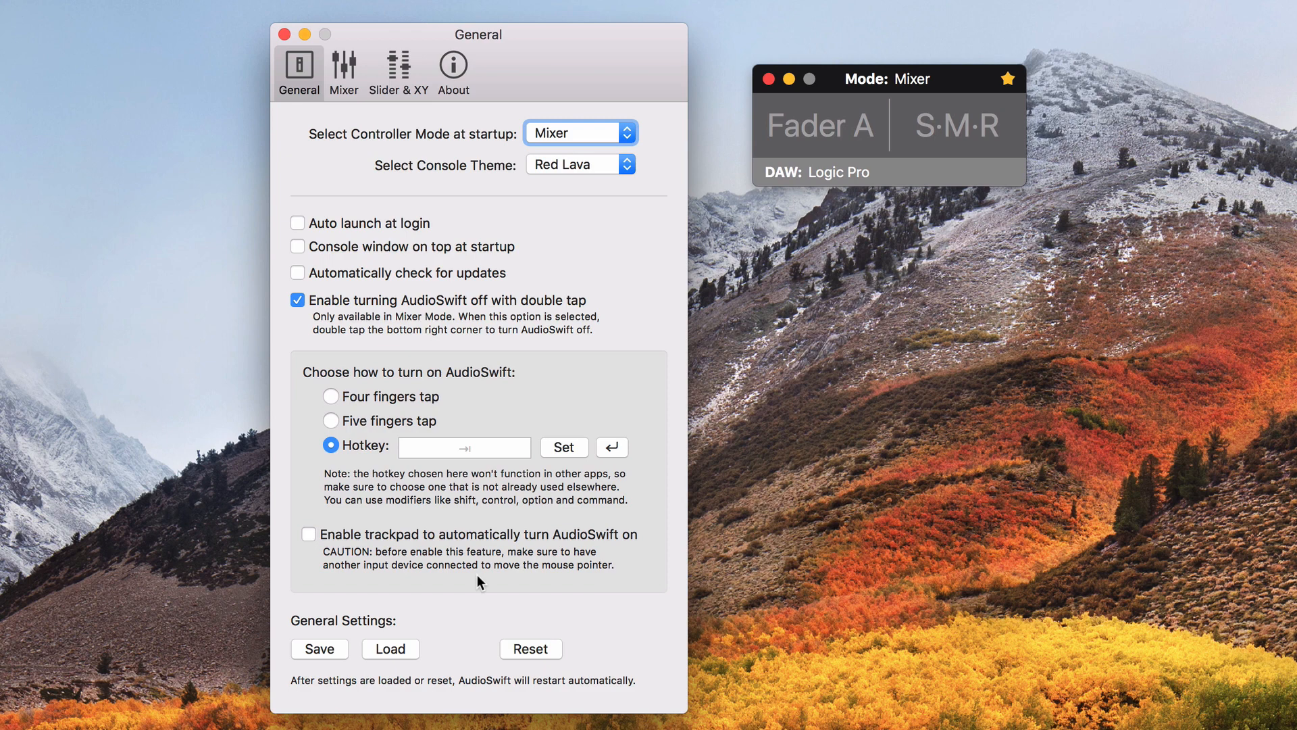
pyautogui.moveTo(495, 696)
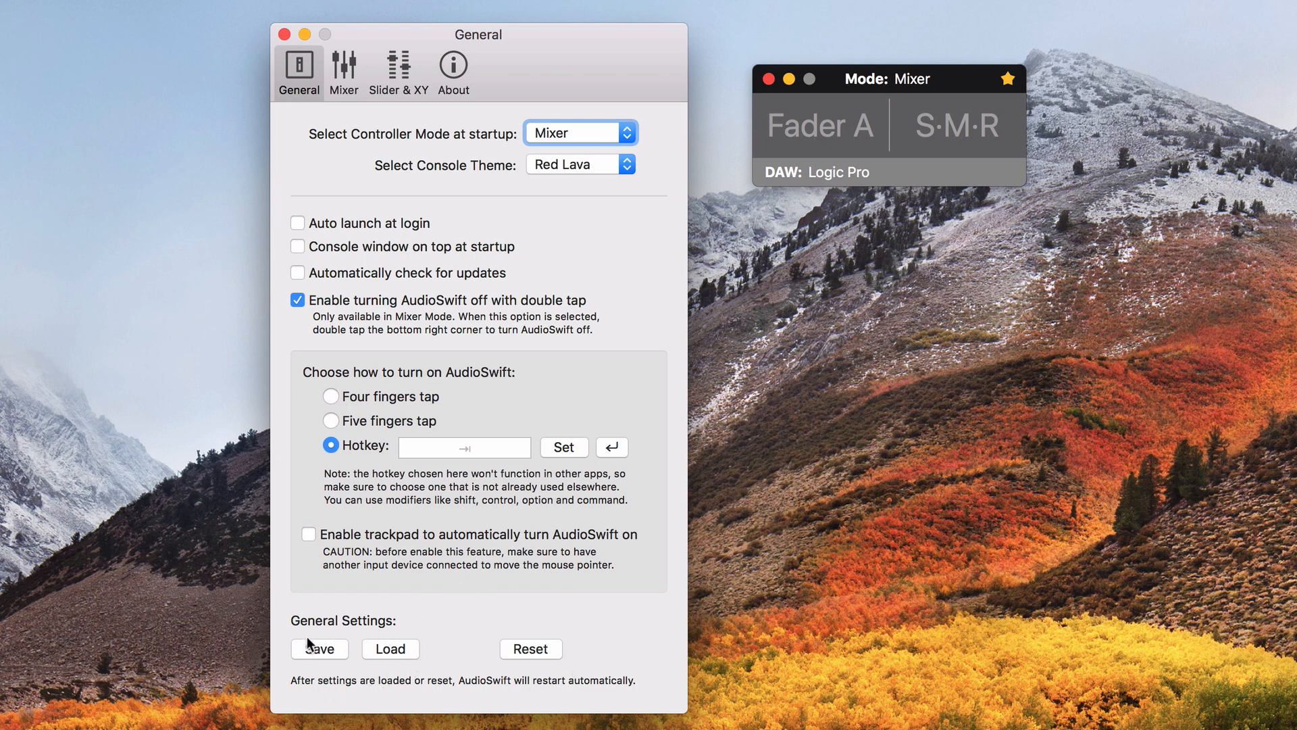
pyautogui.moveTo(342, 671)
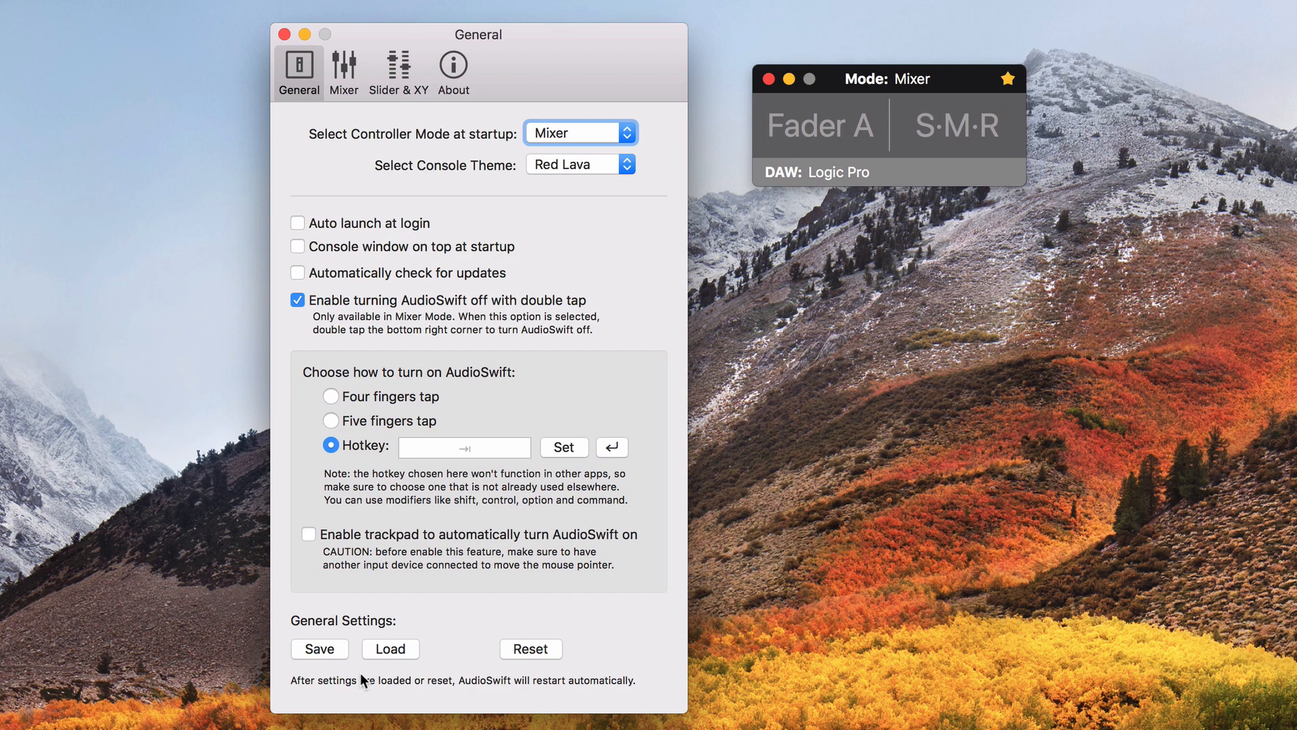
pyautogui.moveTo(416, 673)
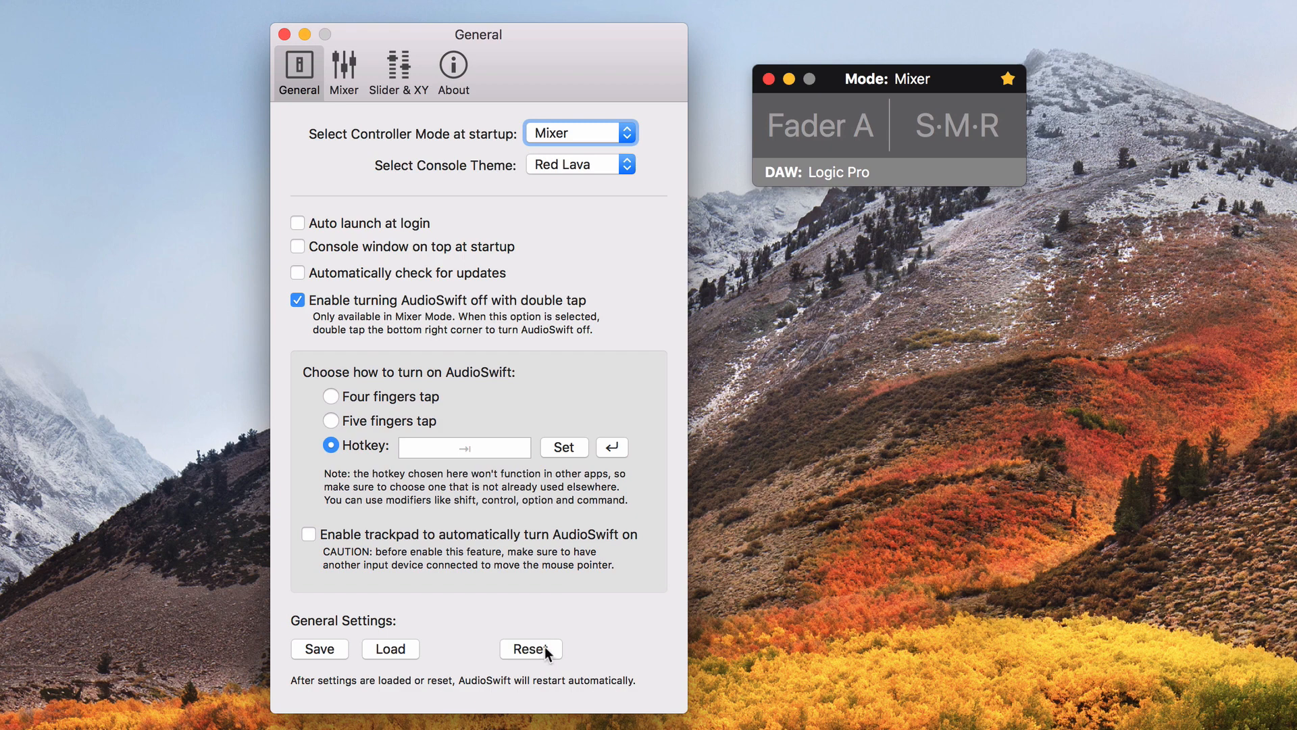
pyautogui.moveTo(622, 388)
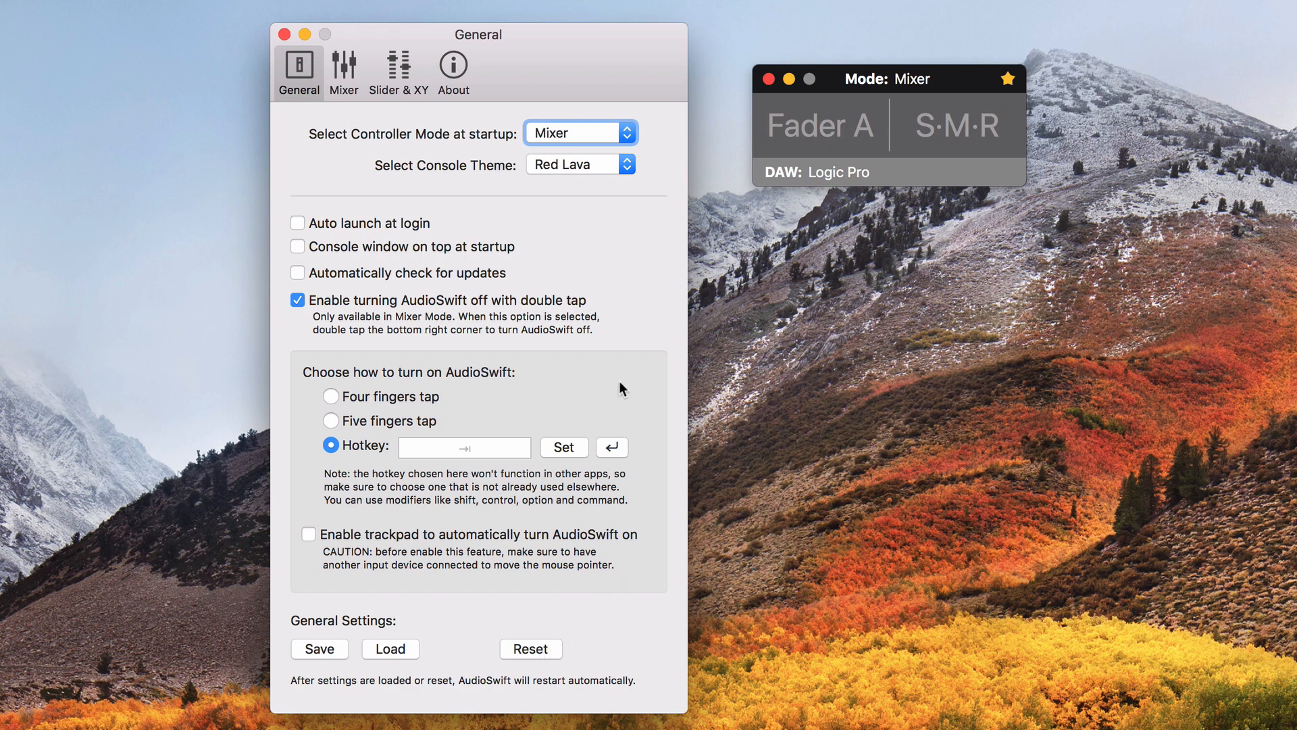
# Step: Show the Mixer preferences with Logic Pro primary, Pro Tools secondary, space-bar play/pause on
pyautogui.click(342, 68)
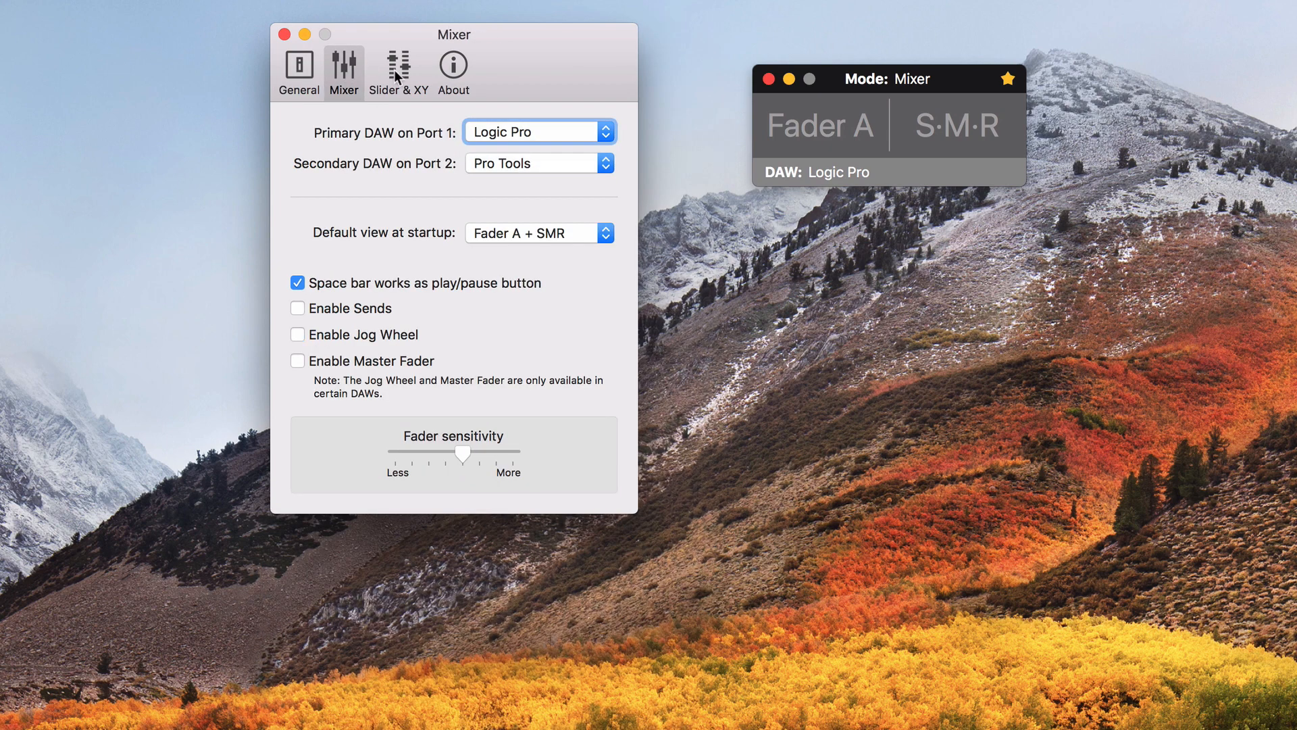
# Step: View the Slider & XY sensitivity settings, then the About page for version 2.0.0
pyautogui.click(398, 70)
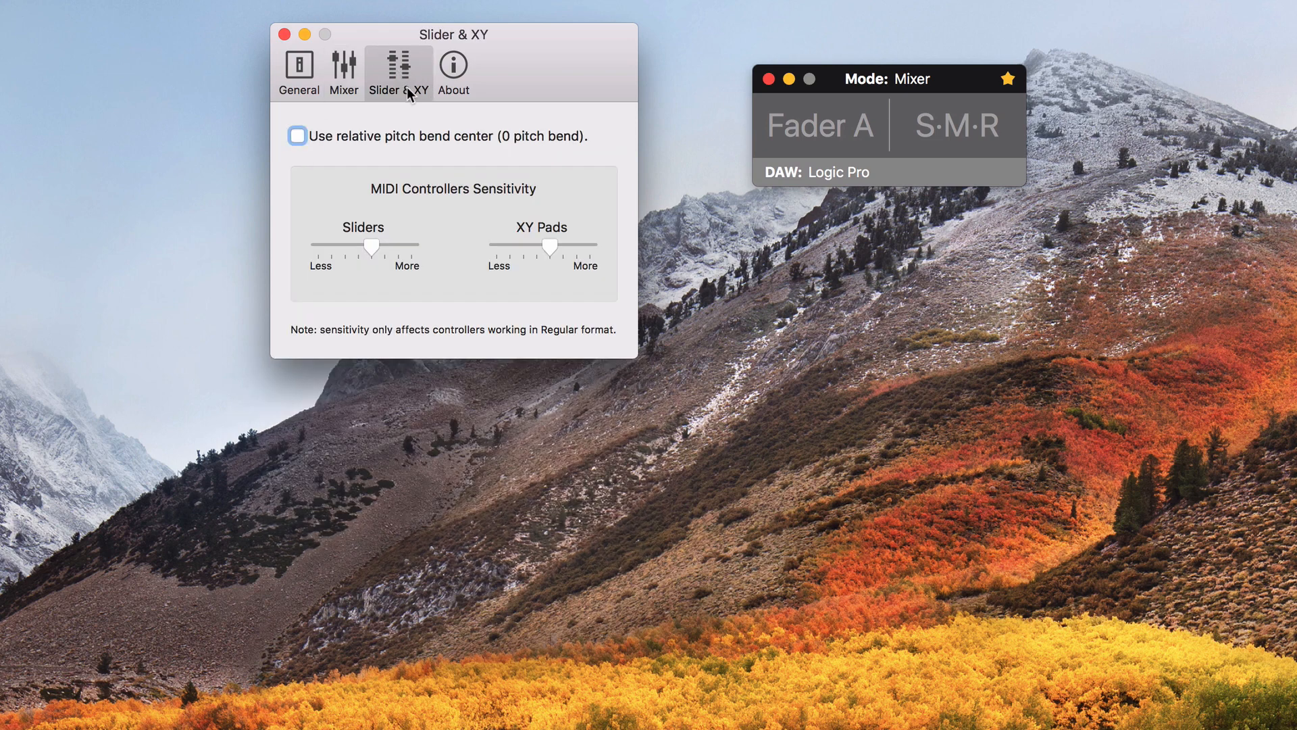
pyautogui.click(454, 73)
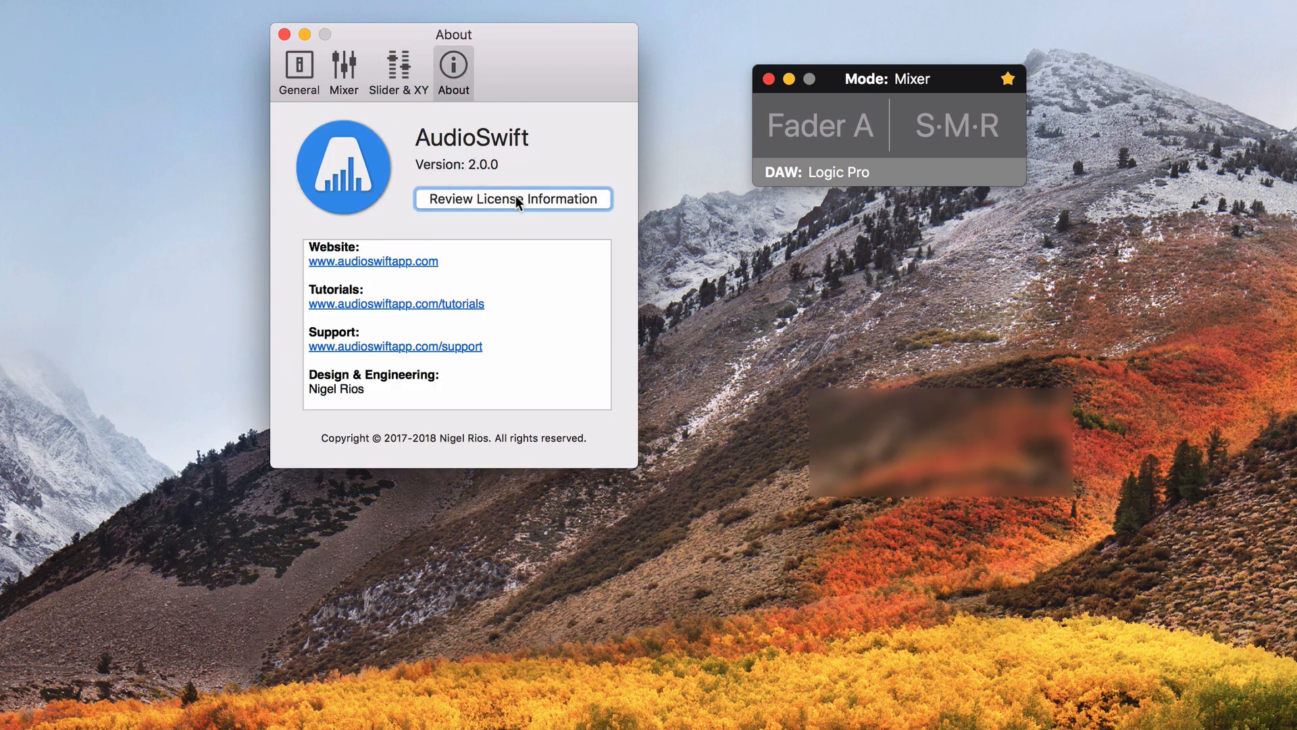
# Step: Open Review License Information to see the License window confirming registration
pyautogui.click(513, 198)
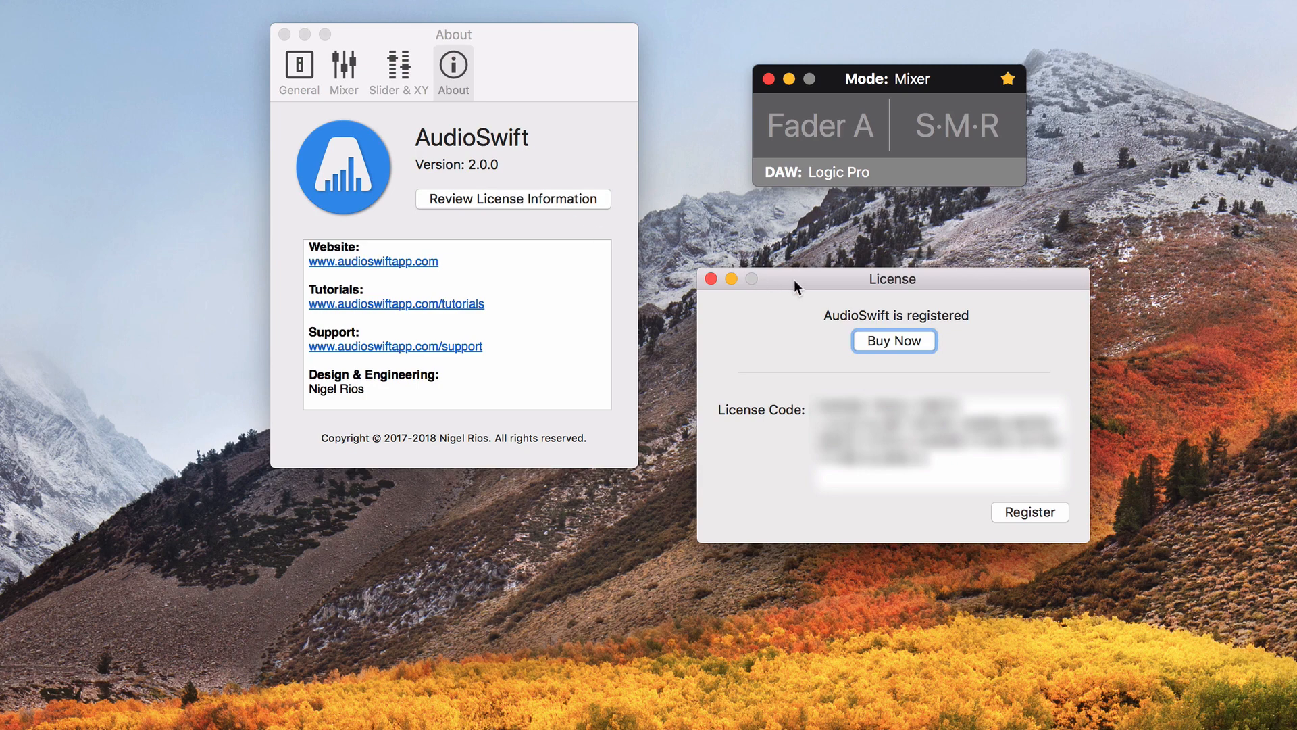
pyautogui.moveTo(941, 334)
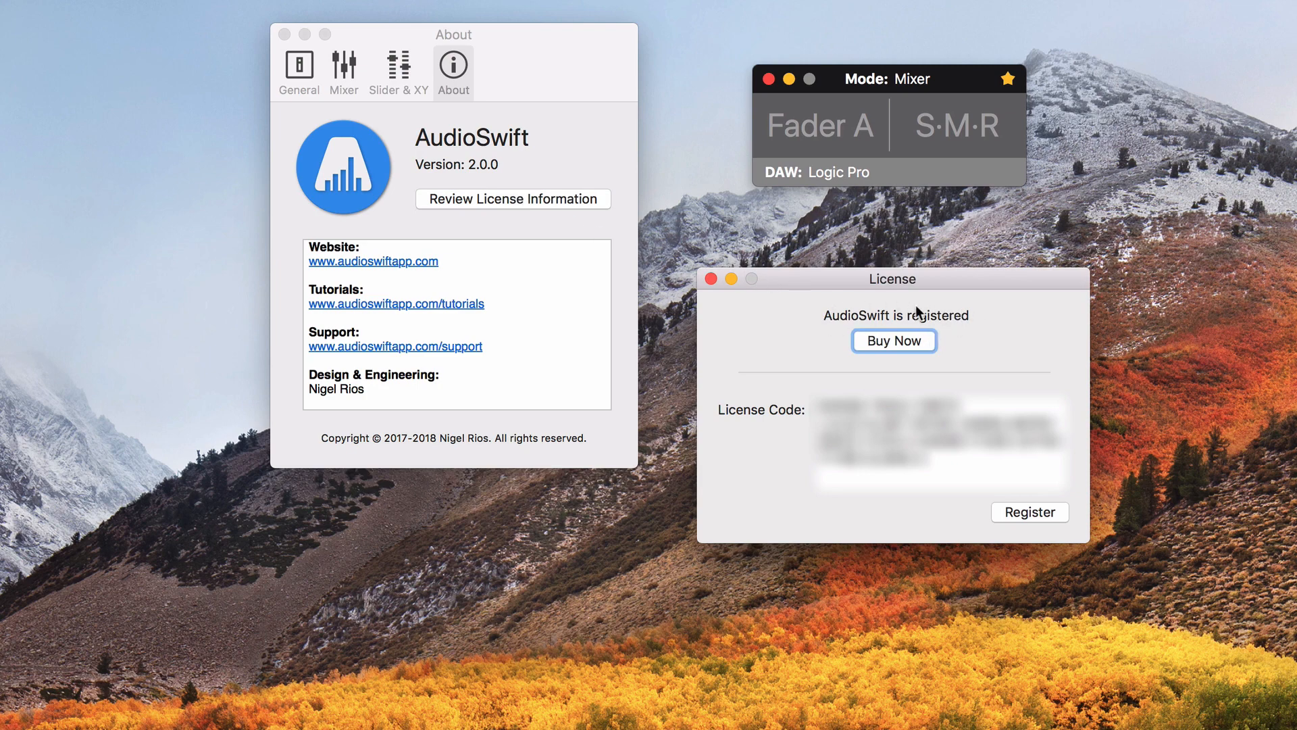
pyautogui.moveTo(796, 348)
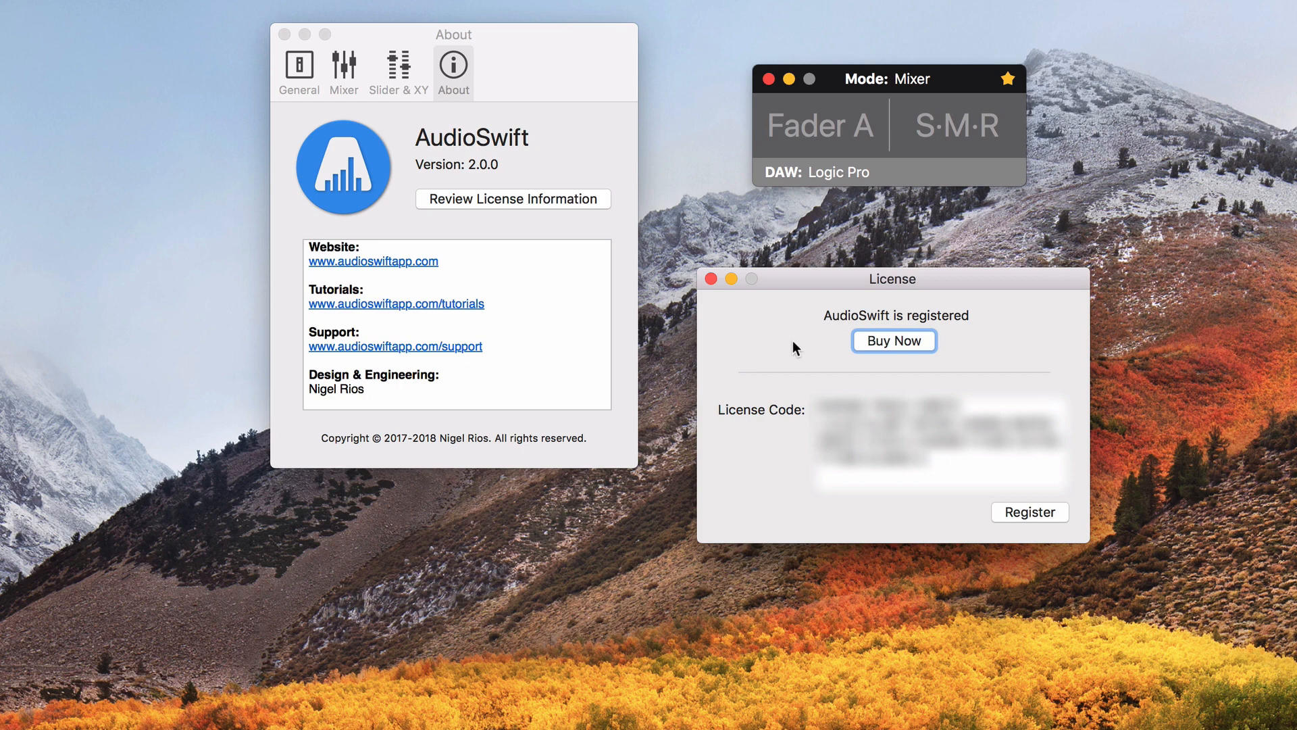
pyautogui.moveTo(833, 442)
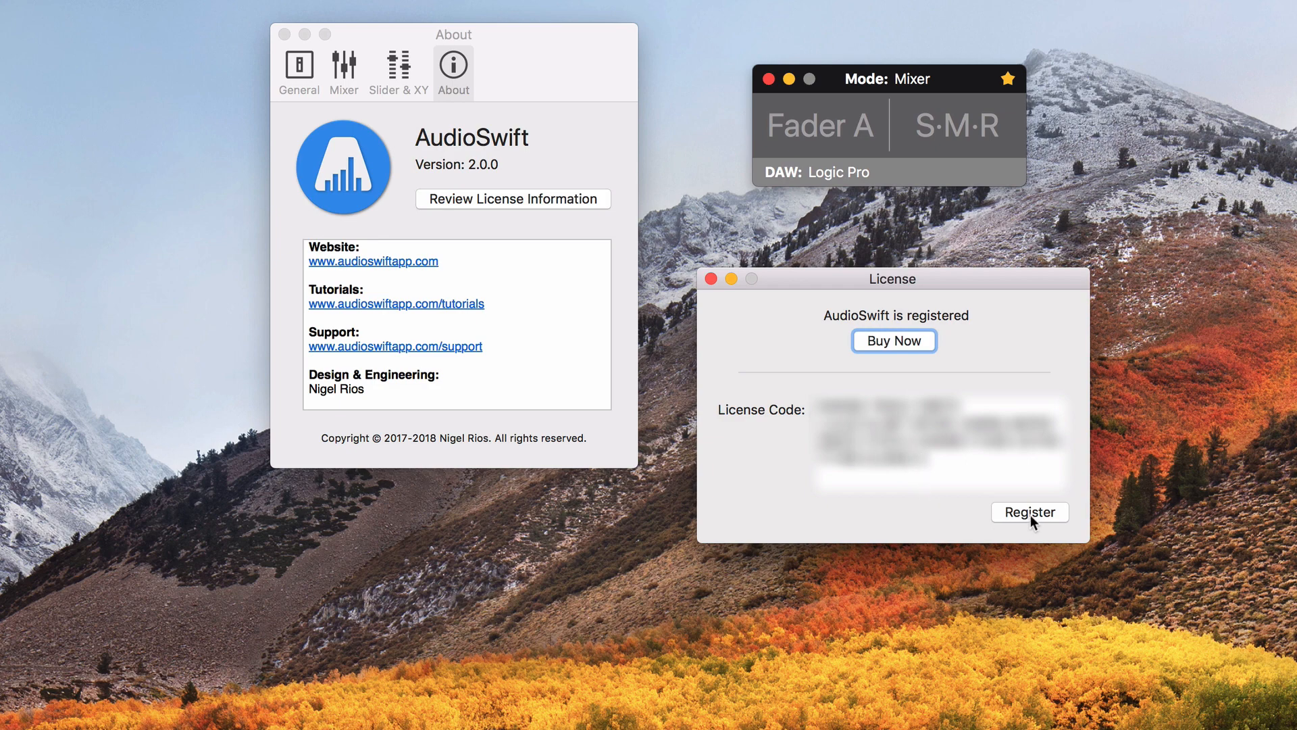
pyautogui.moveTo(1010, 566)
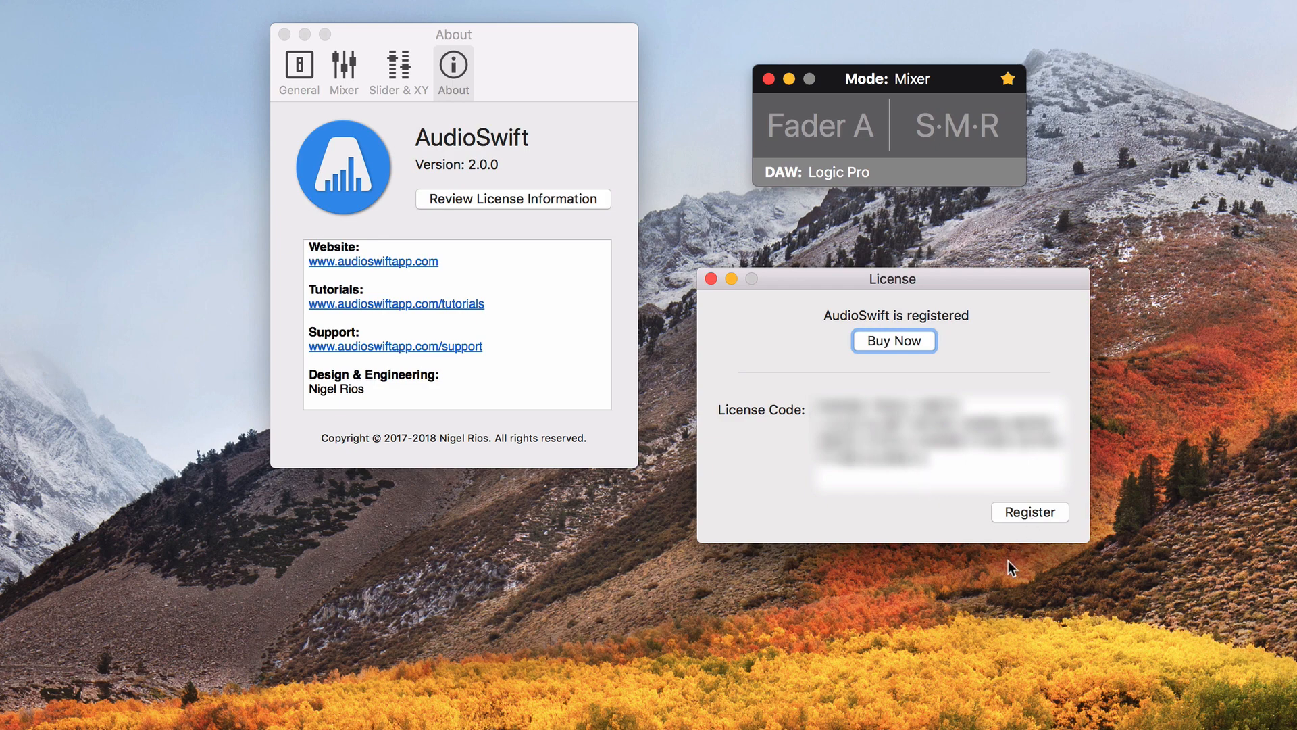